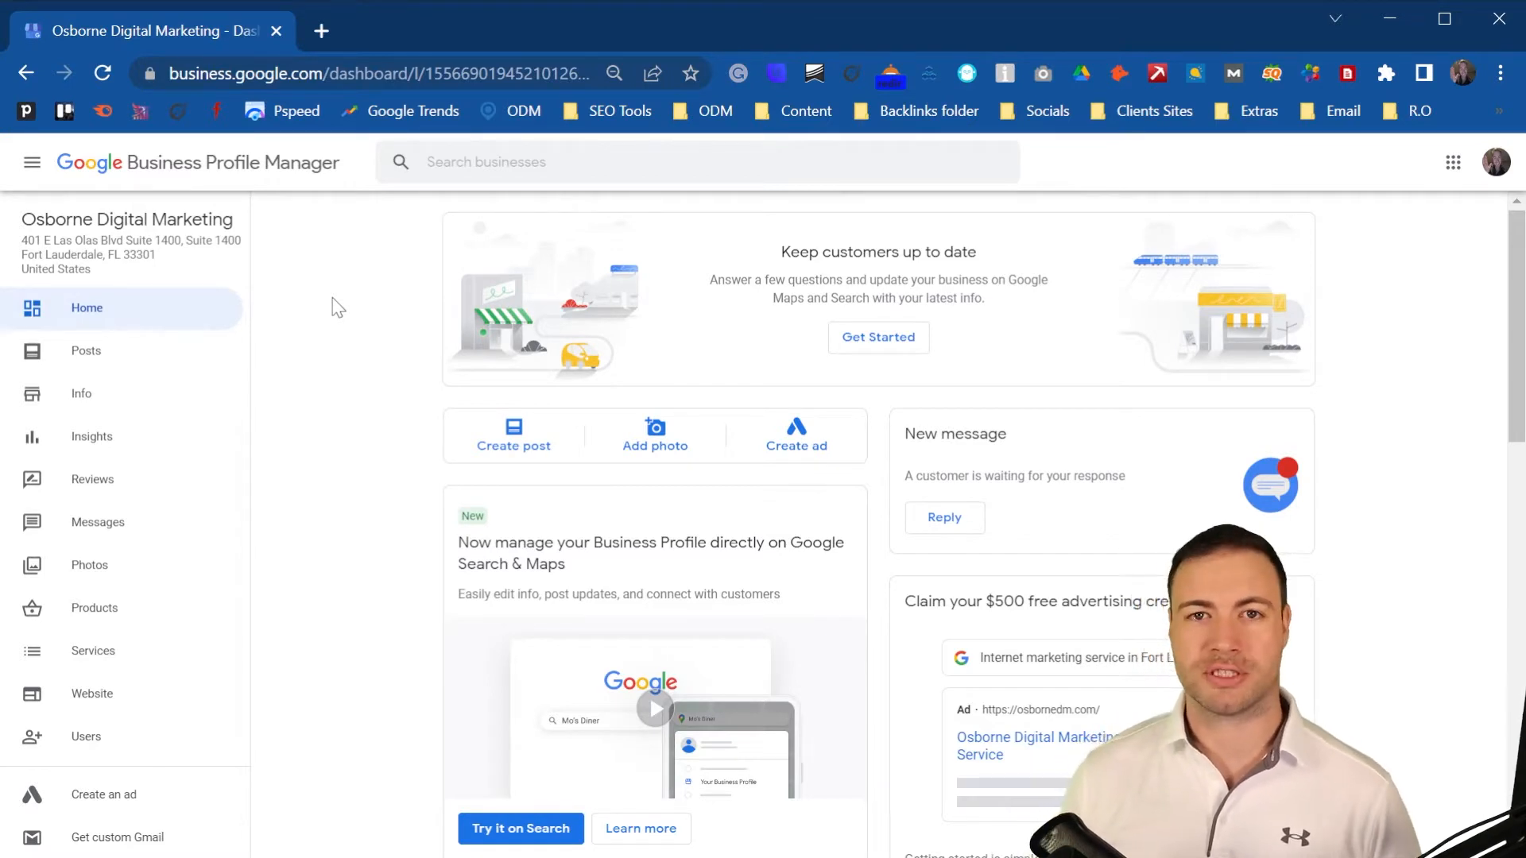
mouse_move(134, 175)
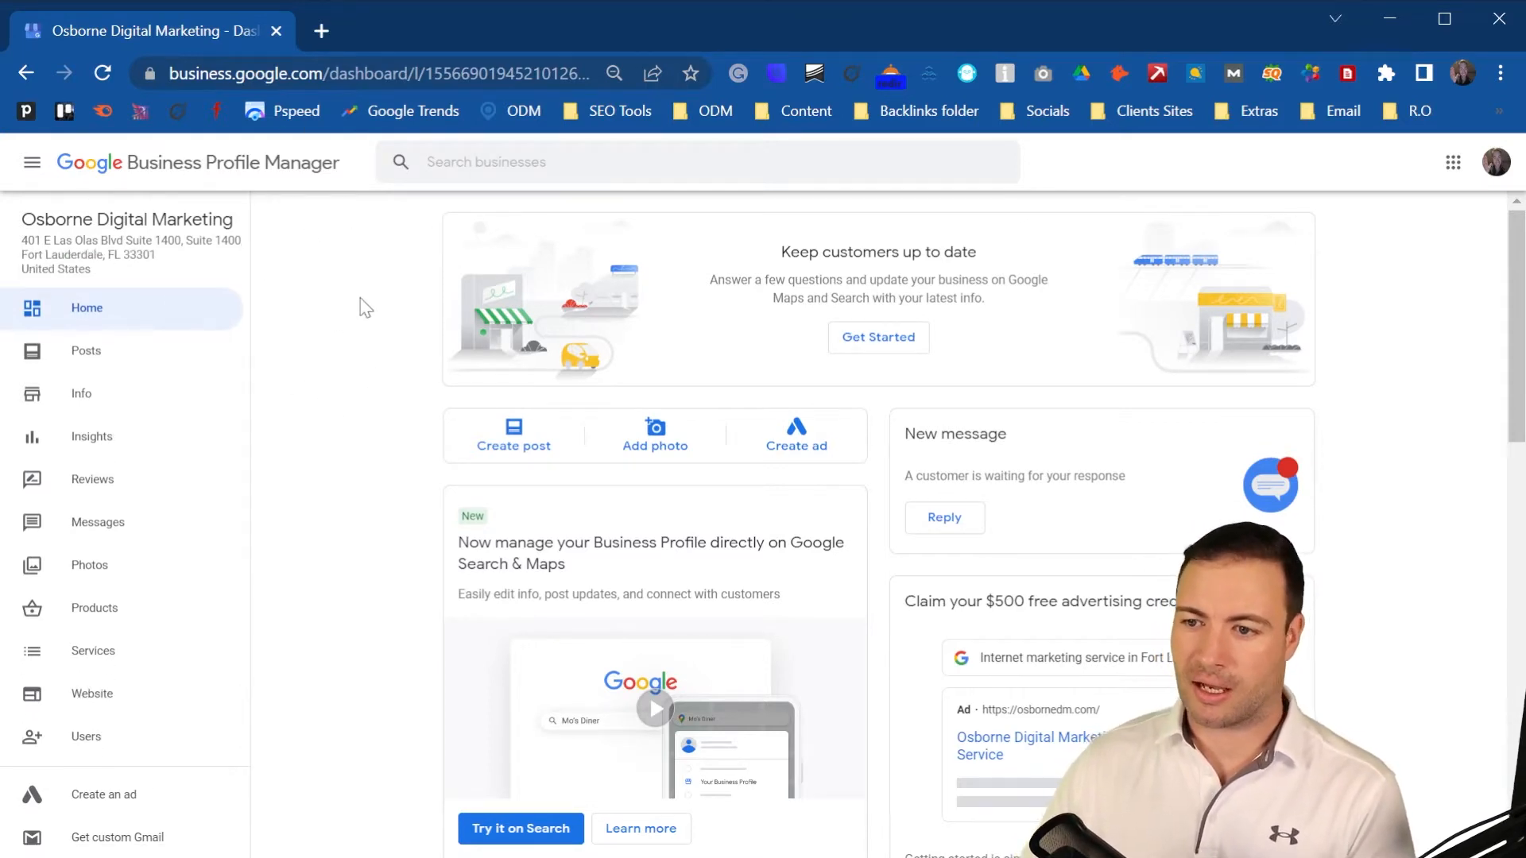
mouse_move(314, 368)
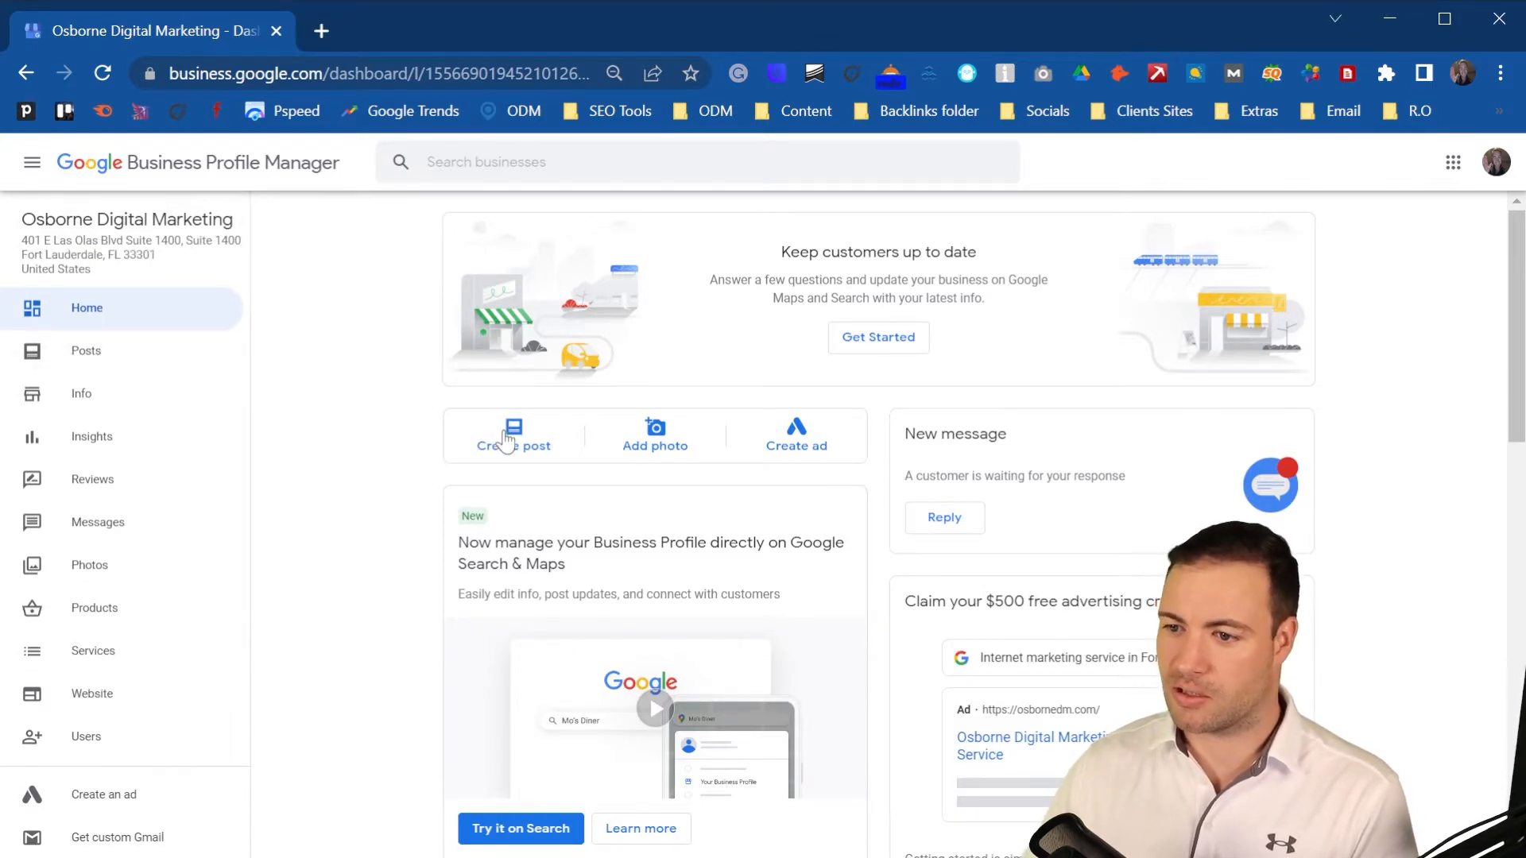
Step: Open the published posts list and browse the Offers, What's new and Events tabs
scroll("down", 3)
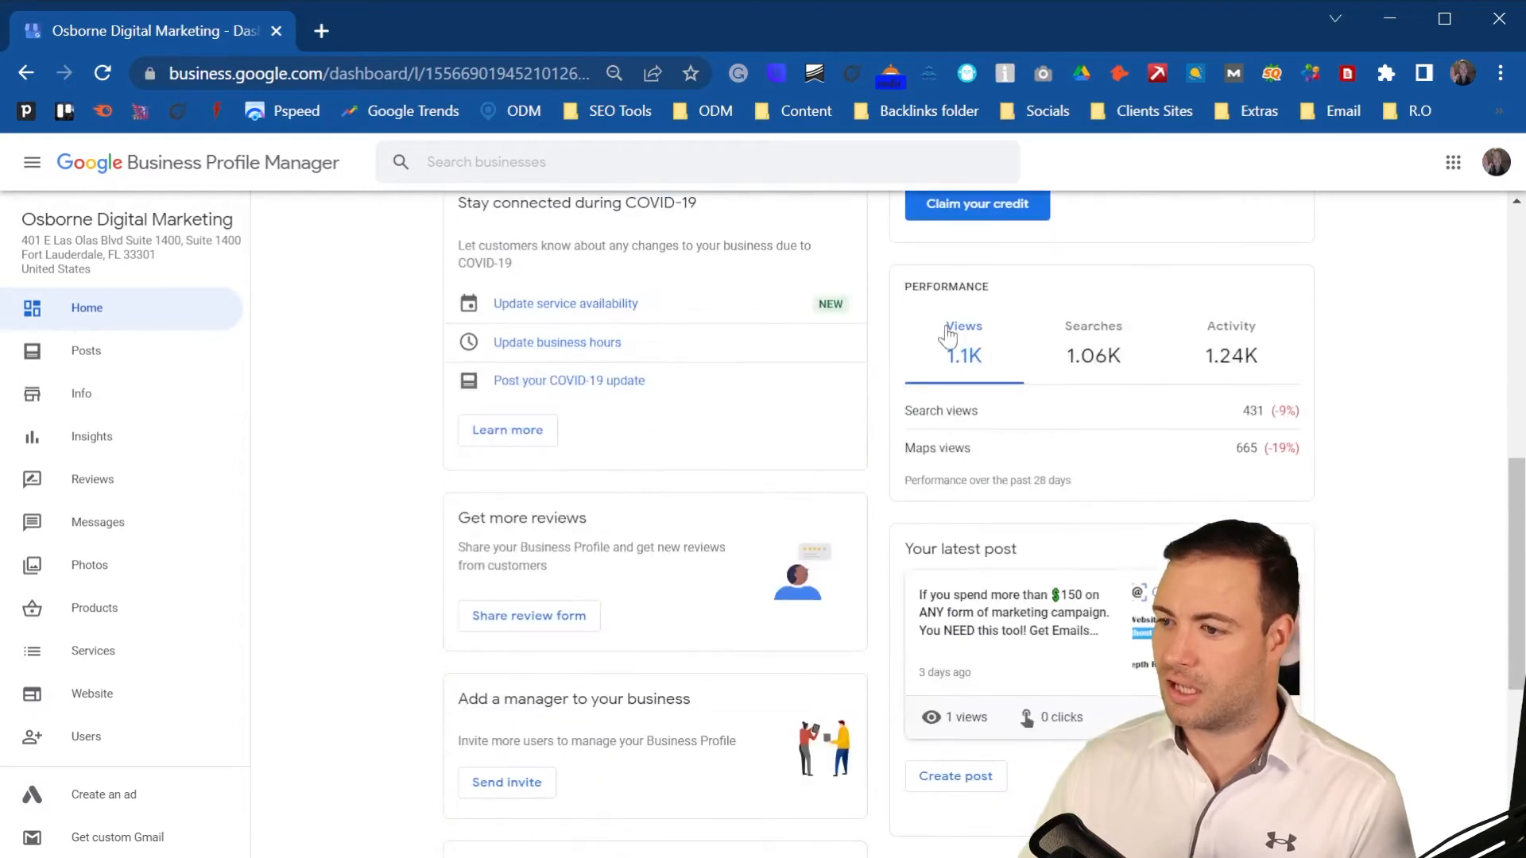
mouse_move(961, 803)
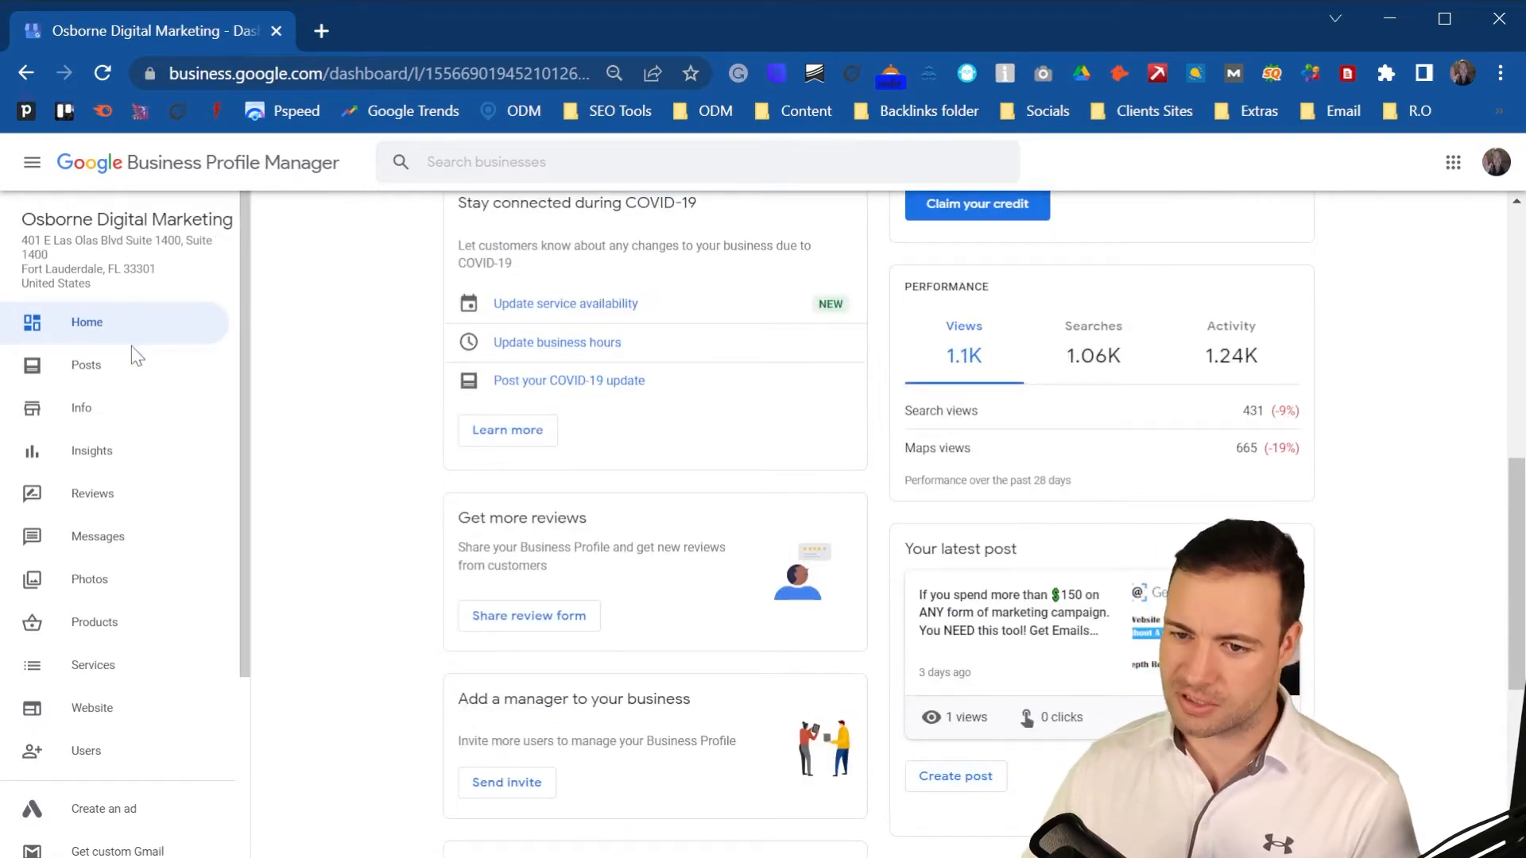
left_click(86, 364)
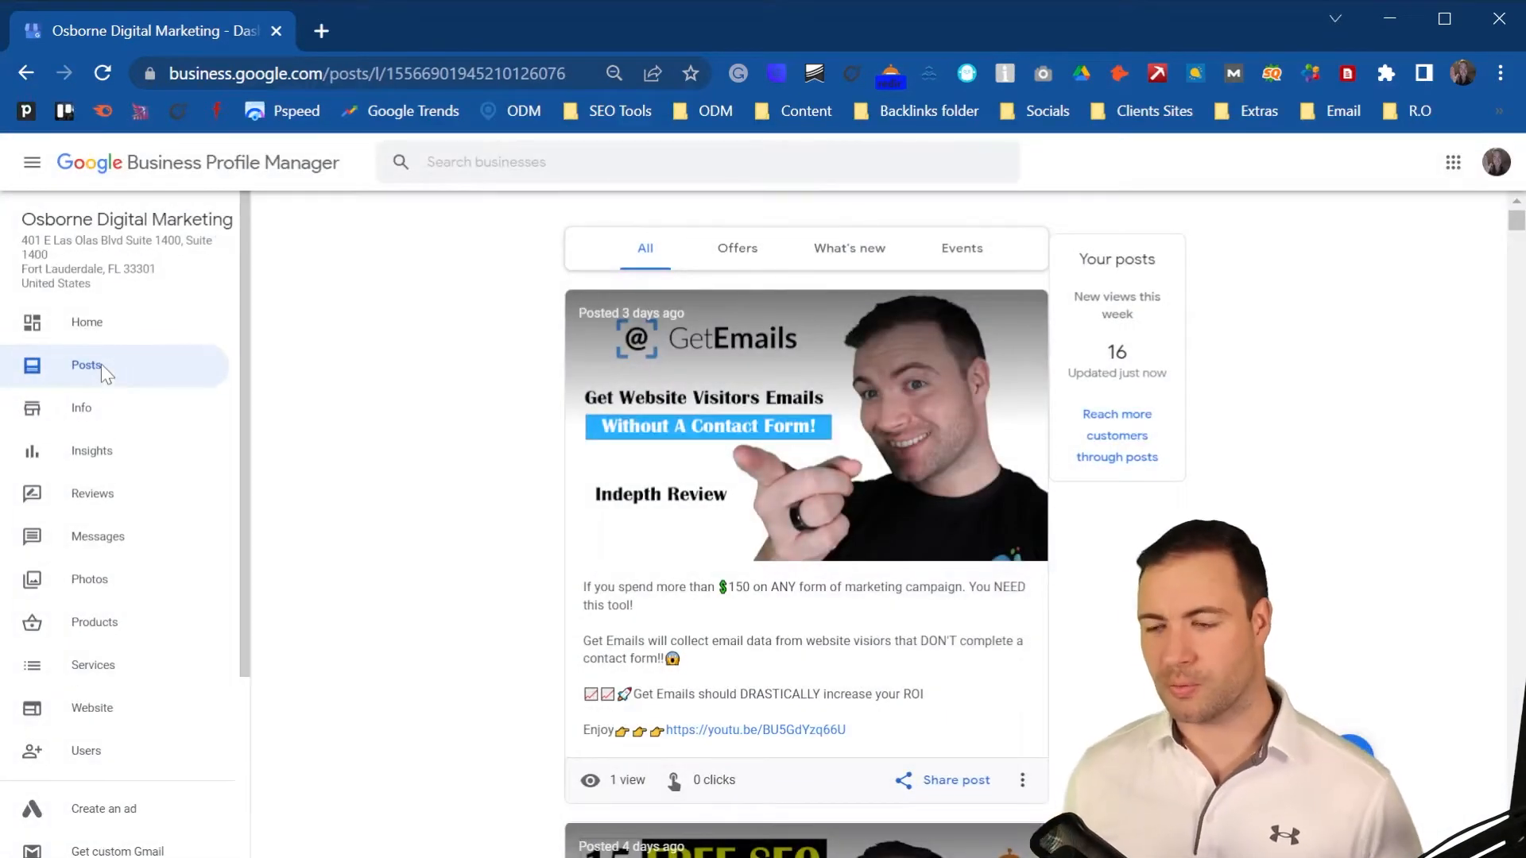
left_click(86, 365)
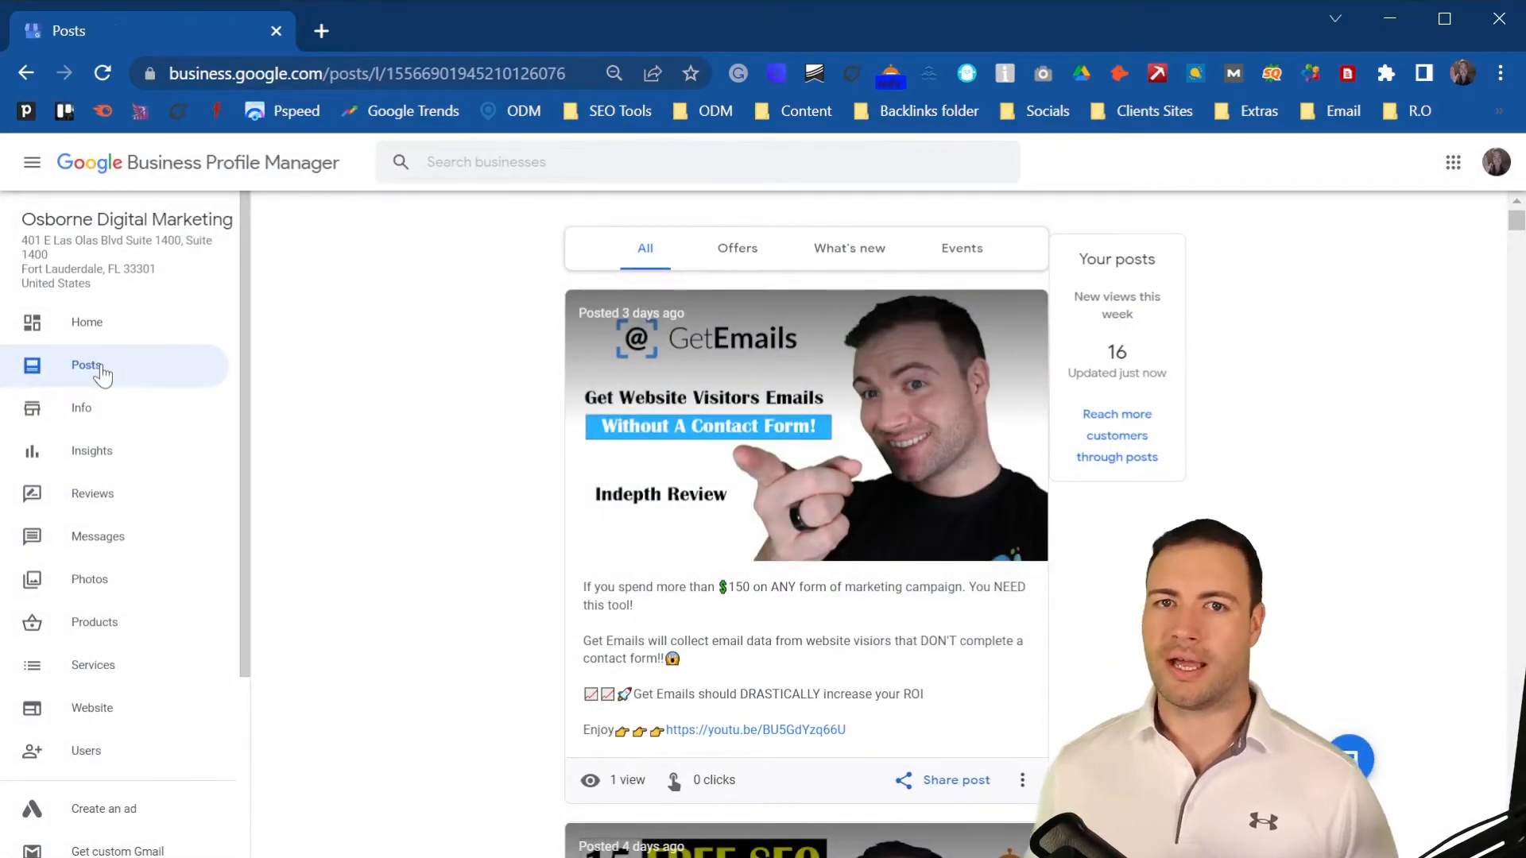
mouse_move(397, 156)
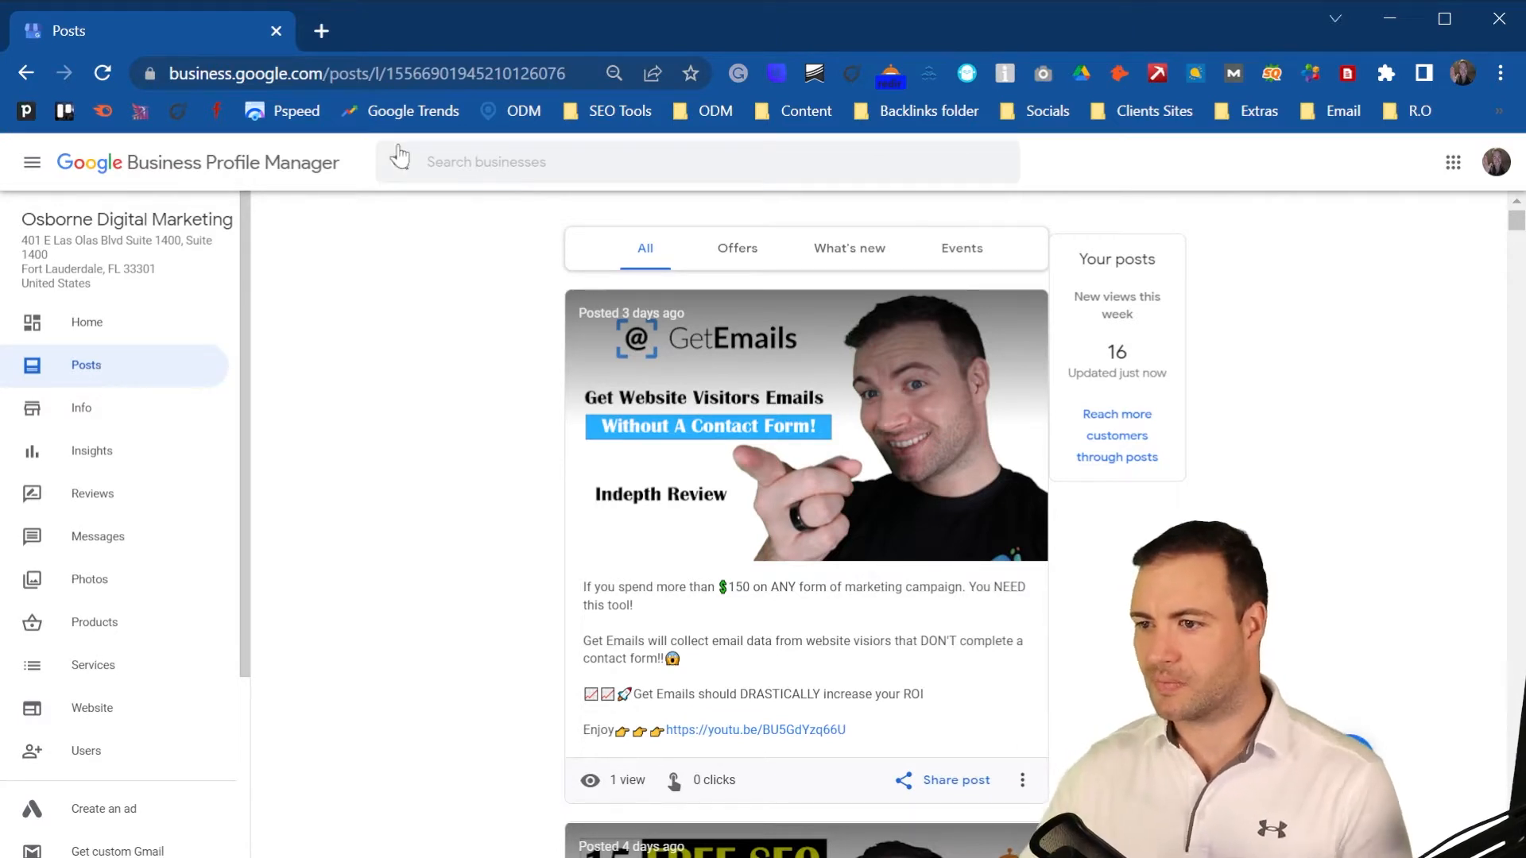
left_click(746, 247)
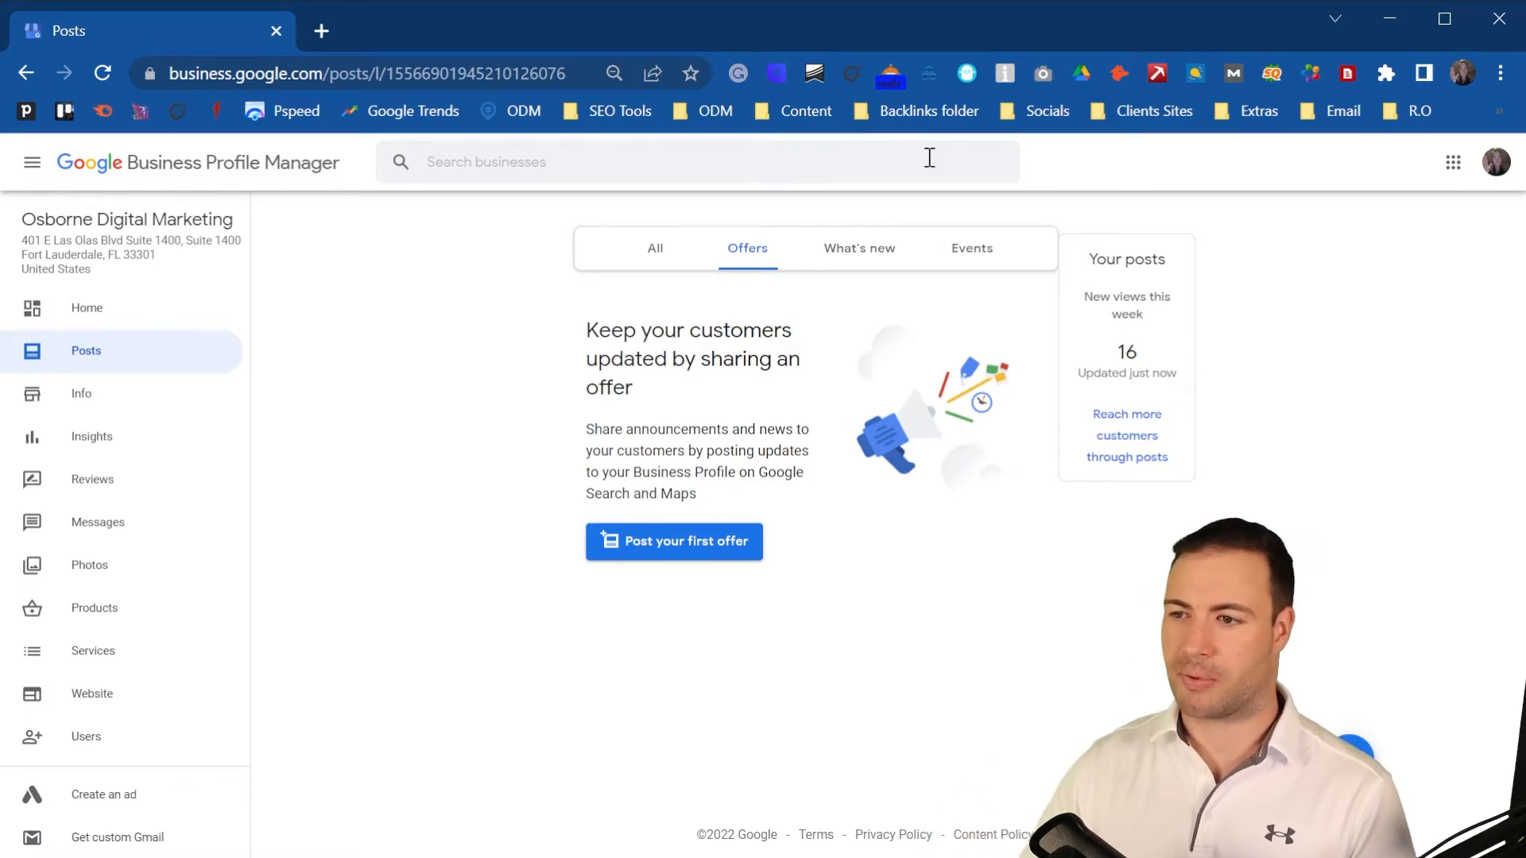
left_click(849, 248)
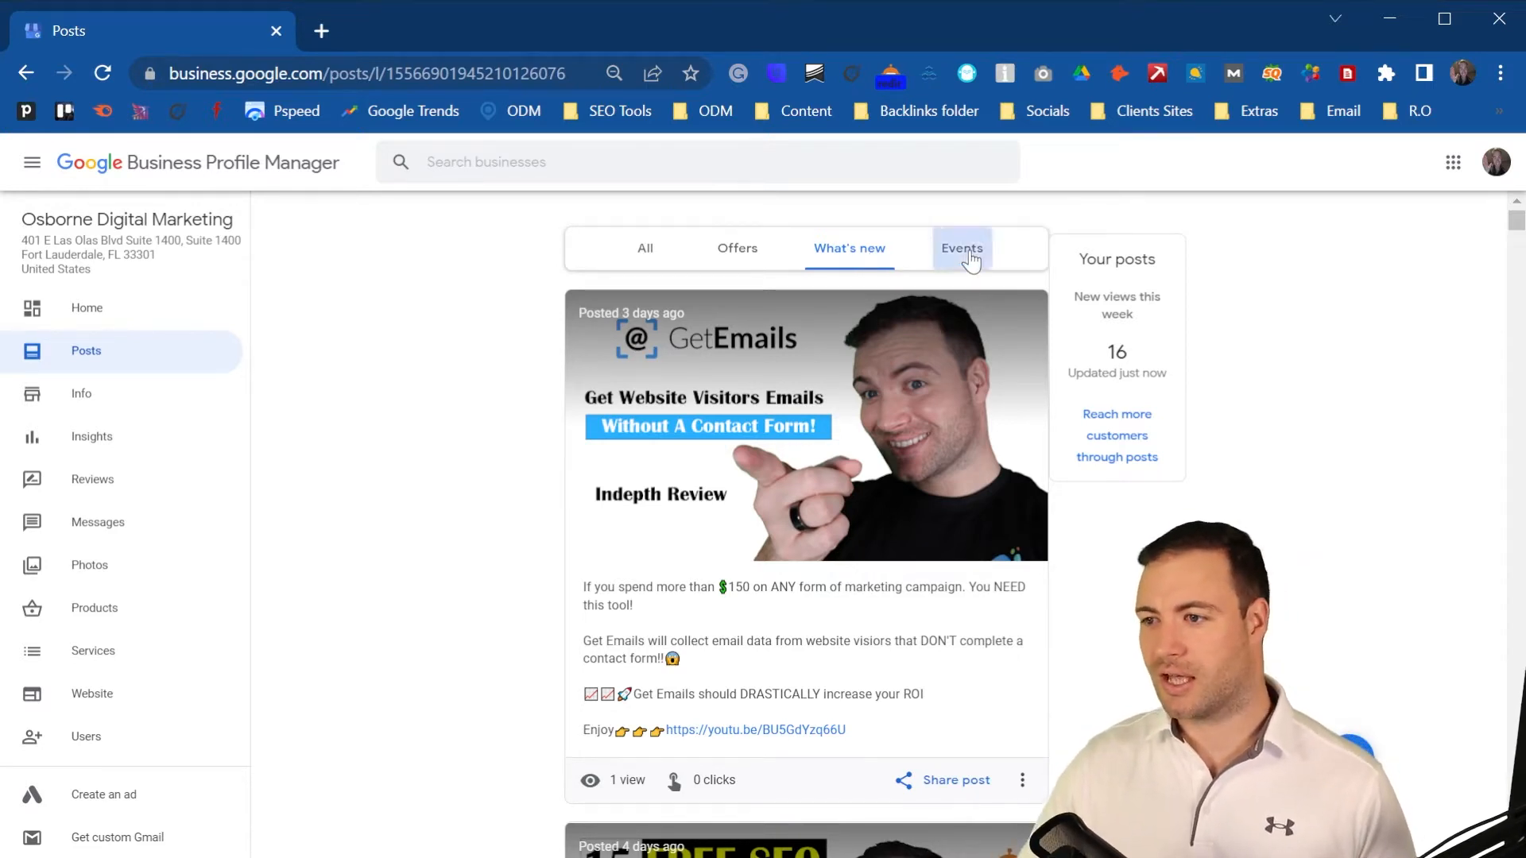
left_click(962, 248)
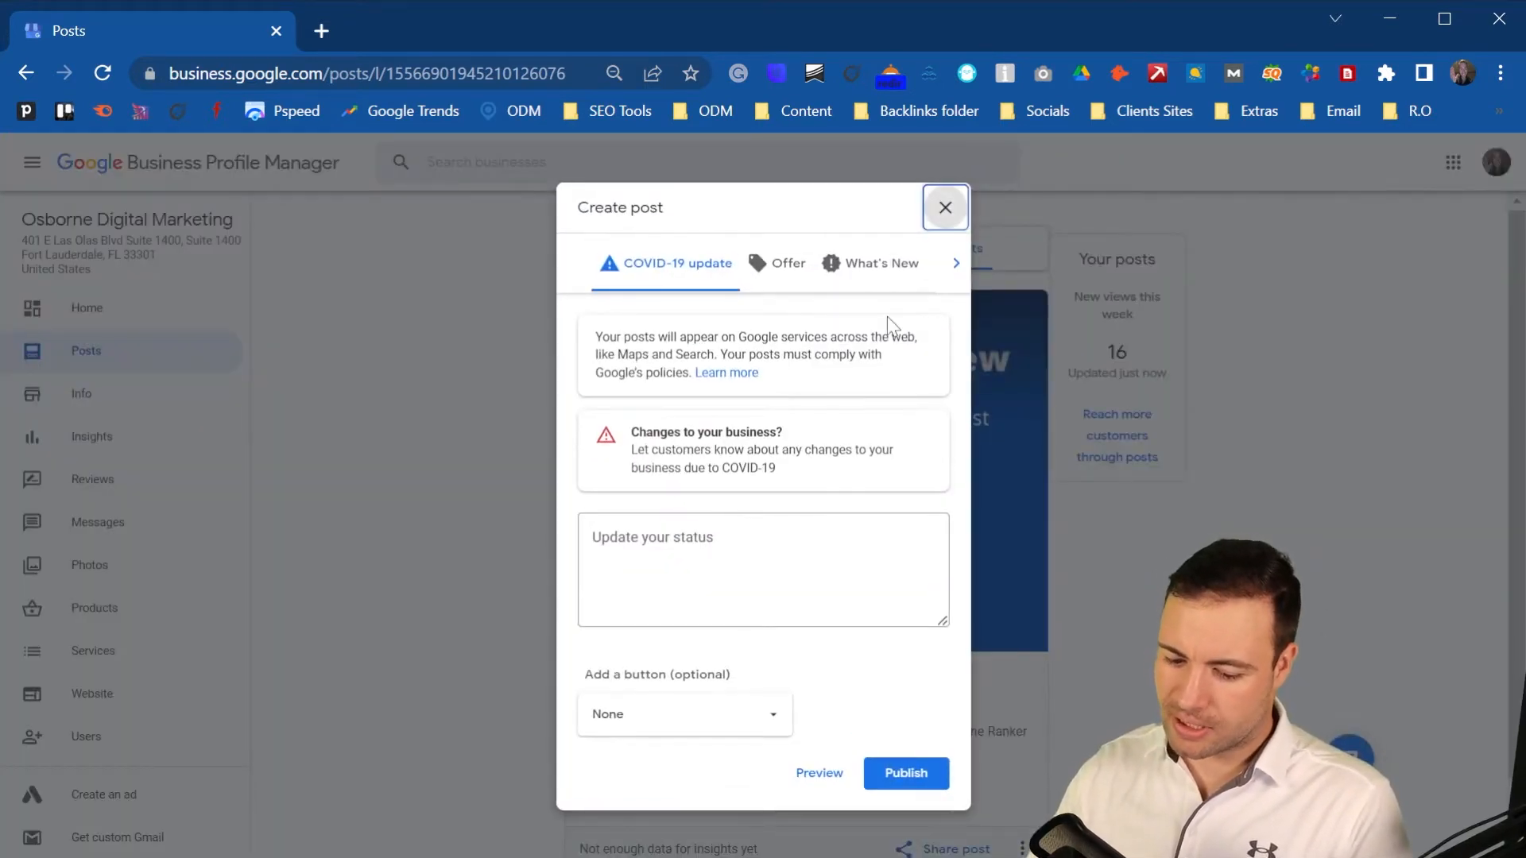
mouse_move(823, 353)
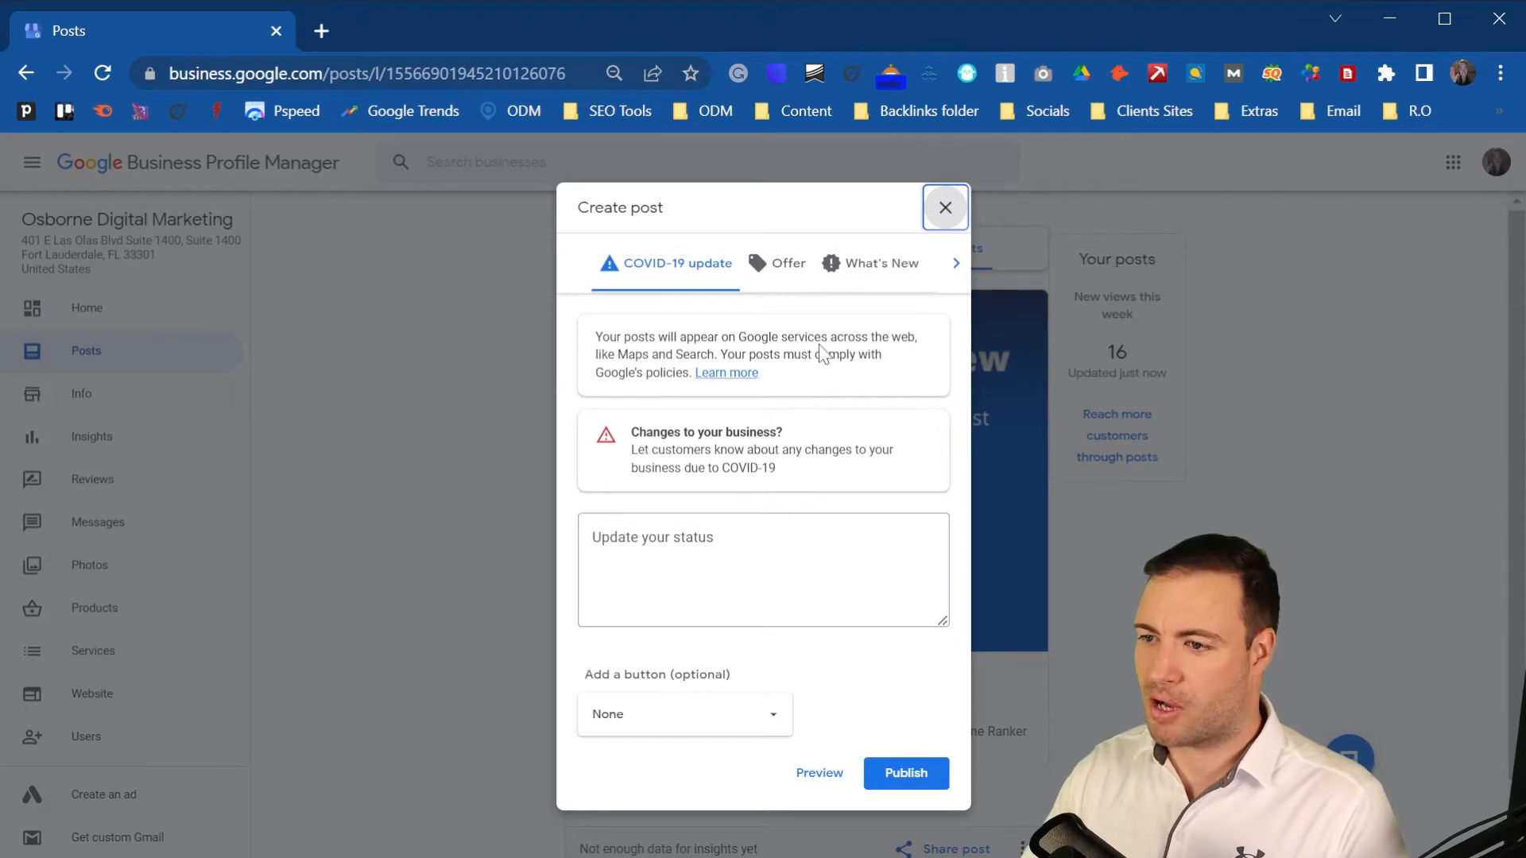
Step: Switch the new post through the Offer, Event and Product types
left_click(786, 263)
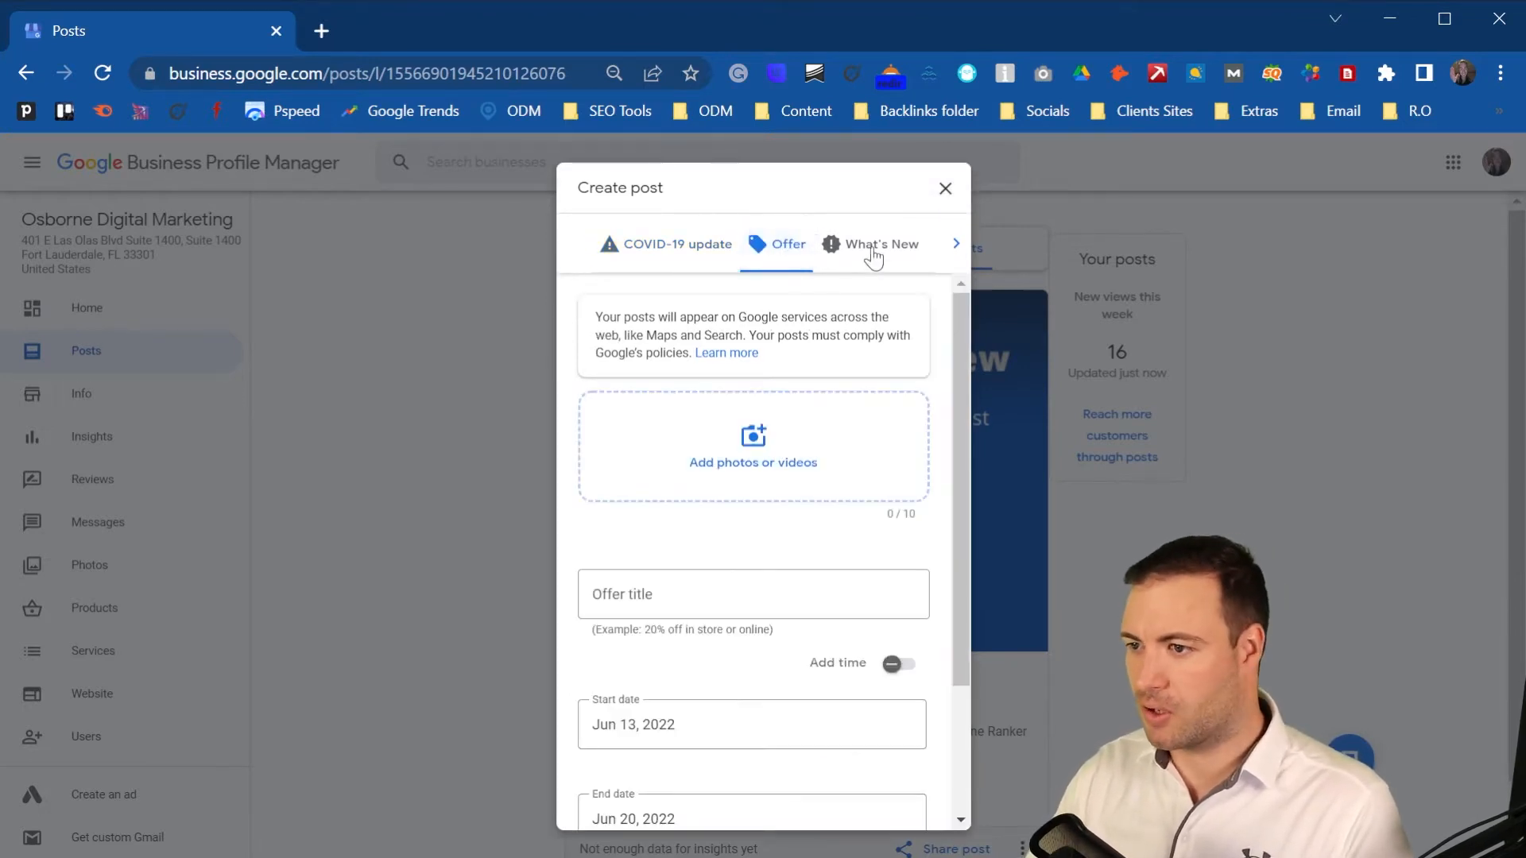
left_click(881, 244)
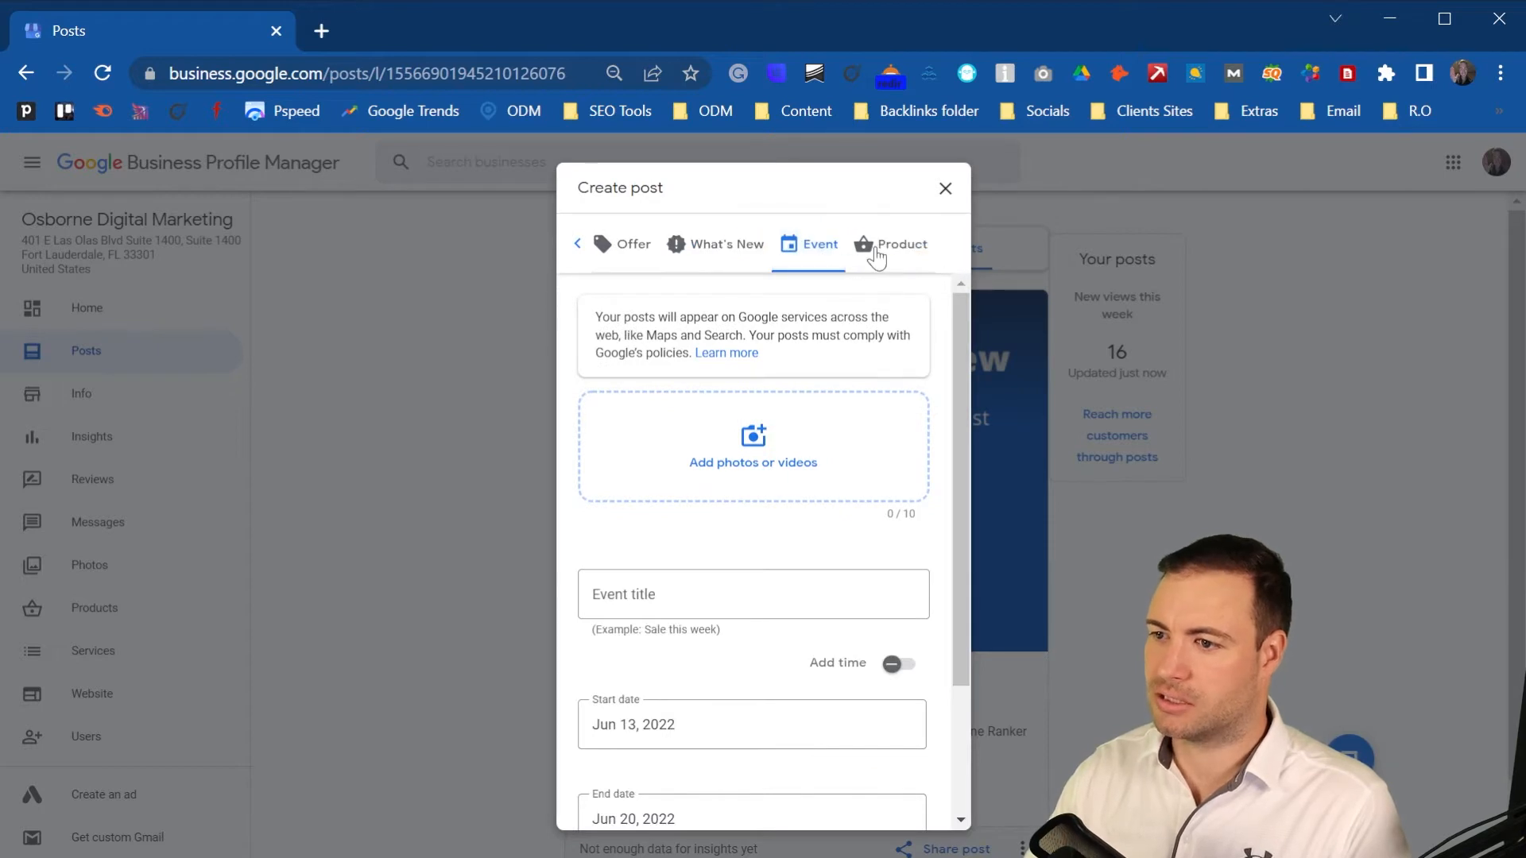
left_click(900, 243)
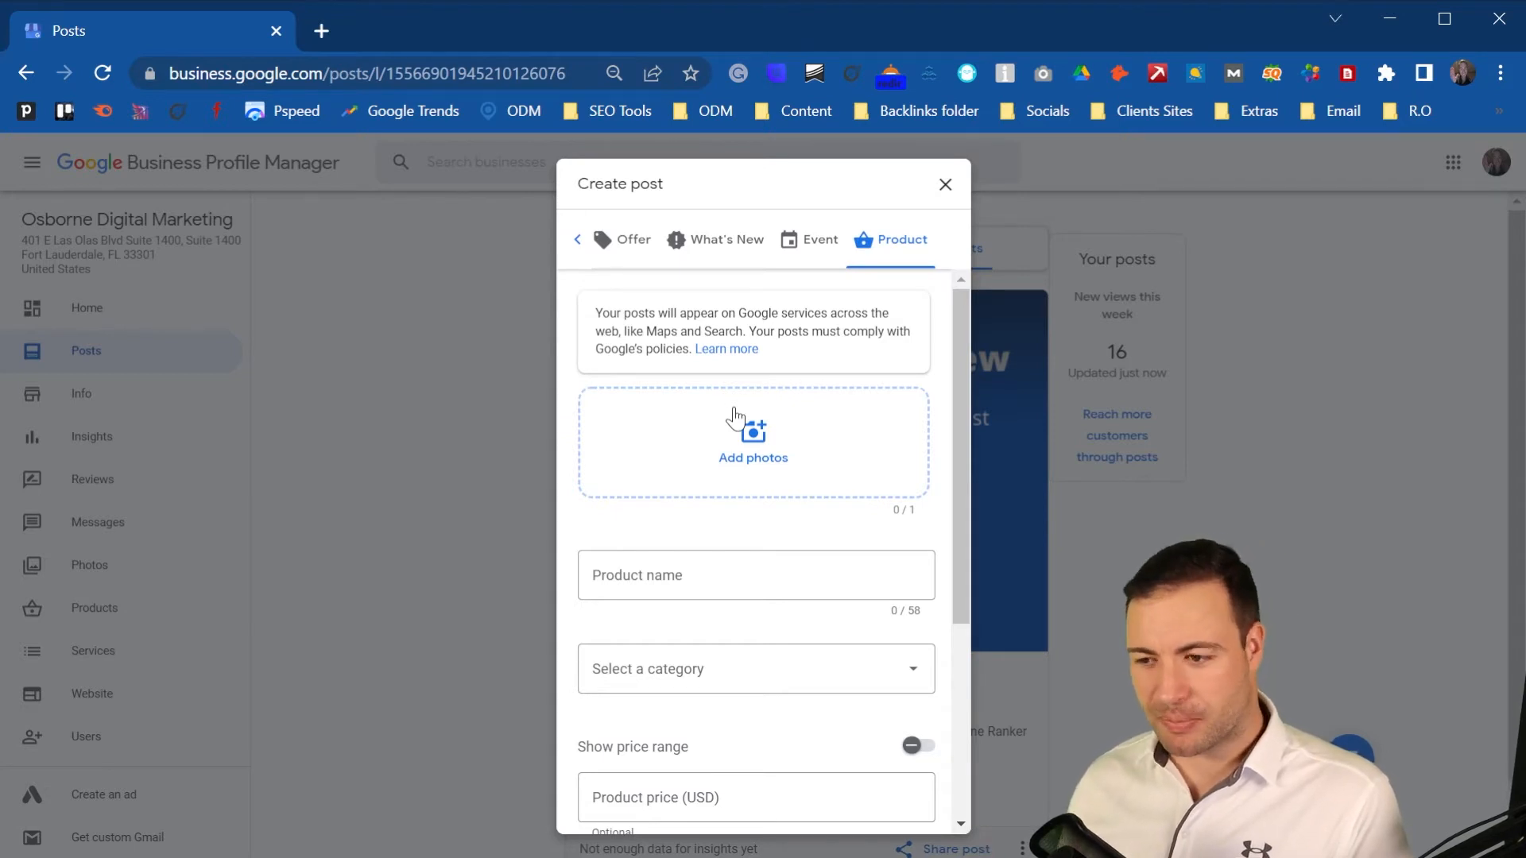
mouse_move(730, 478)
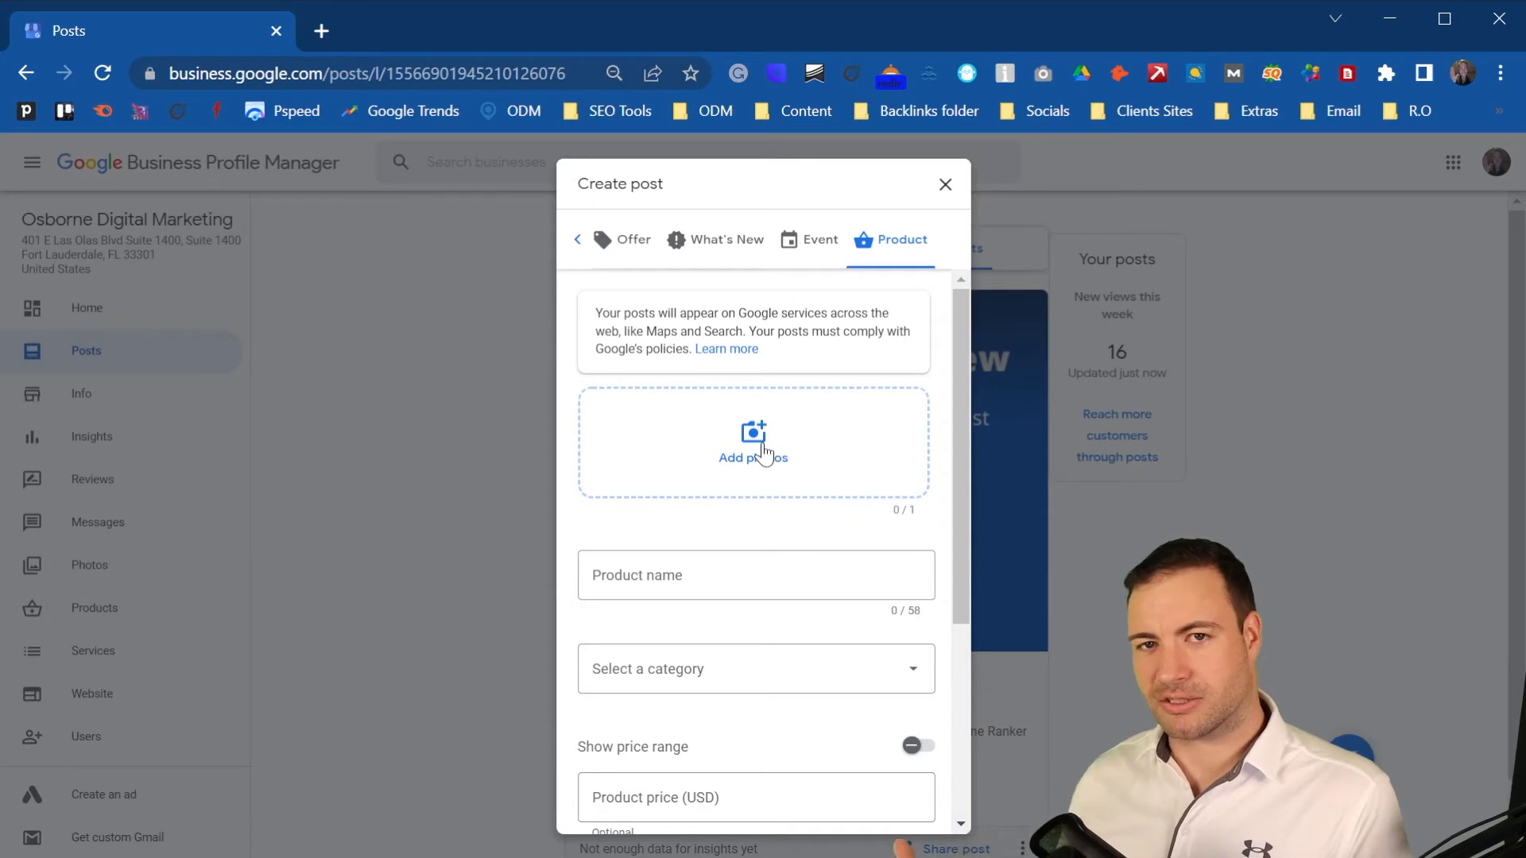
mouse_move(754, 434)
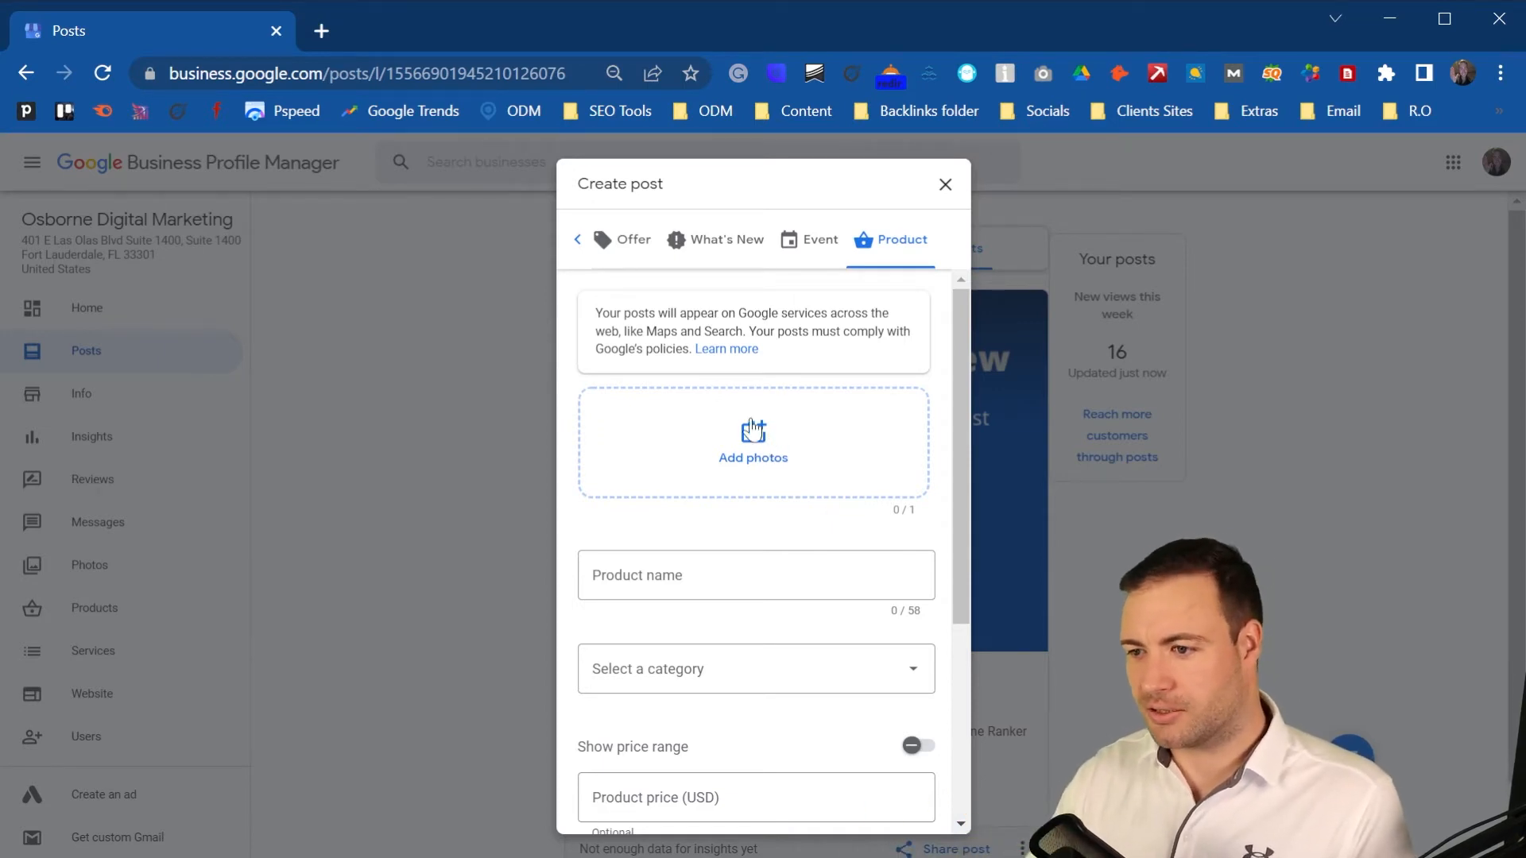
mouse_move(663, 678)
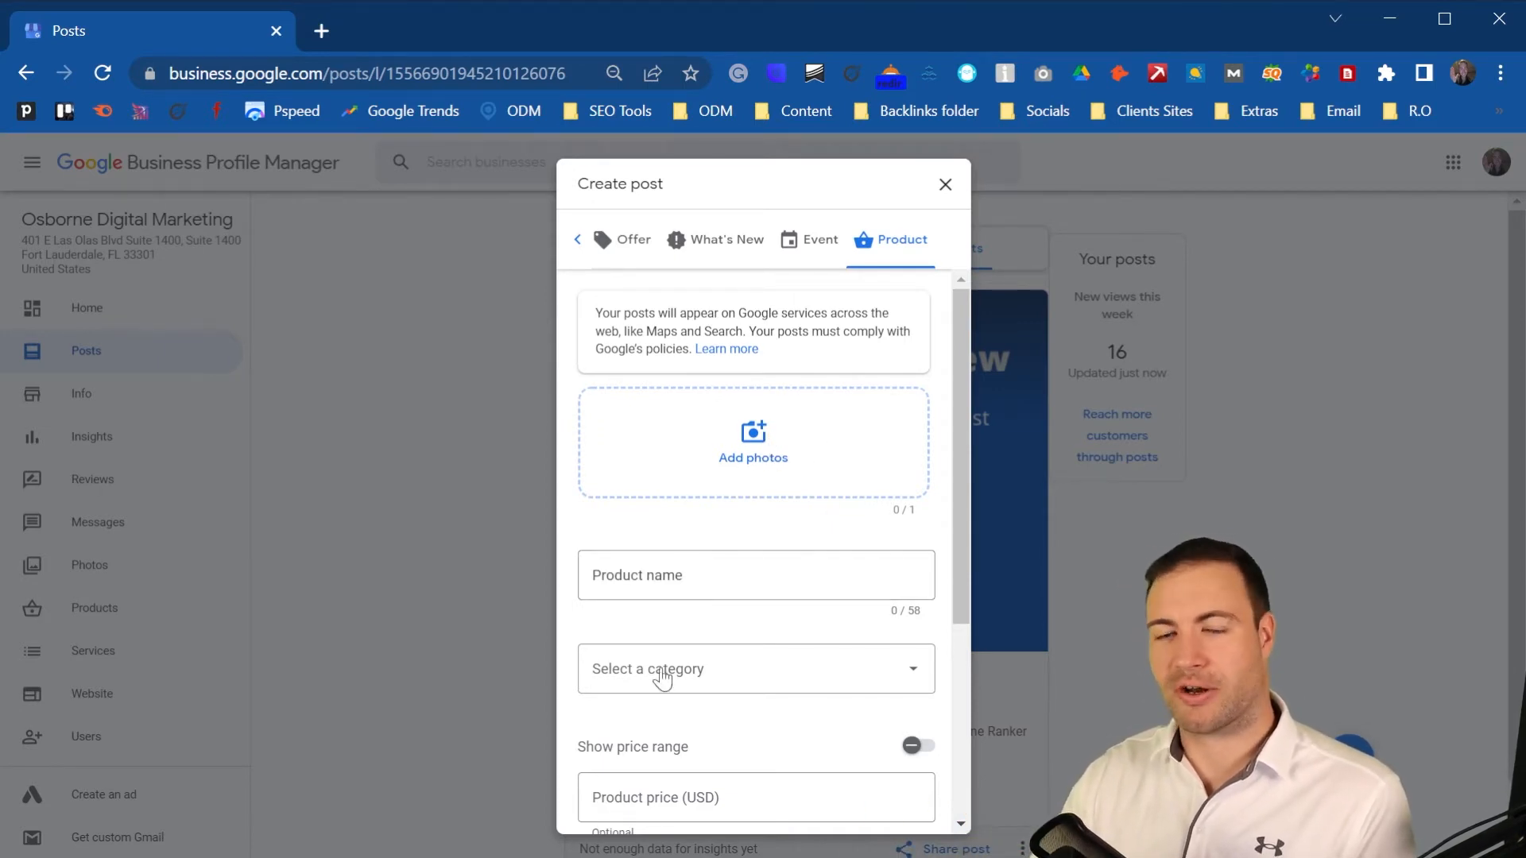
Step: Review the Product form's name, category, price and description fields, leaving them empty
left_click(754, 576)
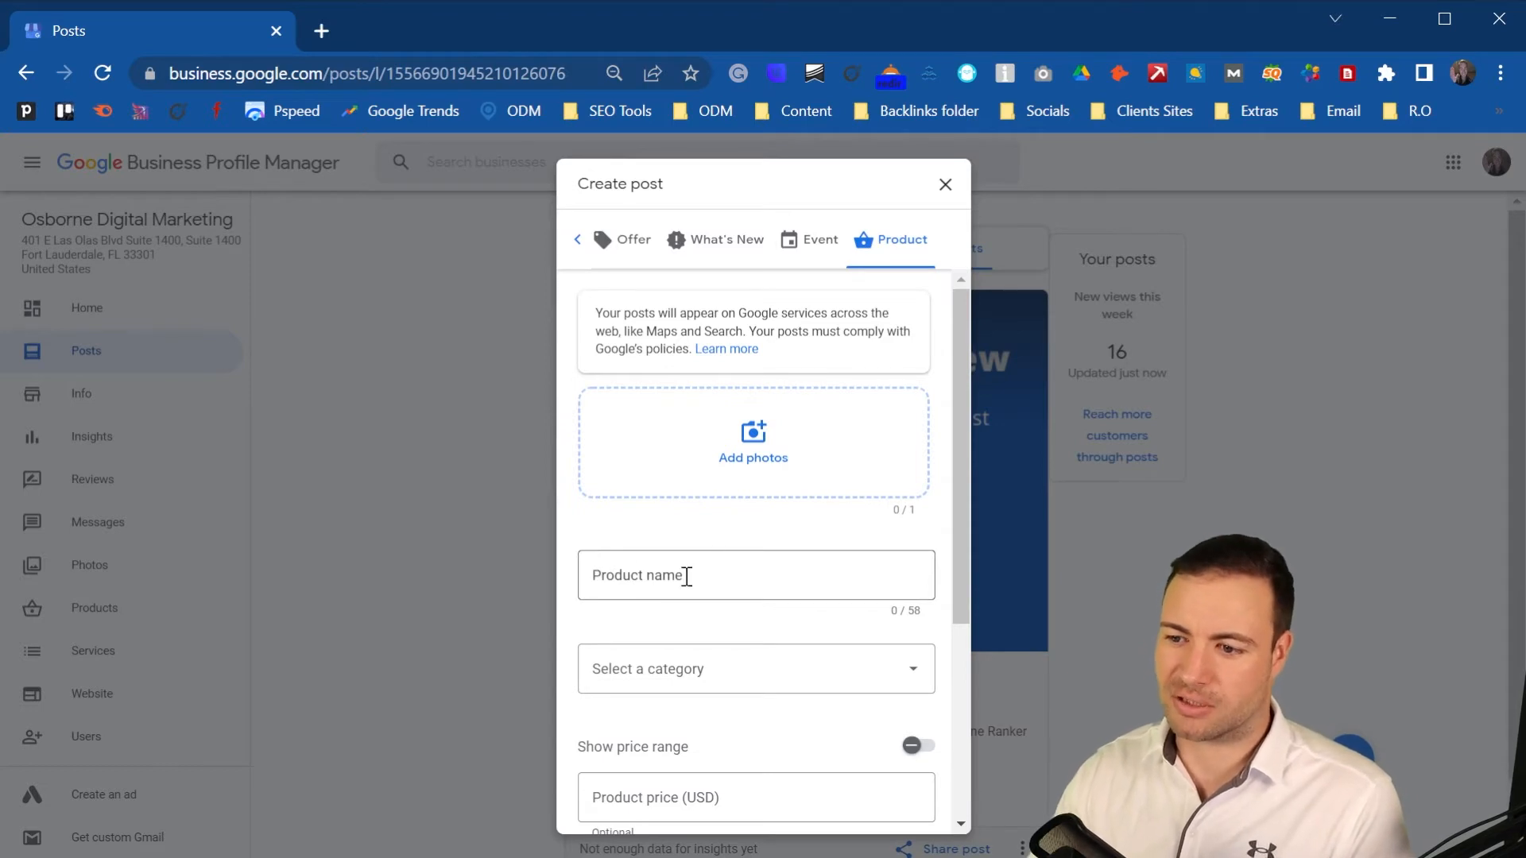
scroll("down", 3)
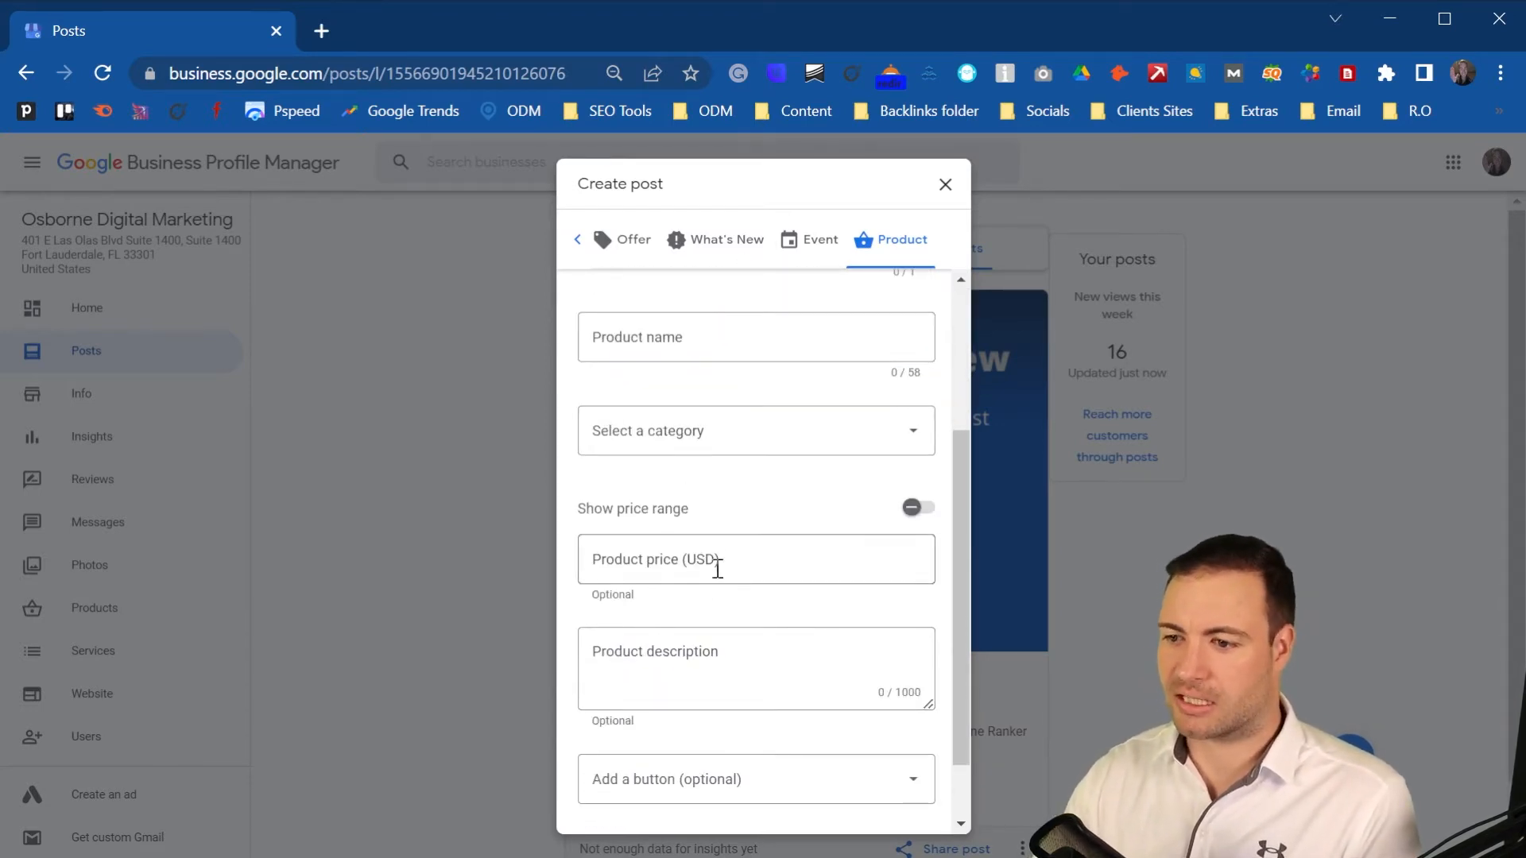
scroll("down", 3)
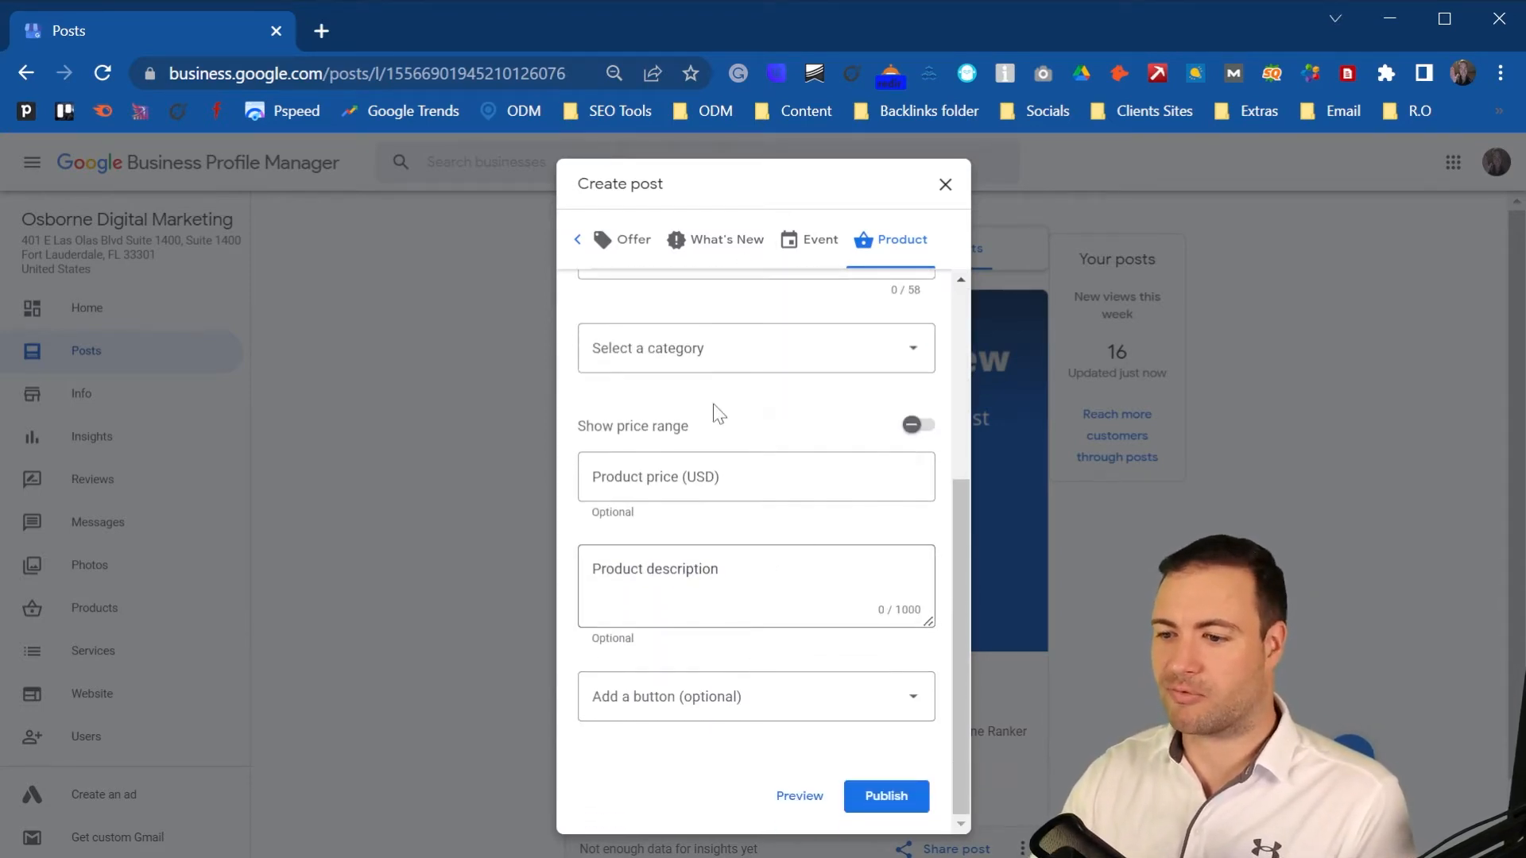
mouse_move(799, 397)
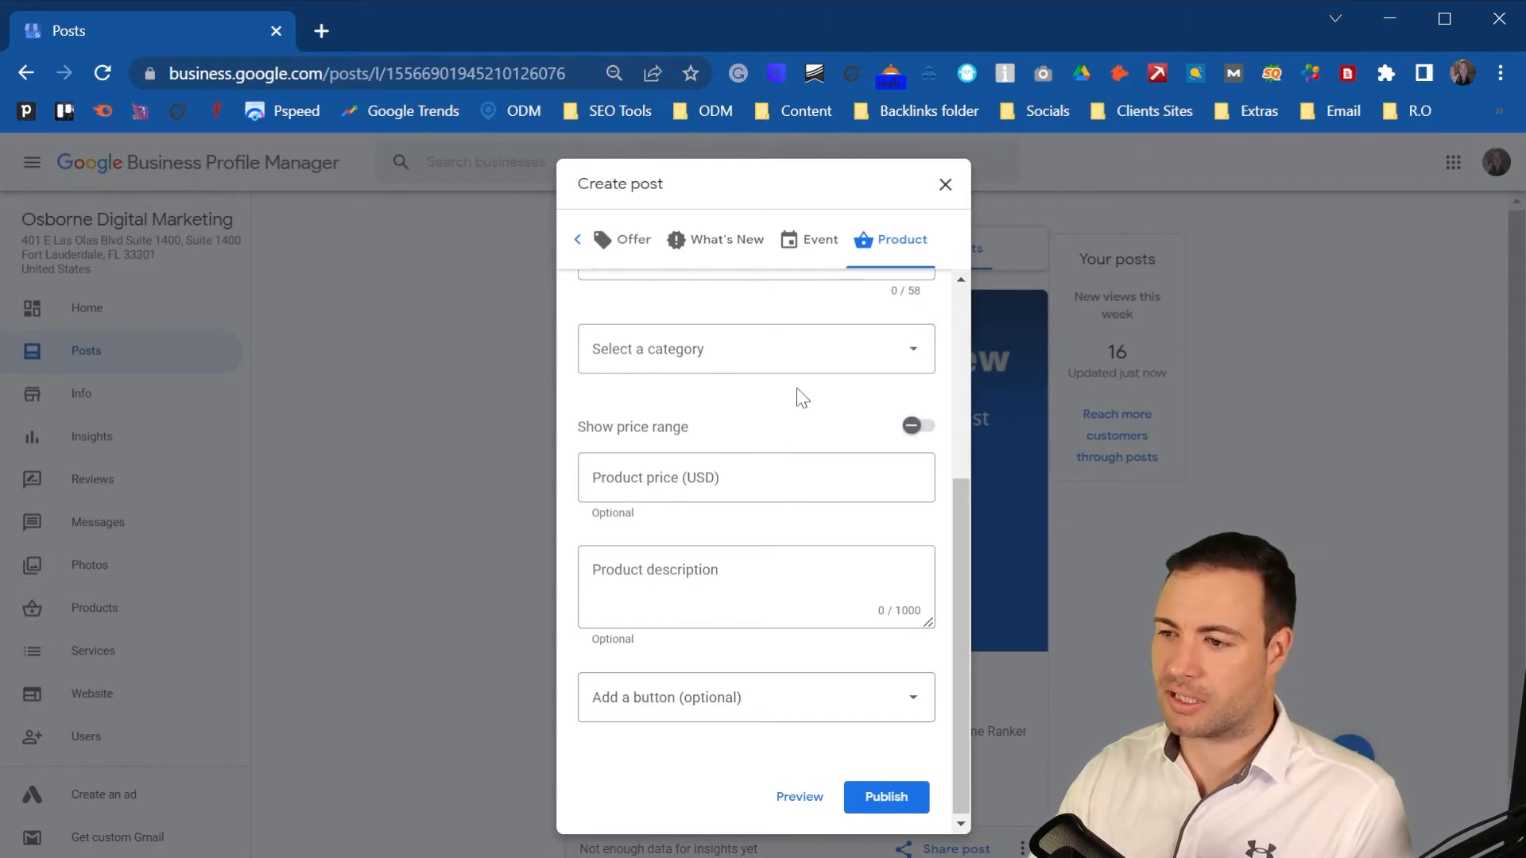
scroll("up", 3)
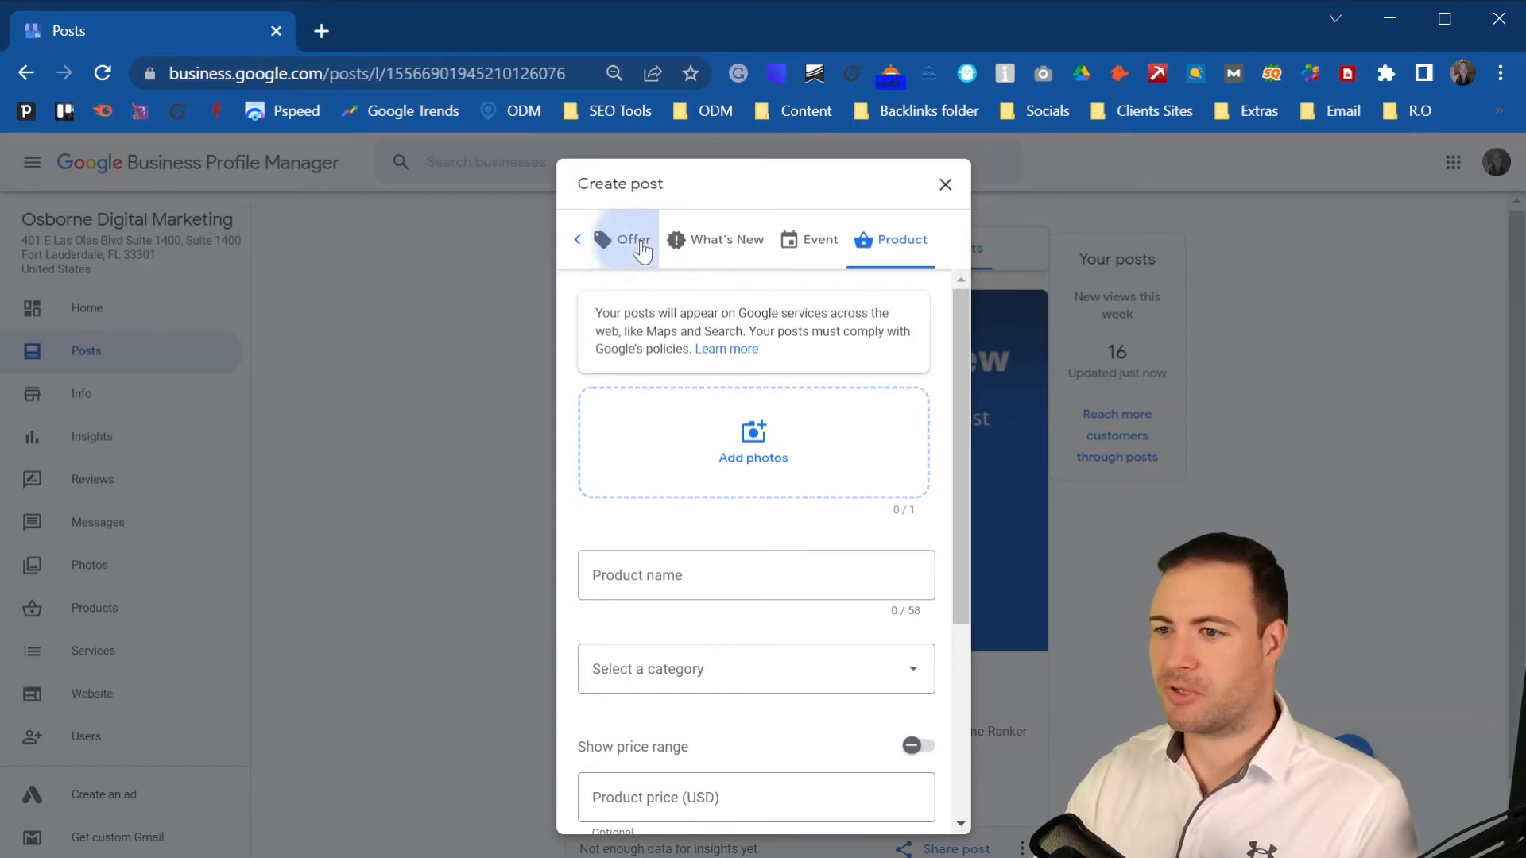
Step: Switch back to an Offer post and turn on Add time for start and end times
left_click(633, 239)
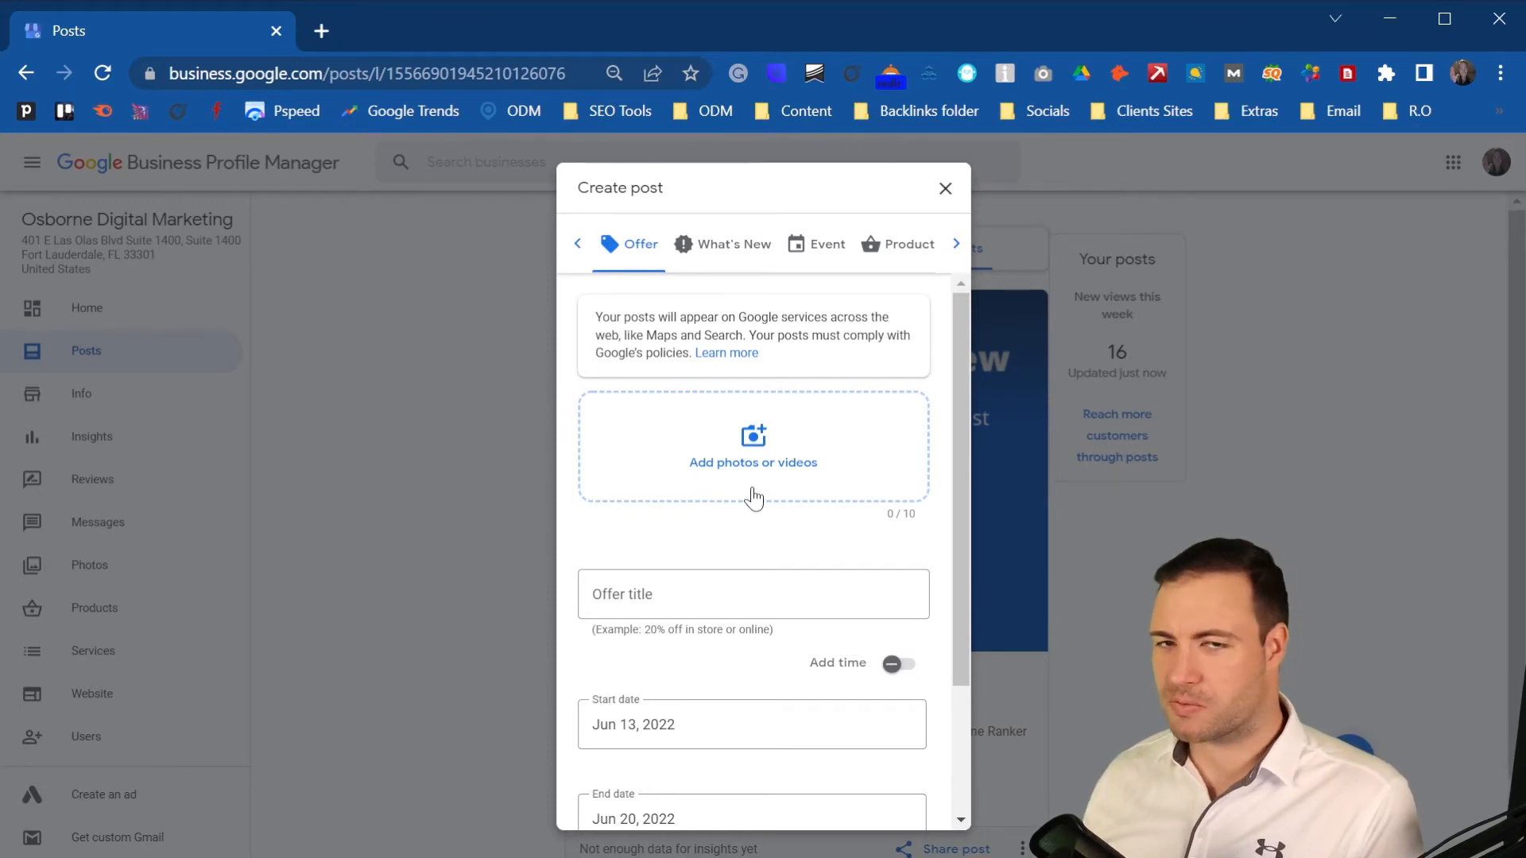
mouse_move(818, 437)
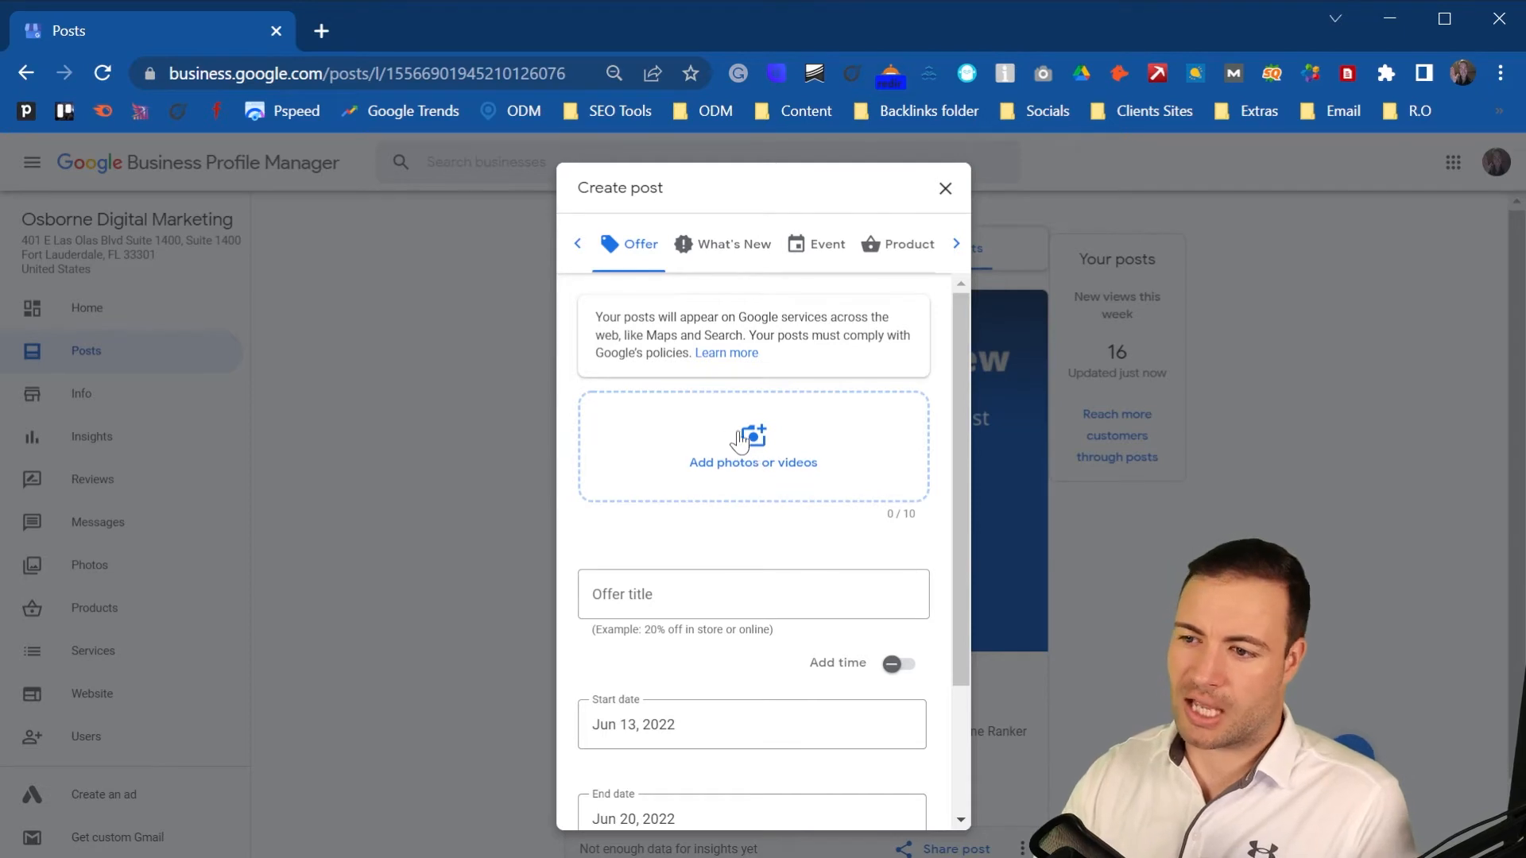
mouse_move(751, 447)
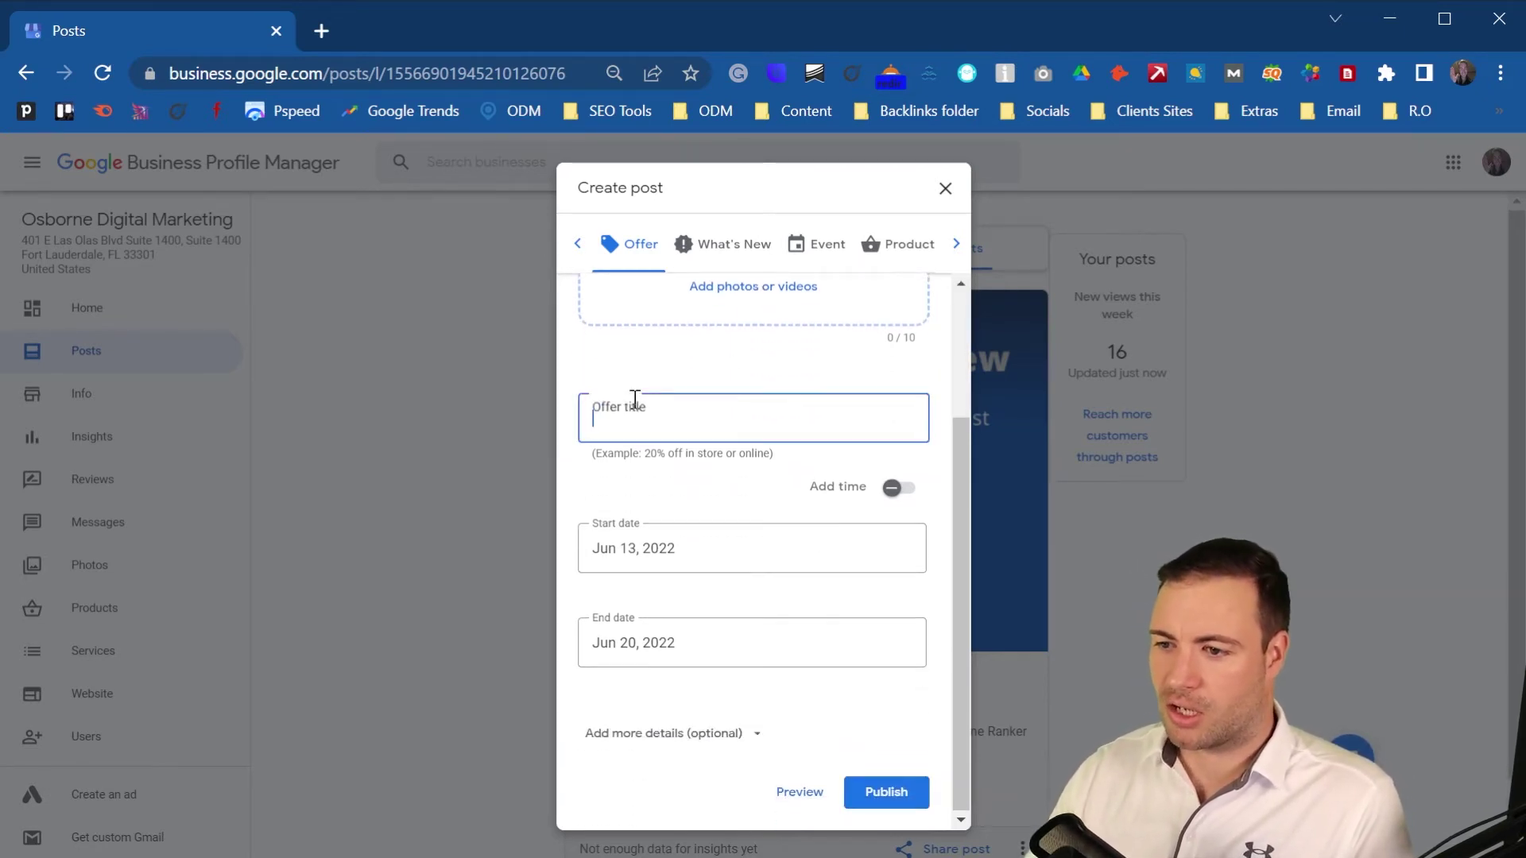
left_click(753, 416)
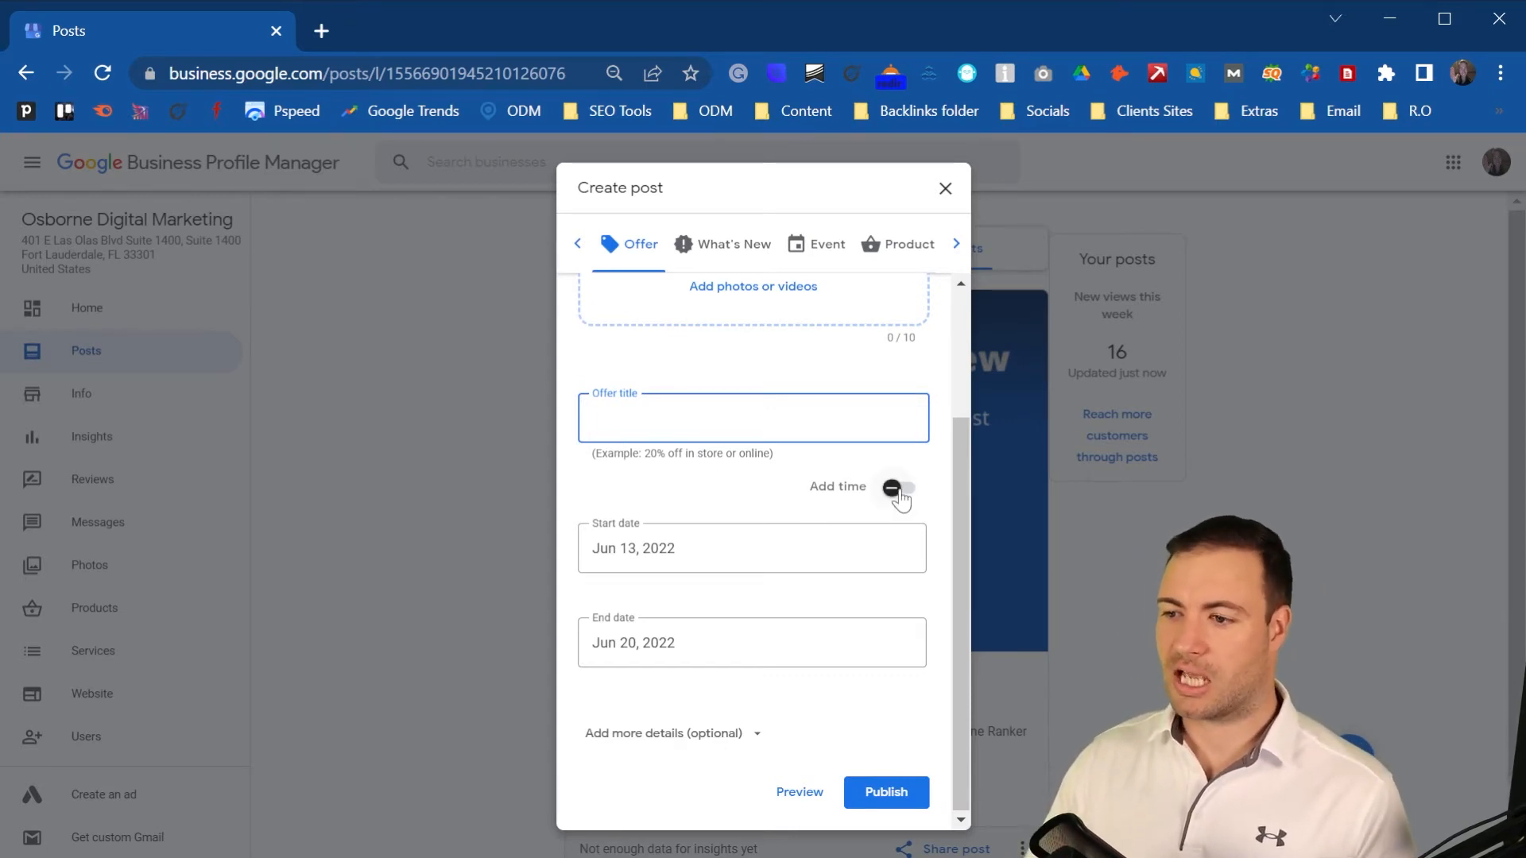
left_click(896, 488)
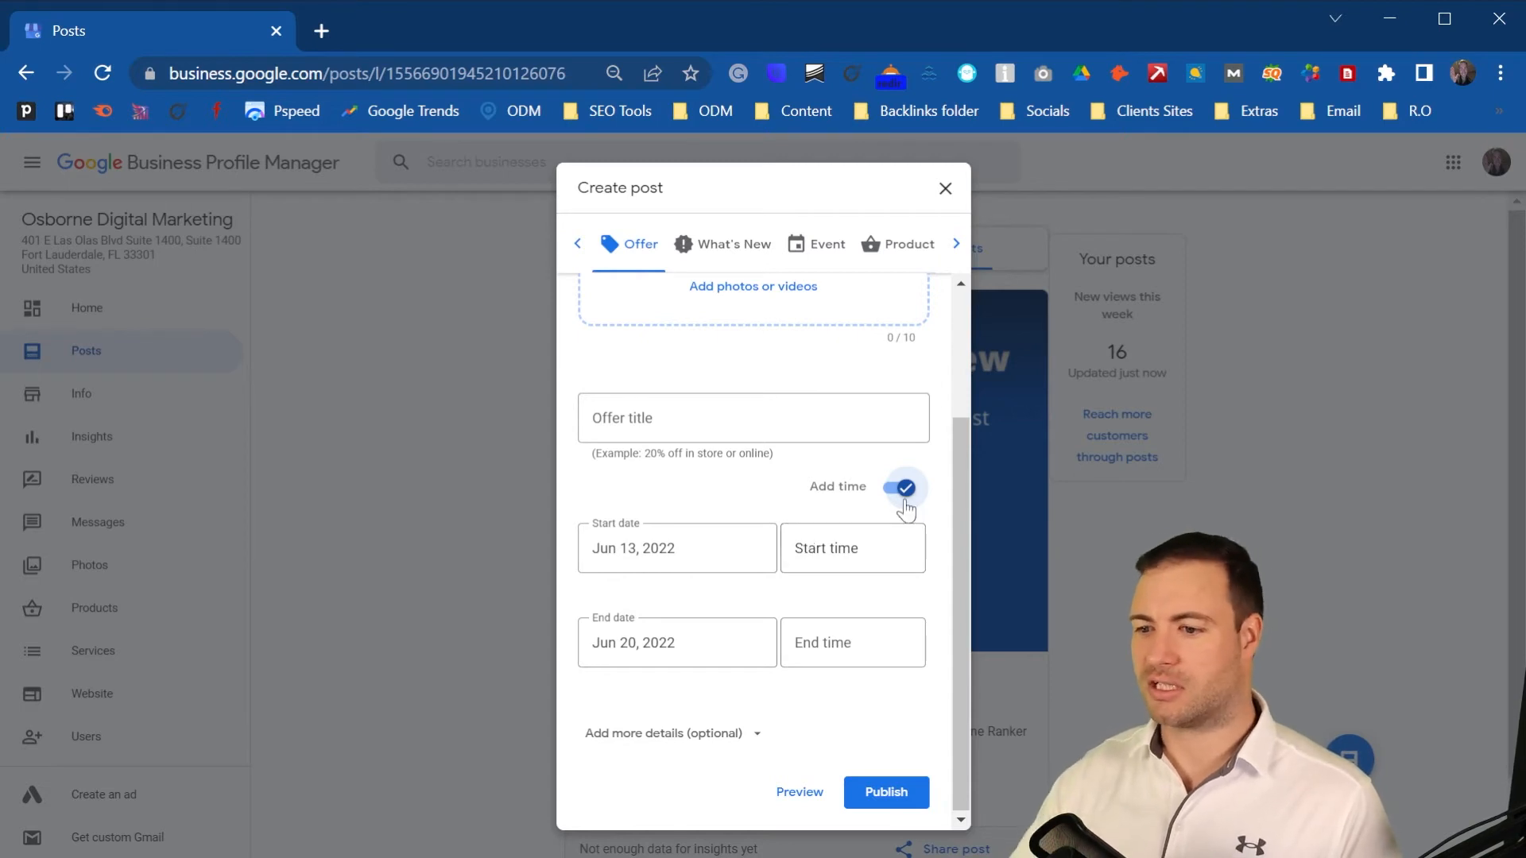
mouse_move(737, 728)
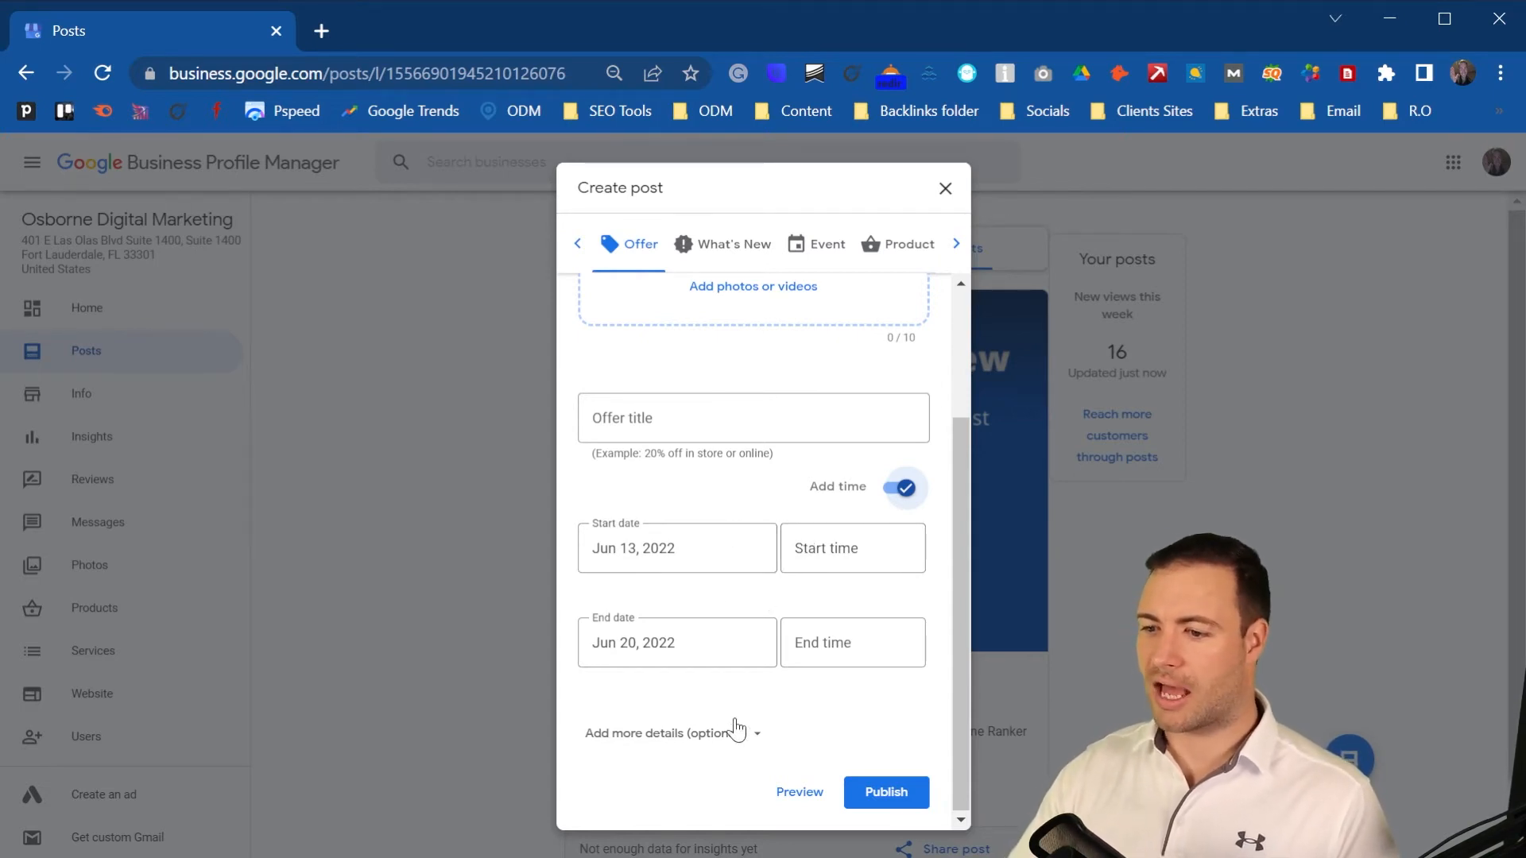
Step: Expand the offer's optional details, showing offer details, coupon code, redeem link and terms fields
left_click(669, 733)
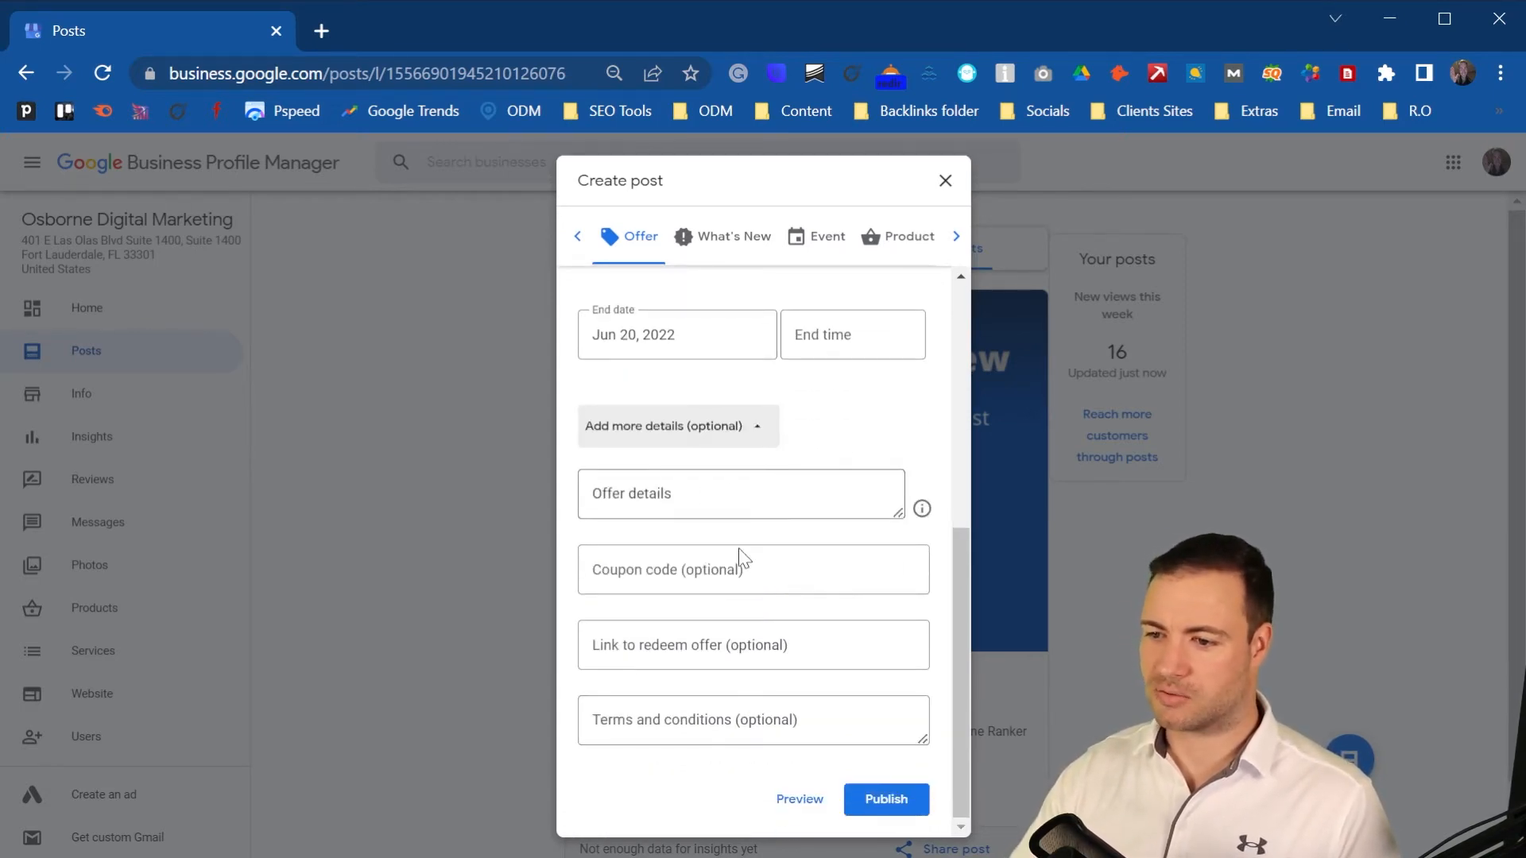
left_click(752, 570)
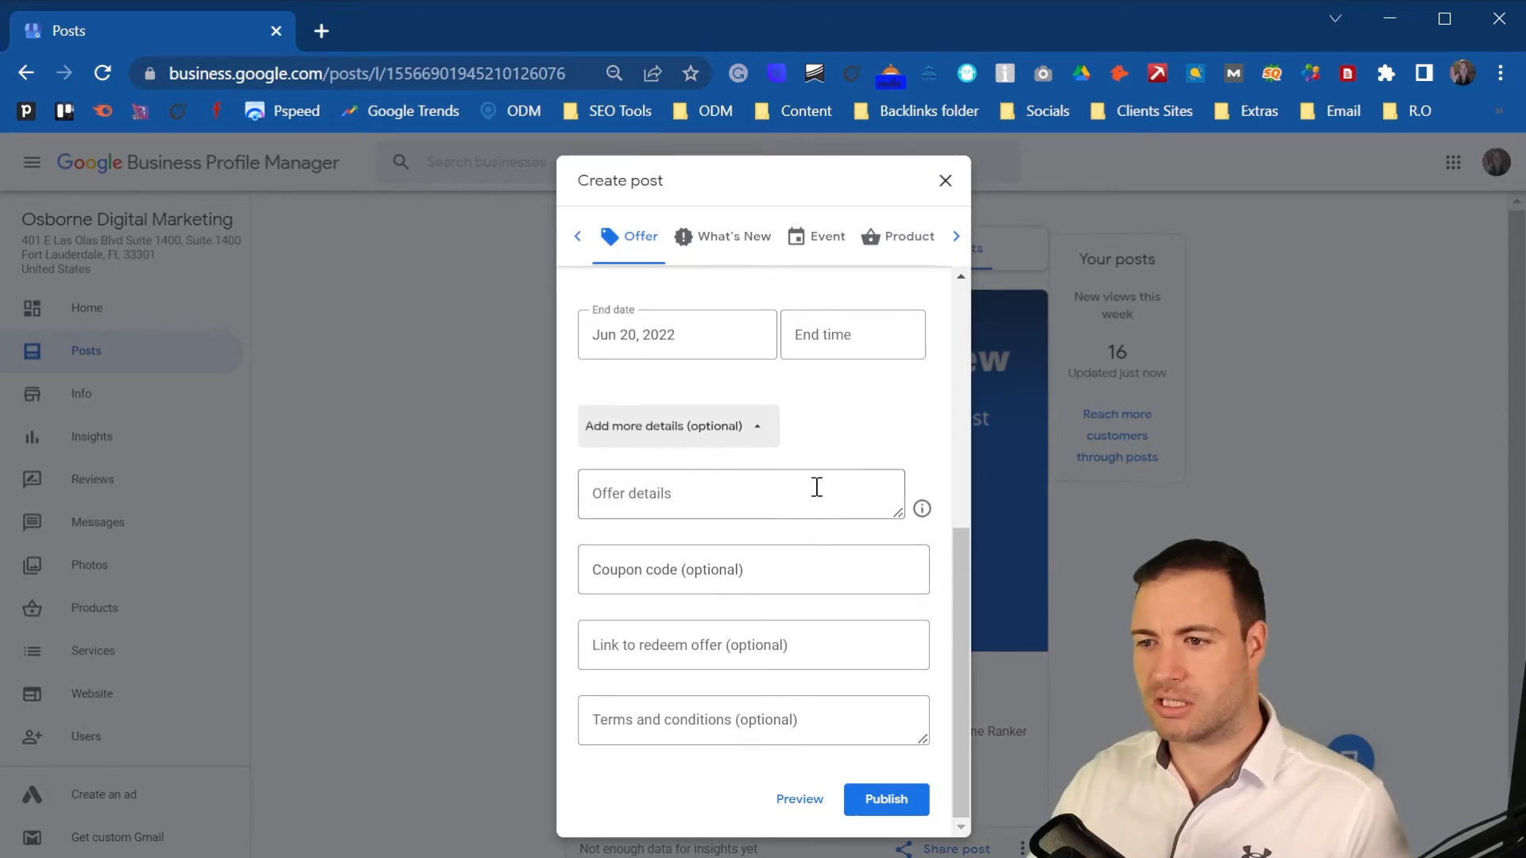
scroll("up", 3)
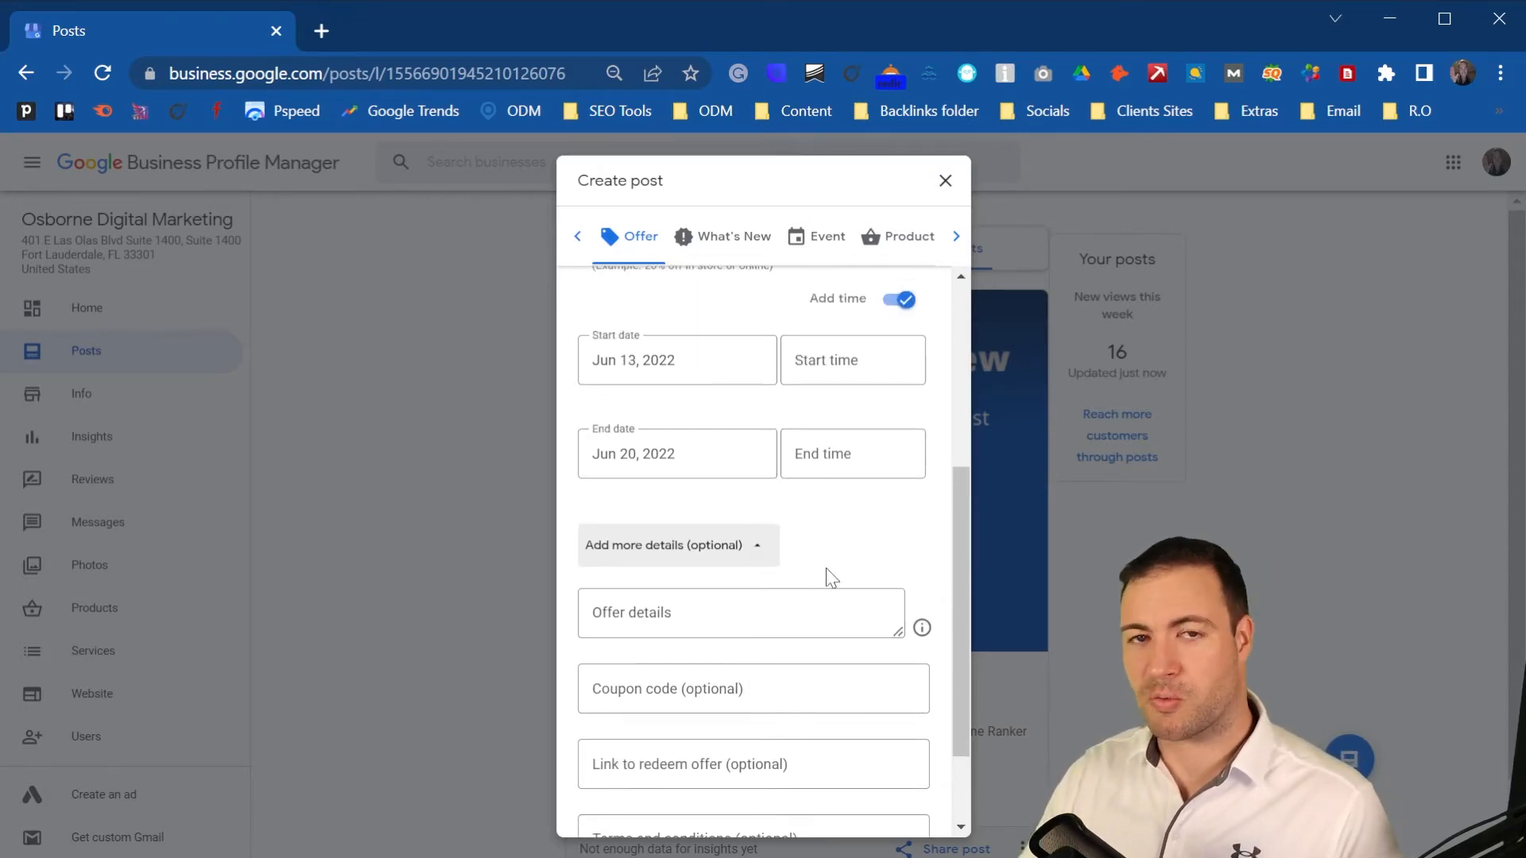
scroll("up", 3)
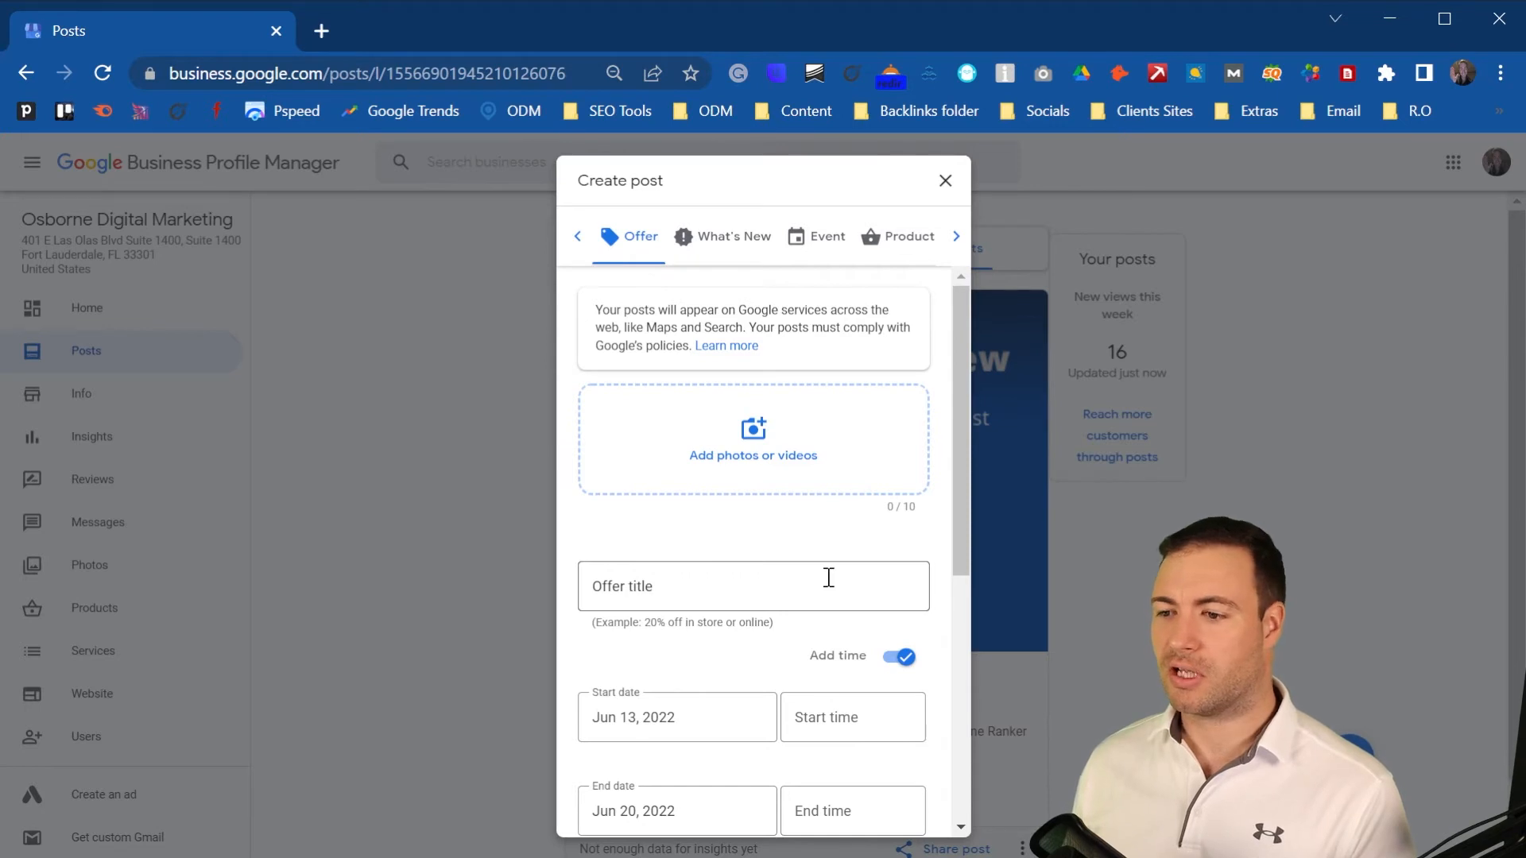
mouse_move(754, 439)
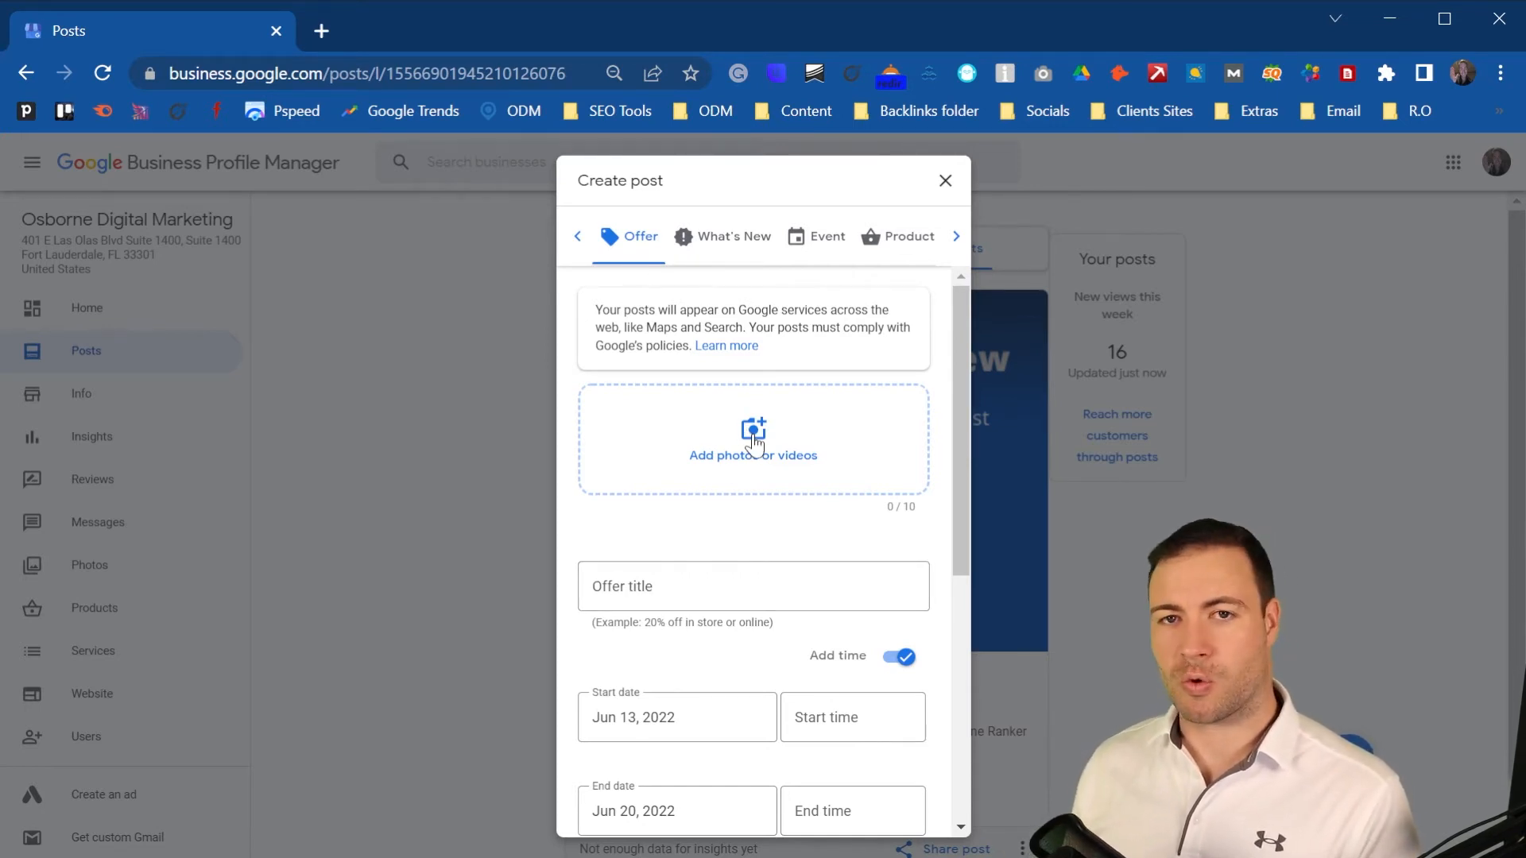
mouse_move(866, 356)
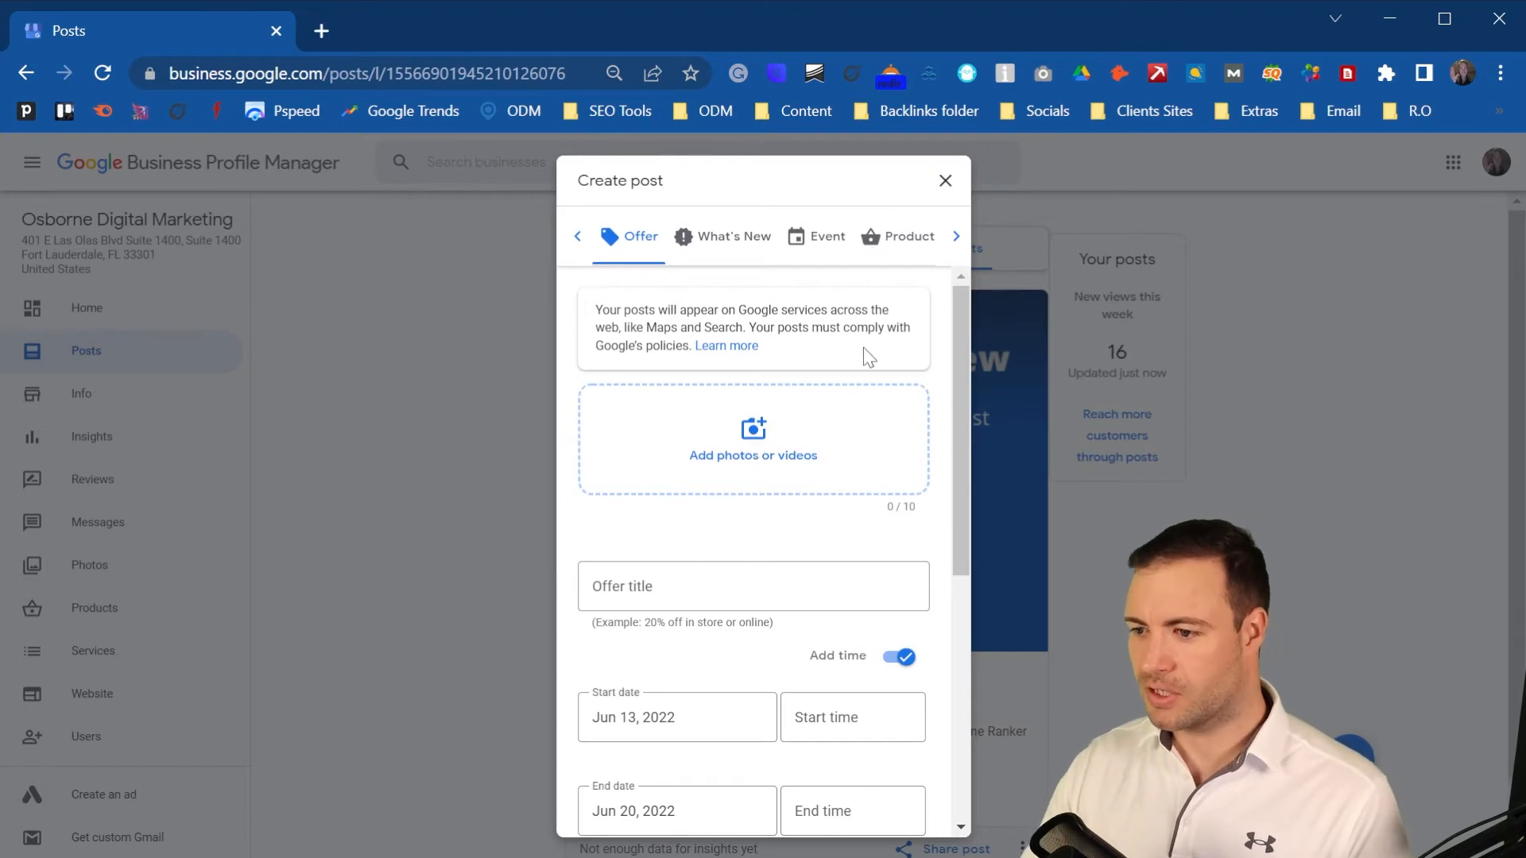
scroll("down", 3)
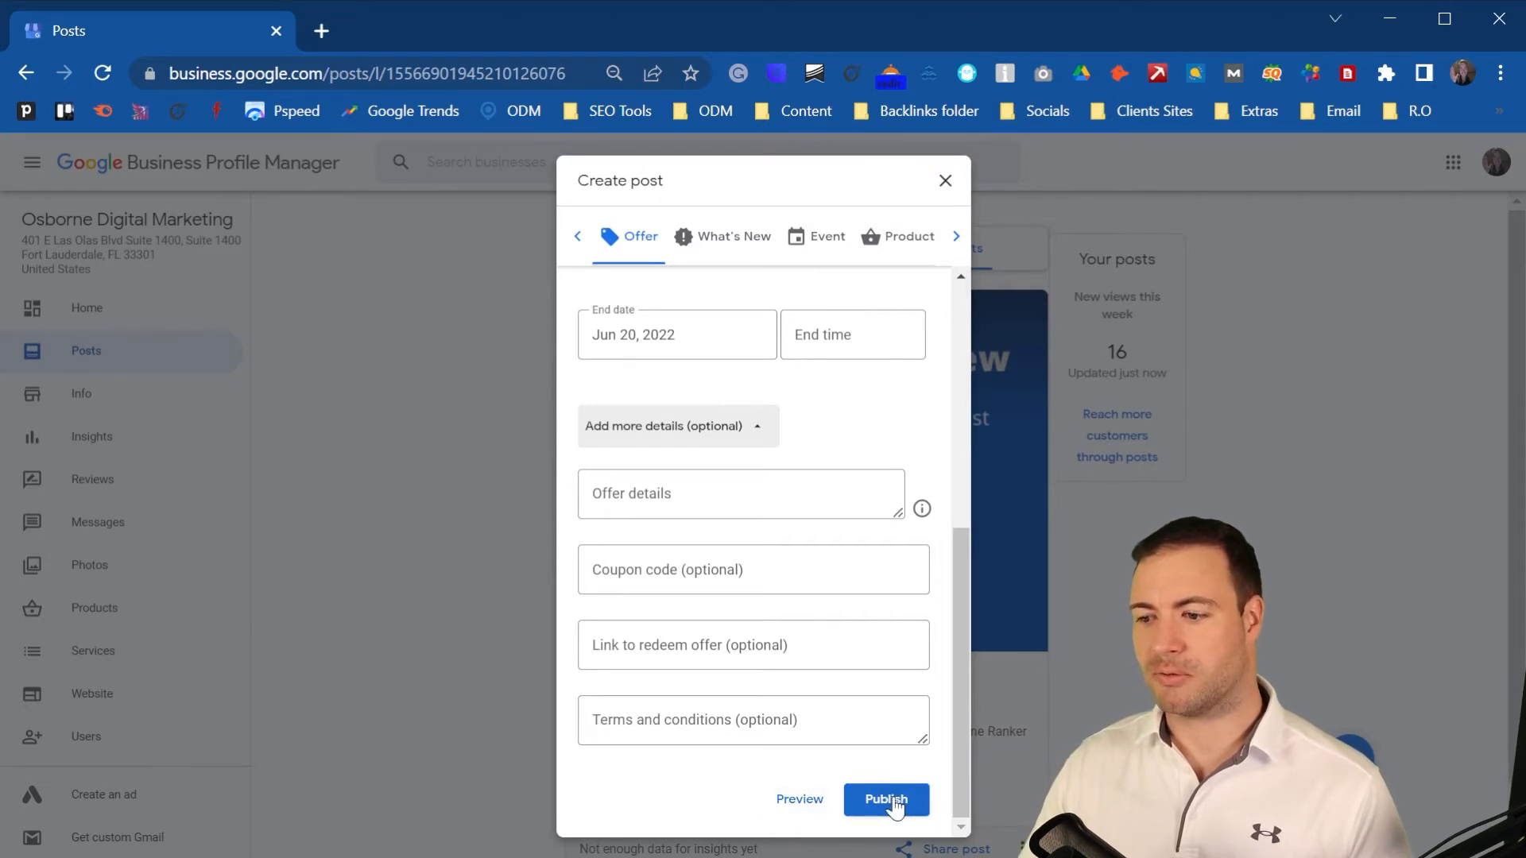
mouse_move(895, 244)
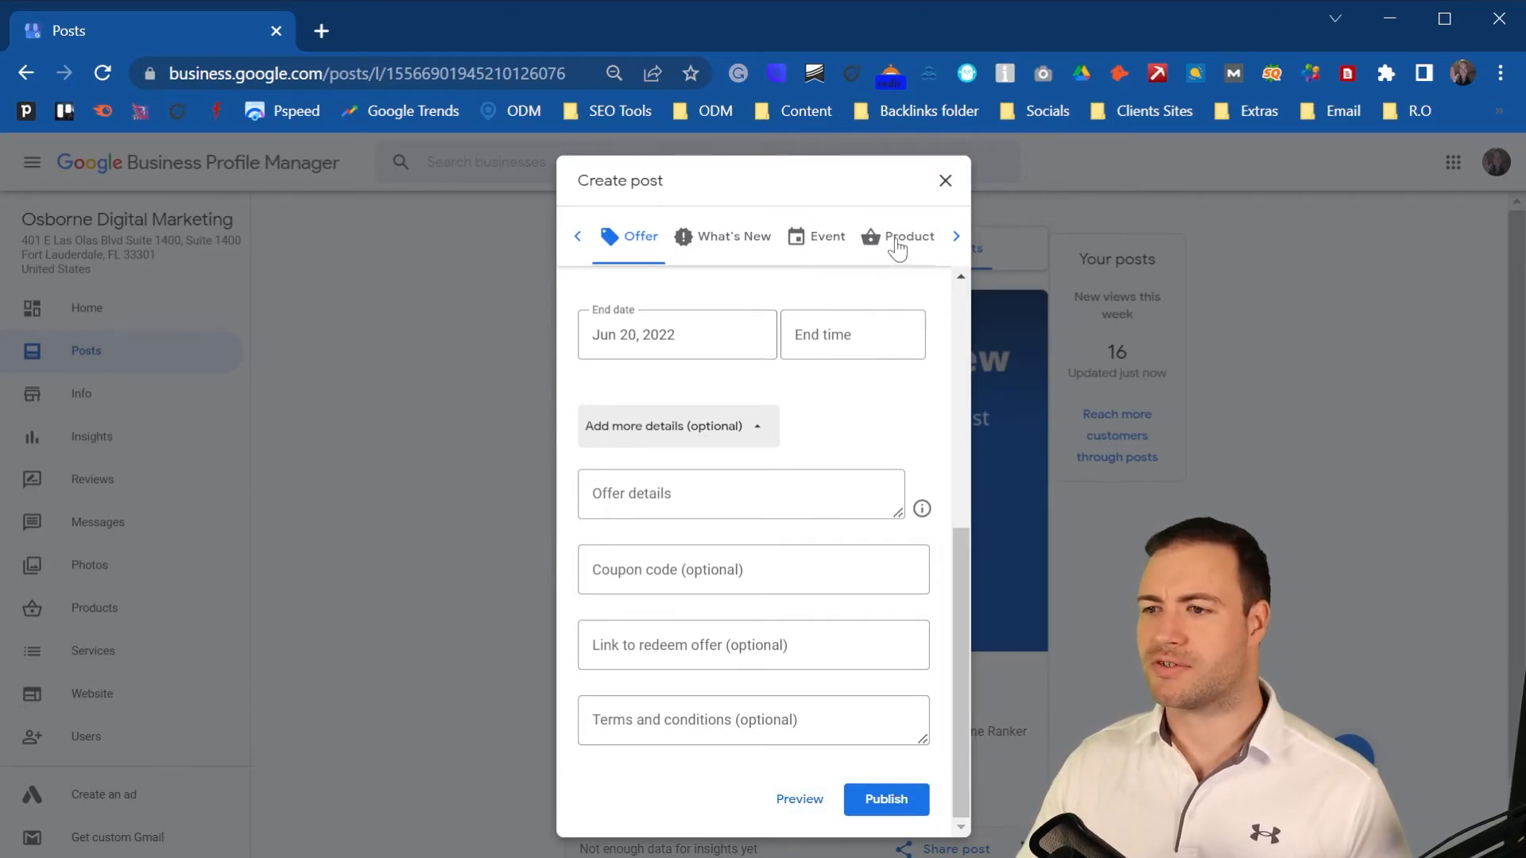
Step: Switch to a Product post and open the category dropdown, closing it without choosing
left_click(903, 237)
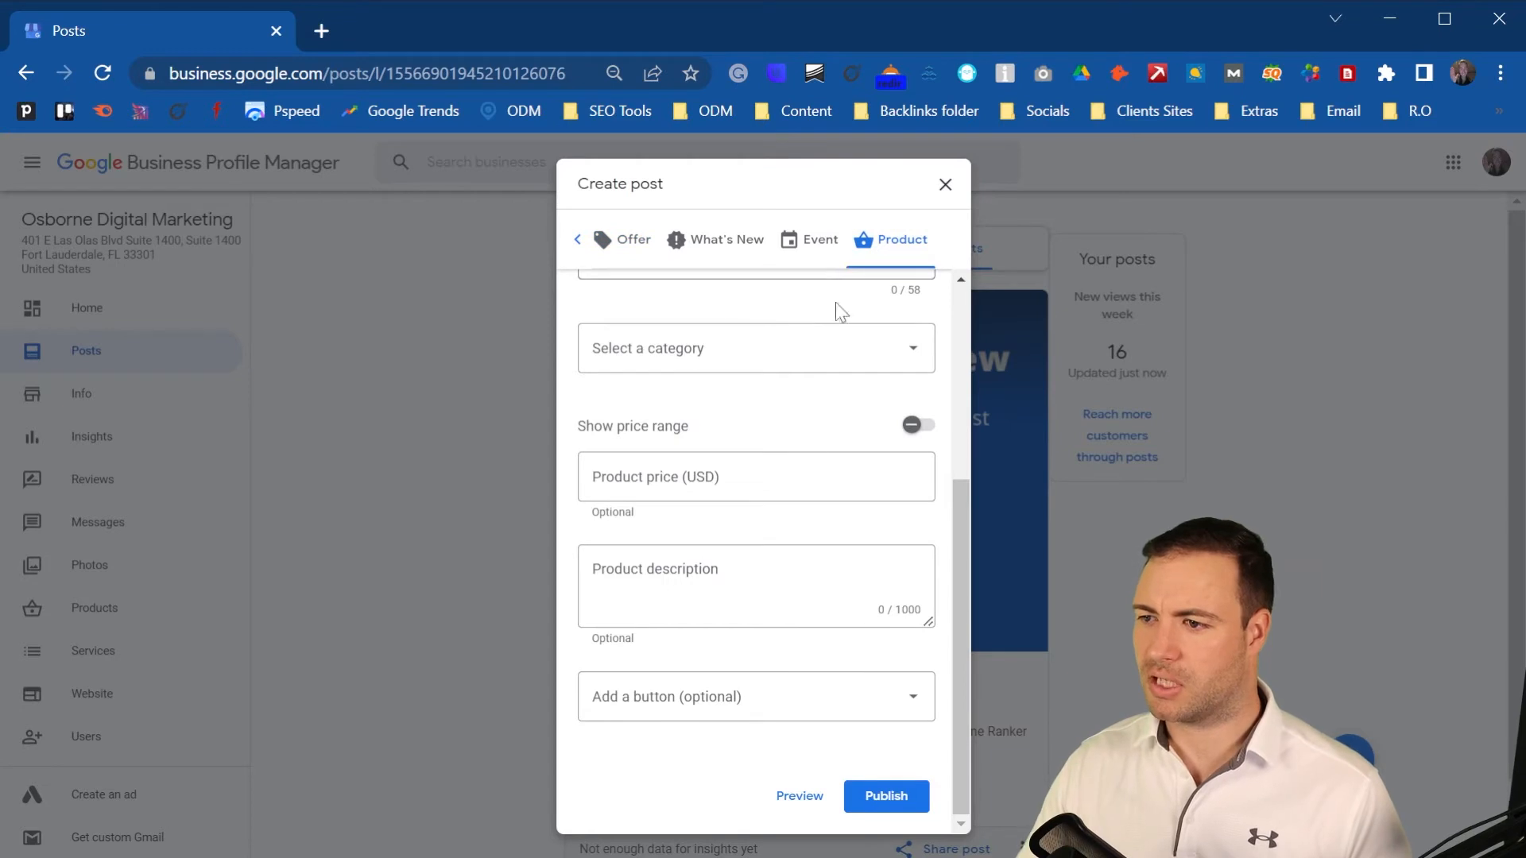
scroll("up", 3)
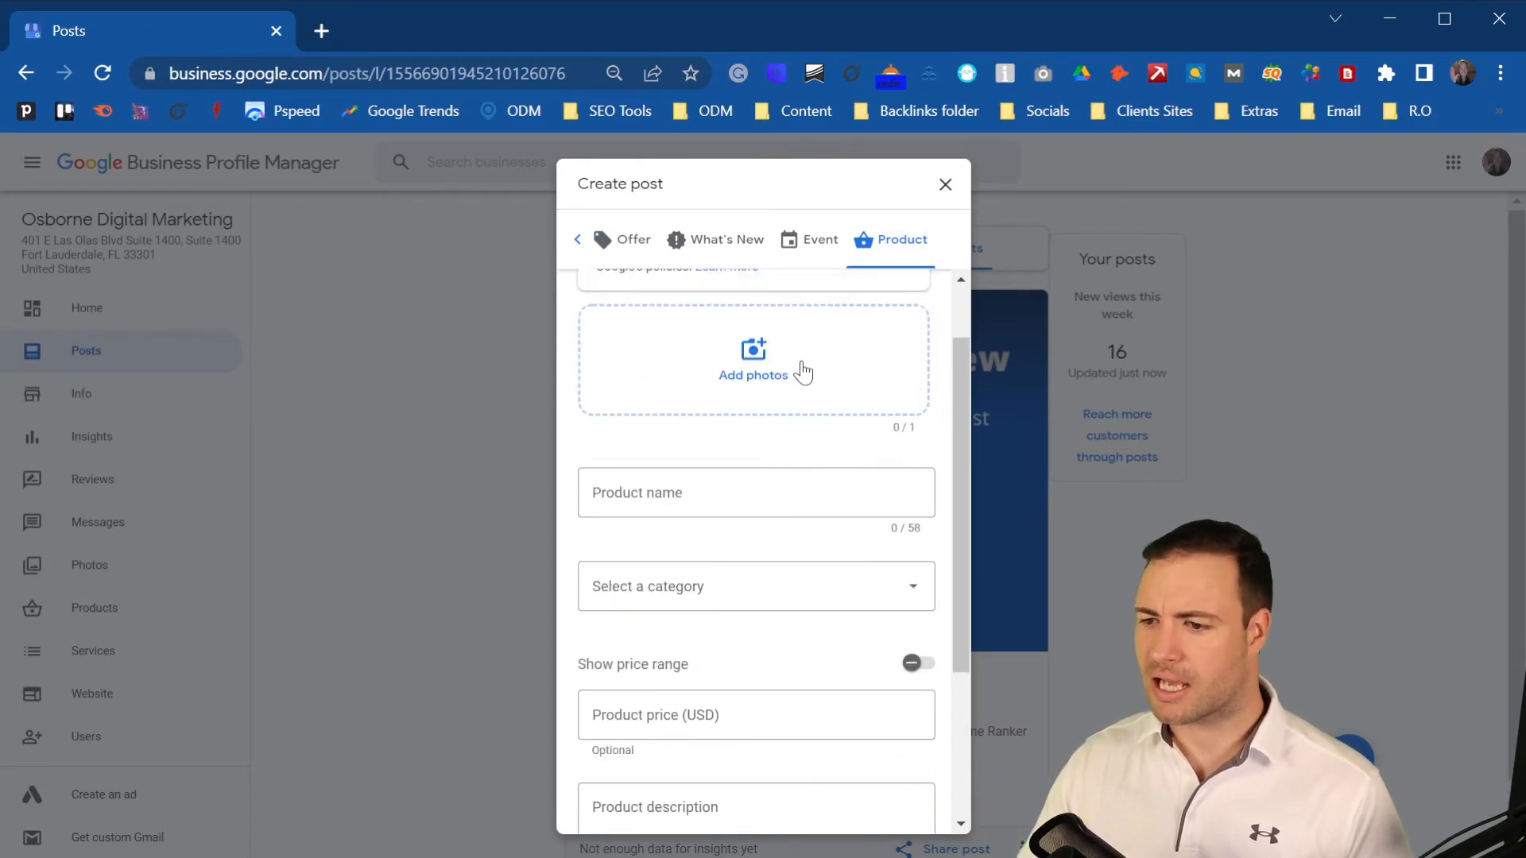
mouse_move(752, 351)
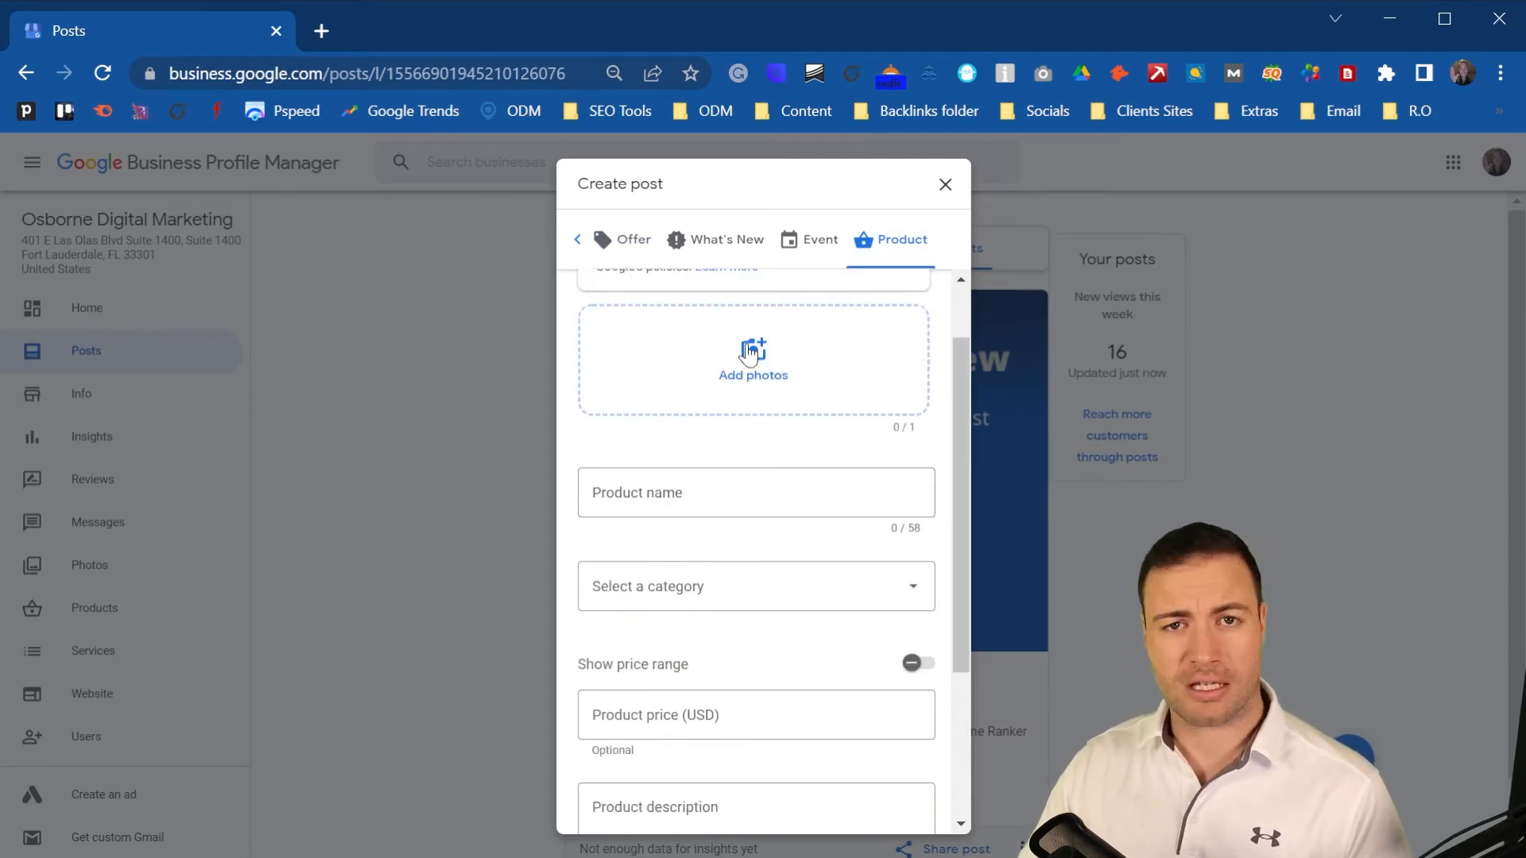
left_click(754, 586)
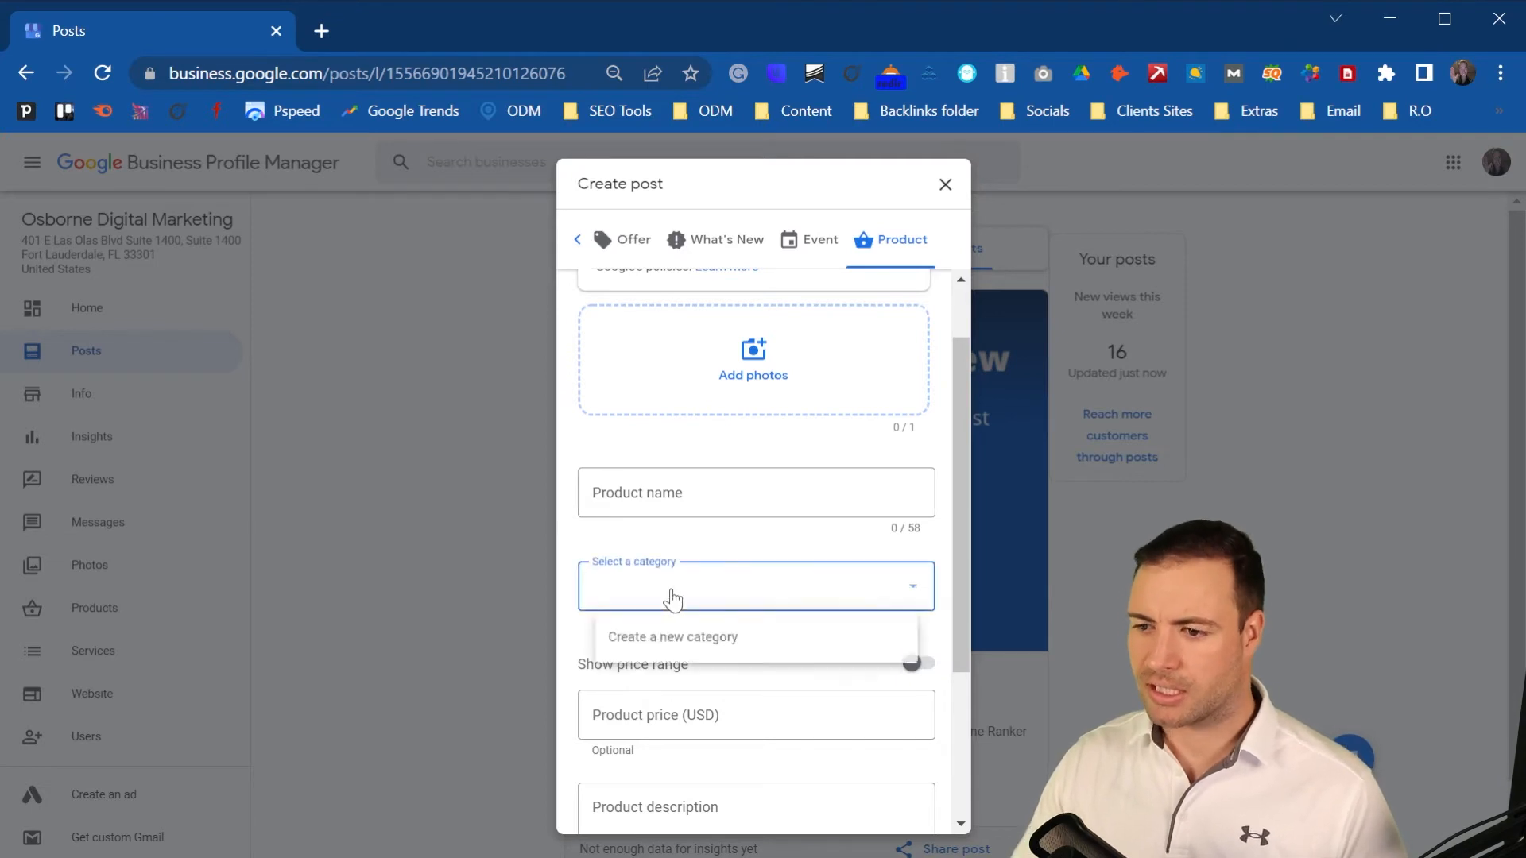
scroll("down", 3)
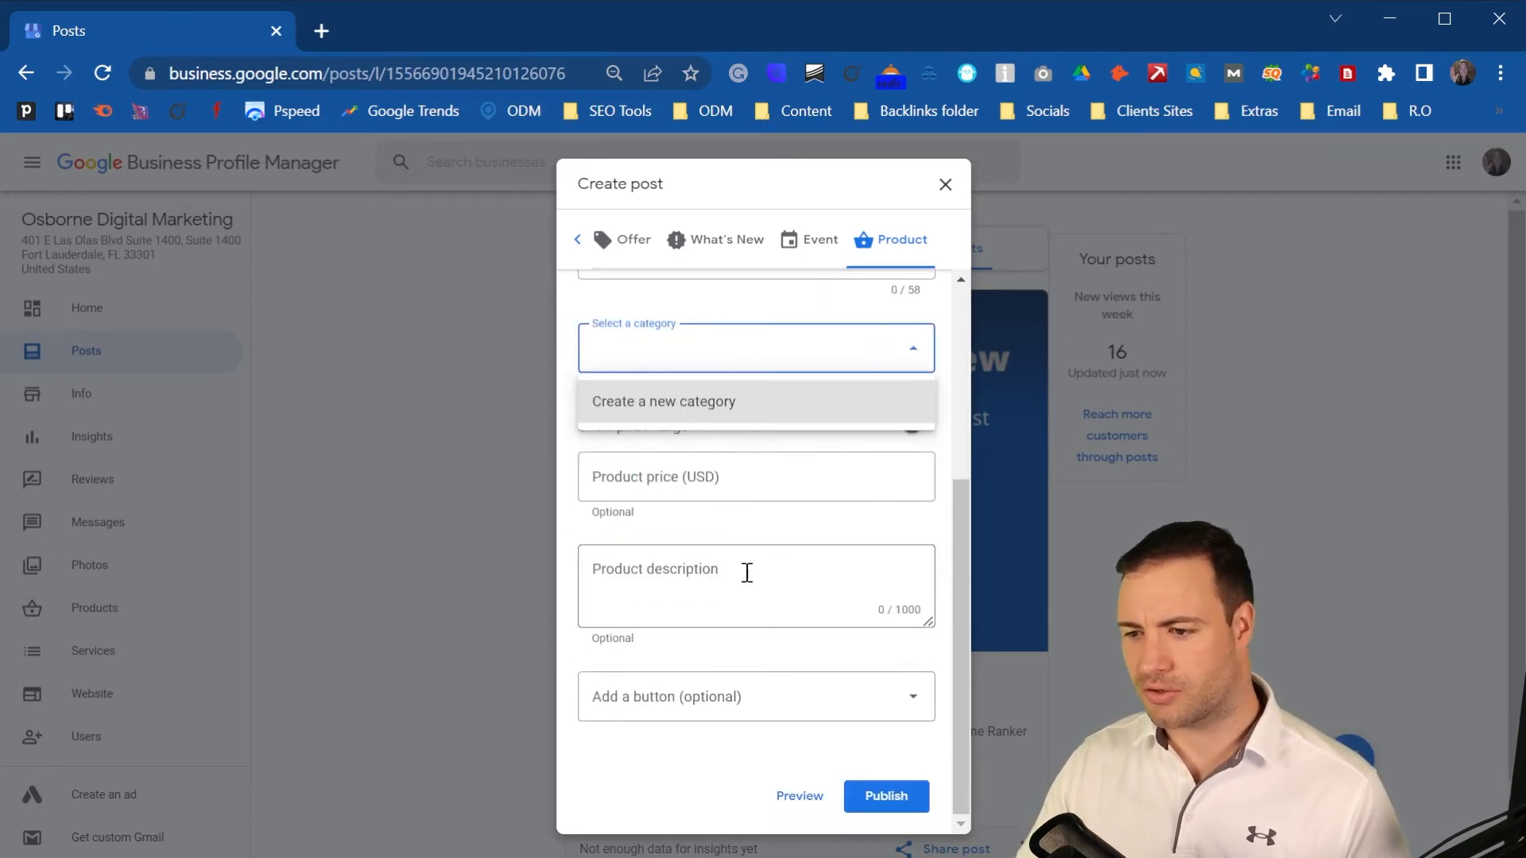
left_click(756, 347)
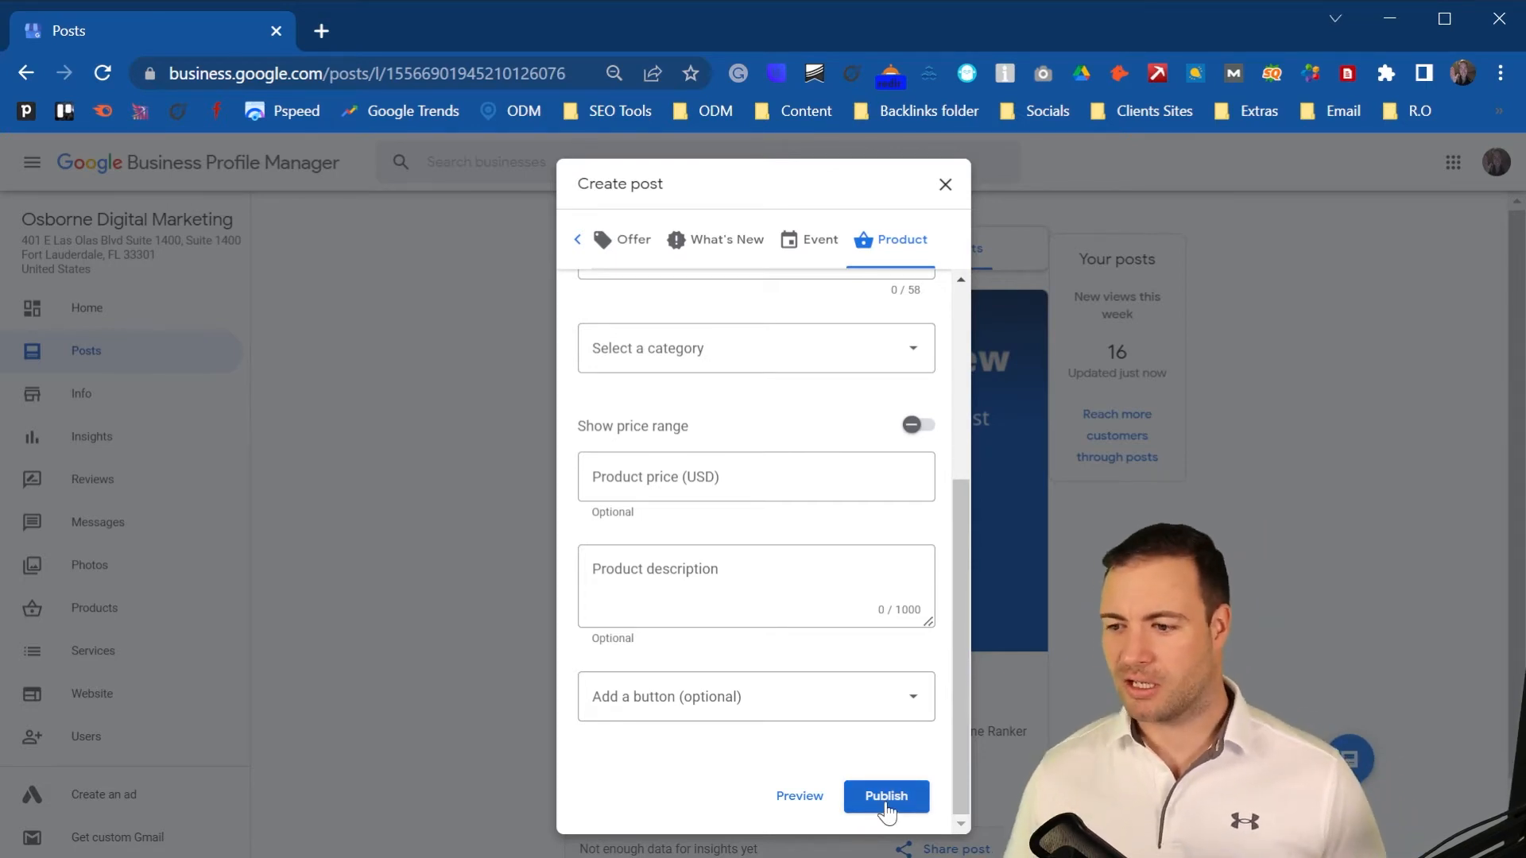
mouse_move(943, 185)
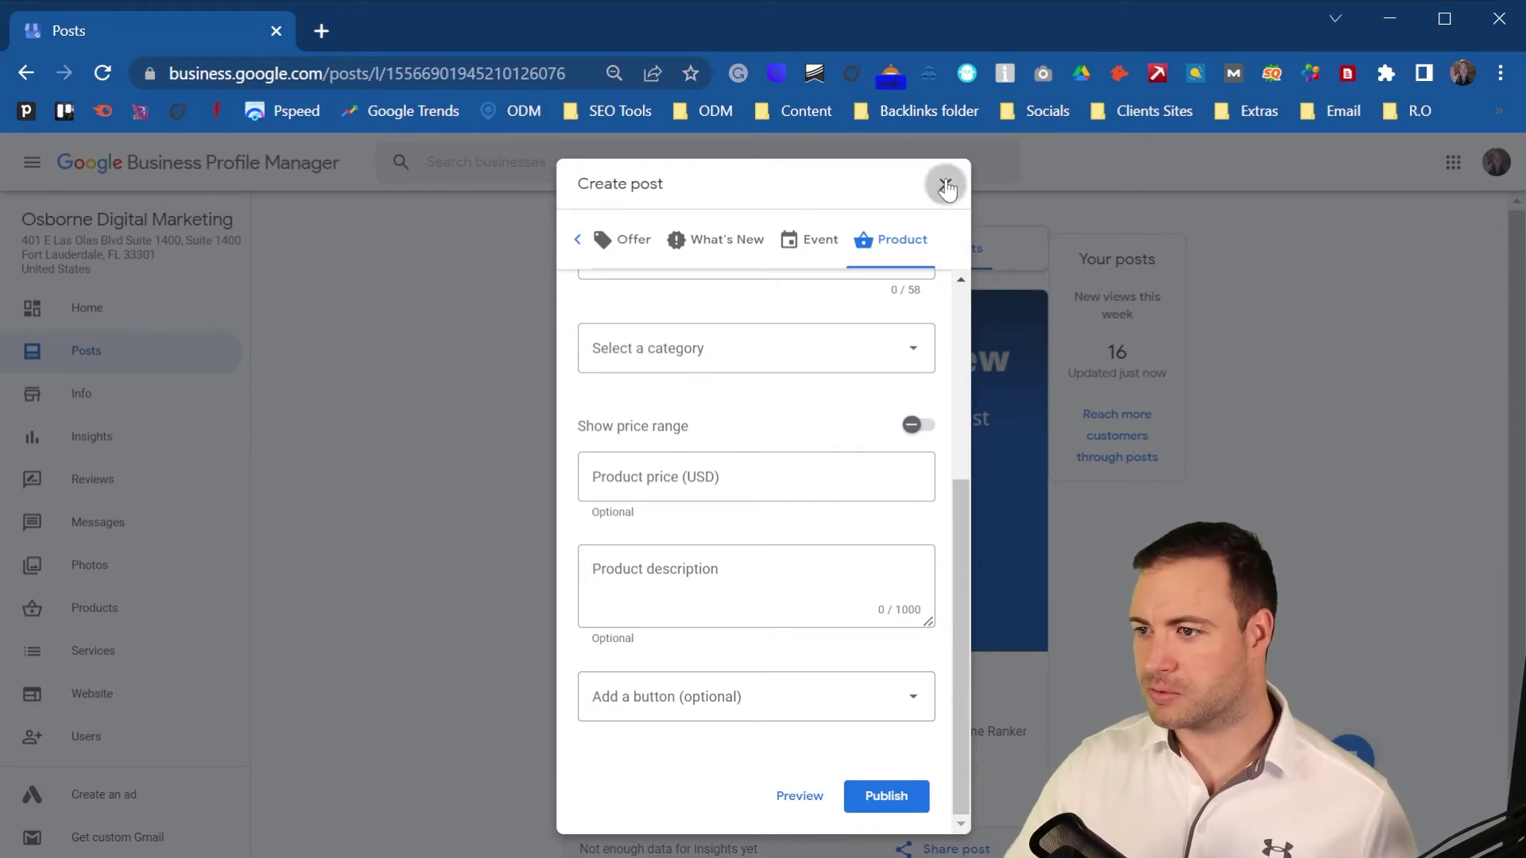
left_click(945, 185)
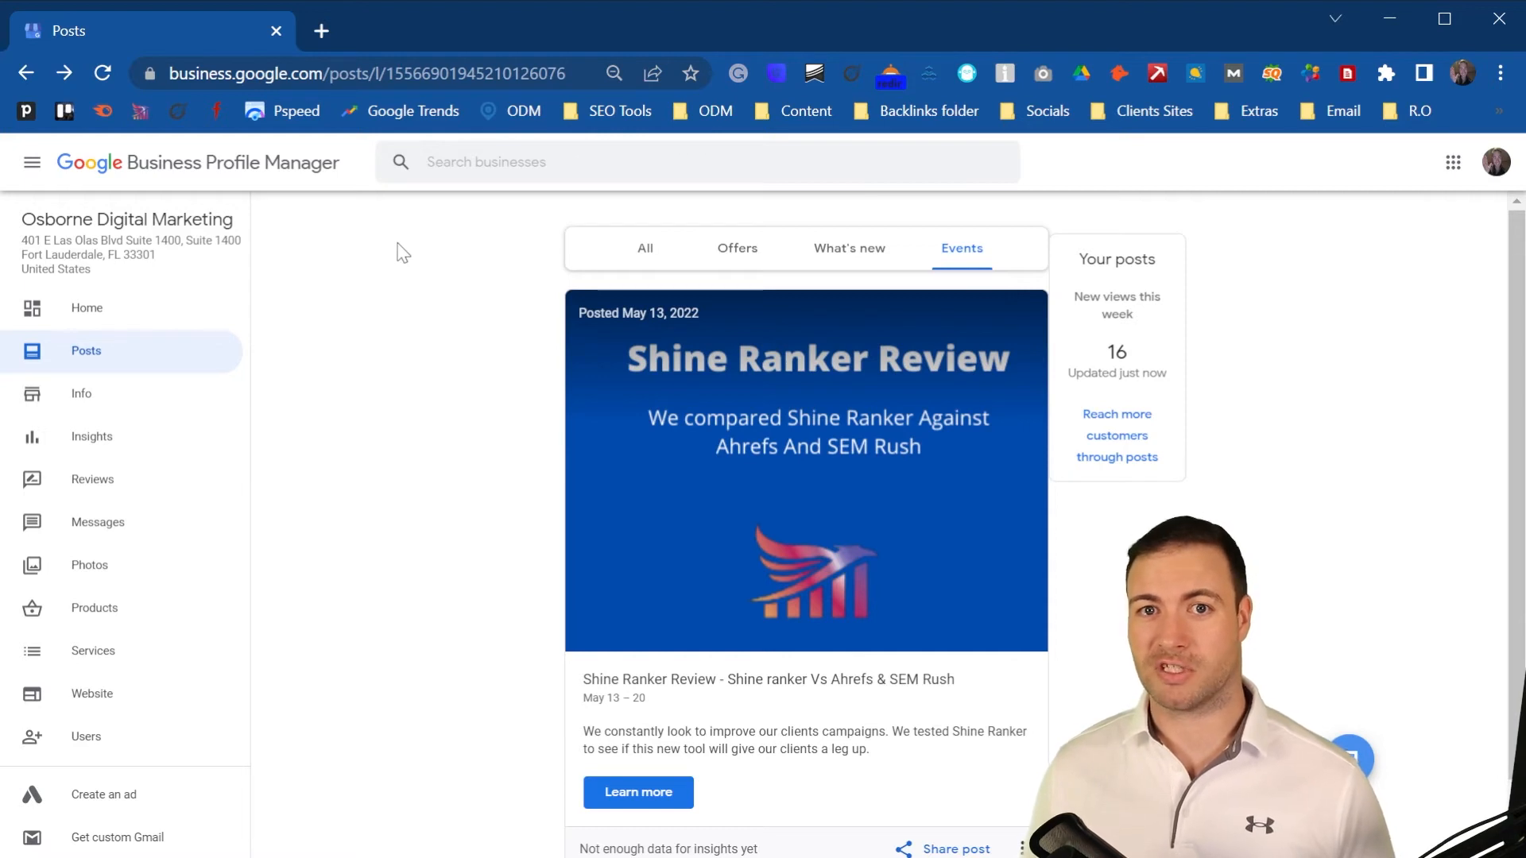
mouse_move(449, 395)
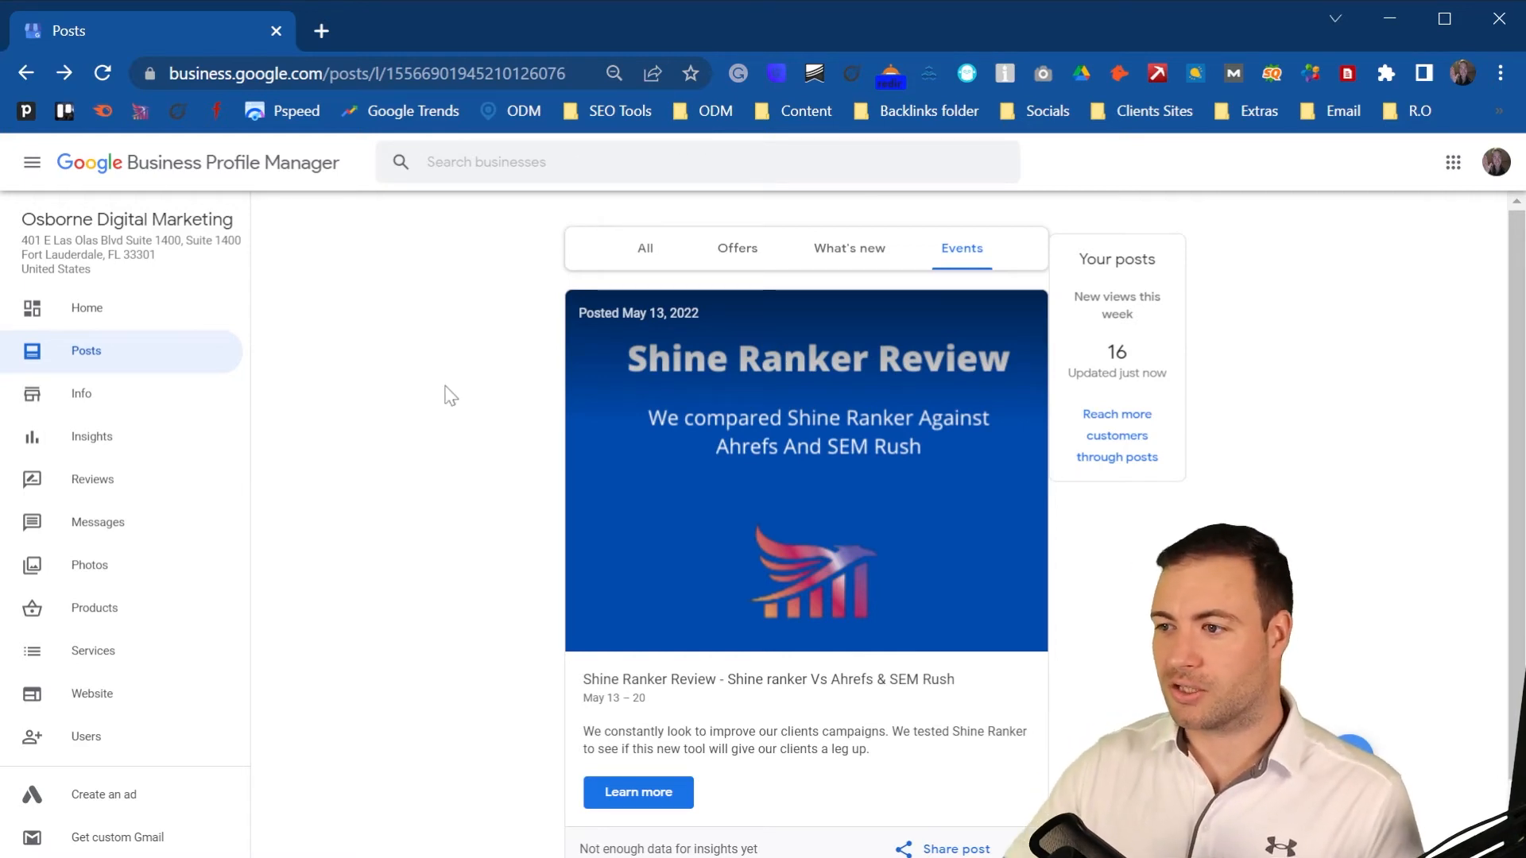
left_click(645, 248)
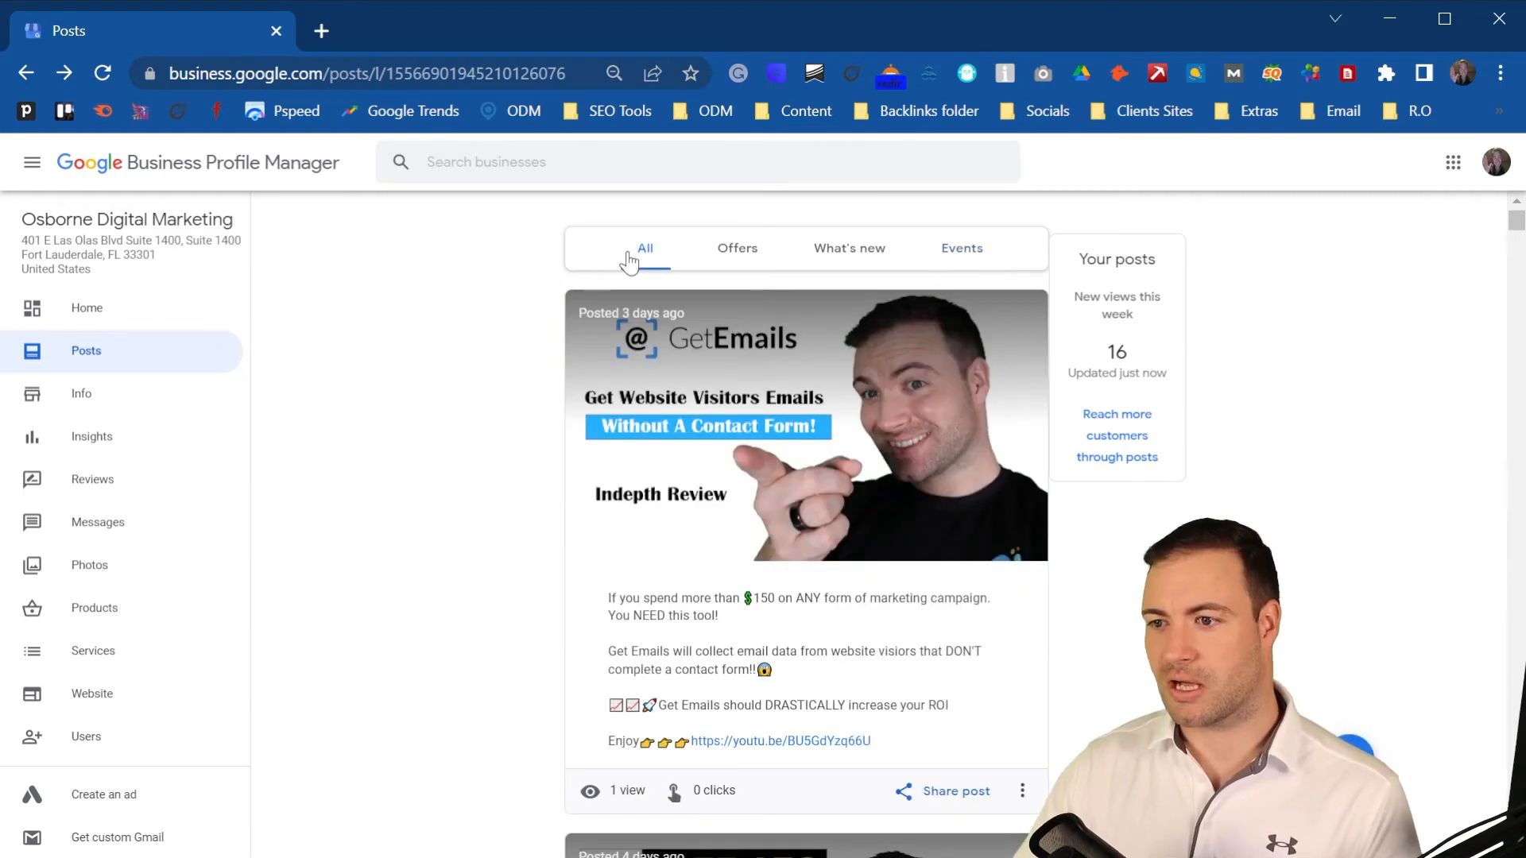
scroll("down", 3)
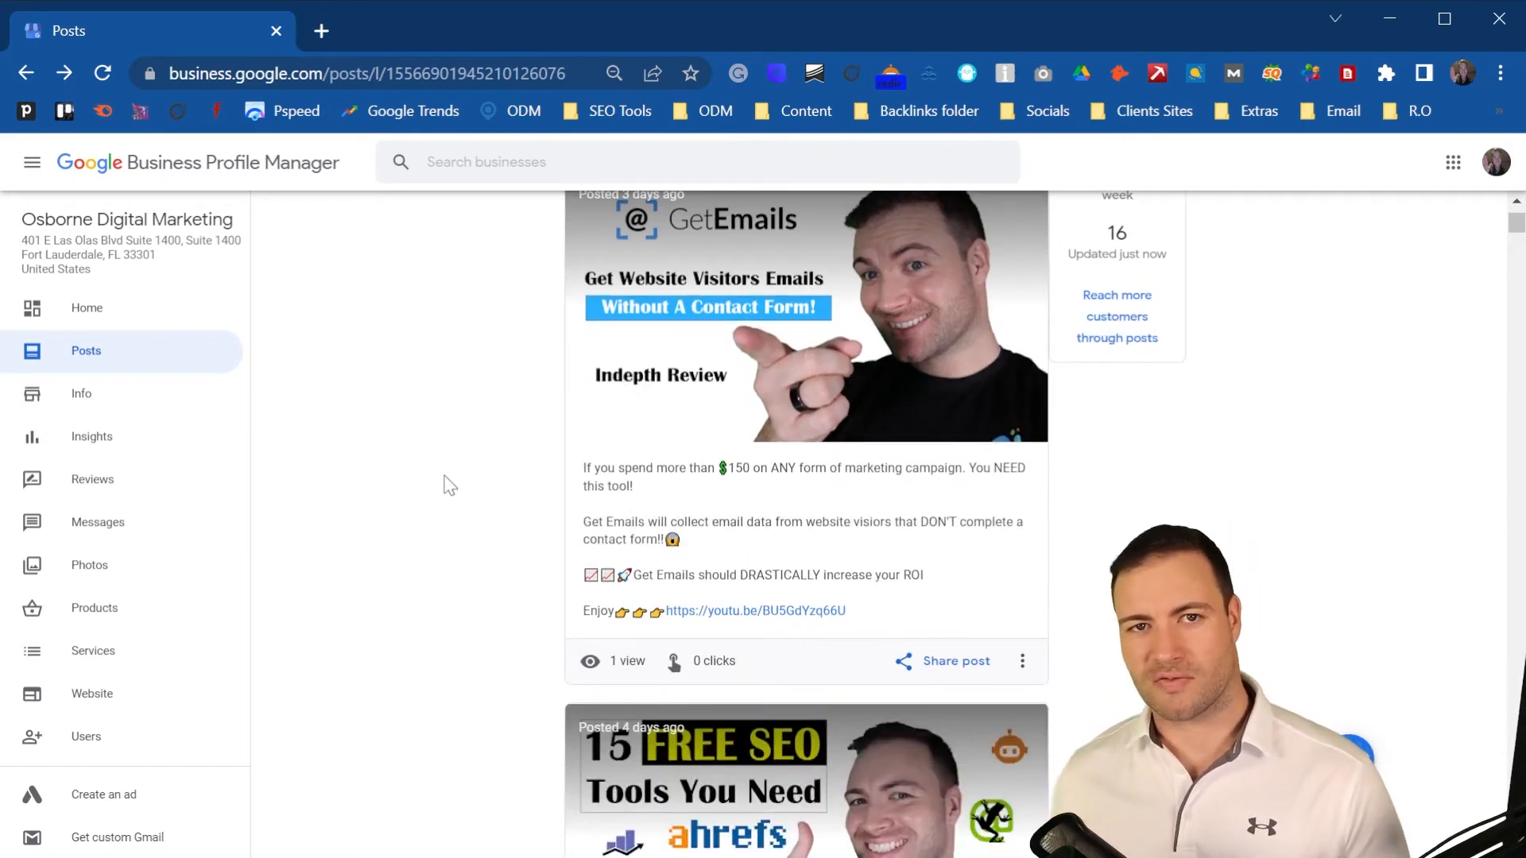
scroll("down", 3)
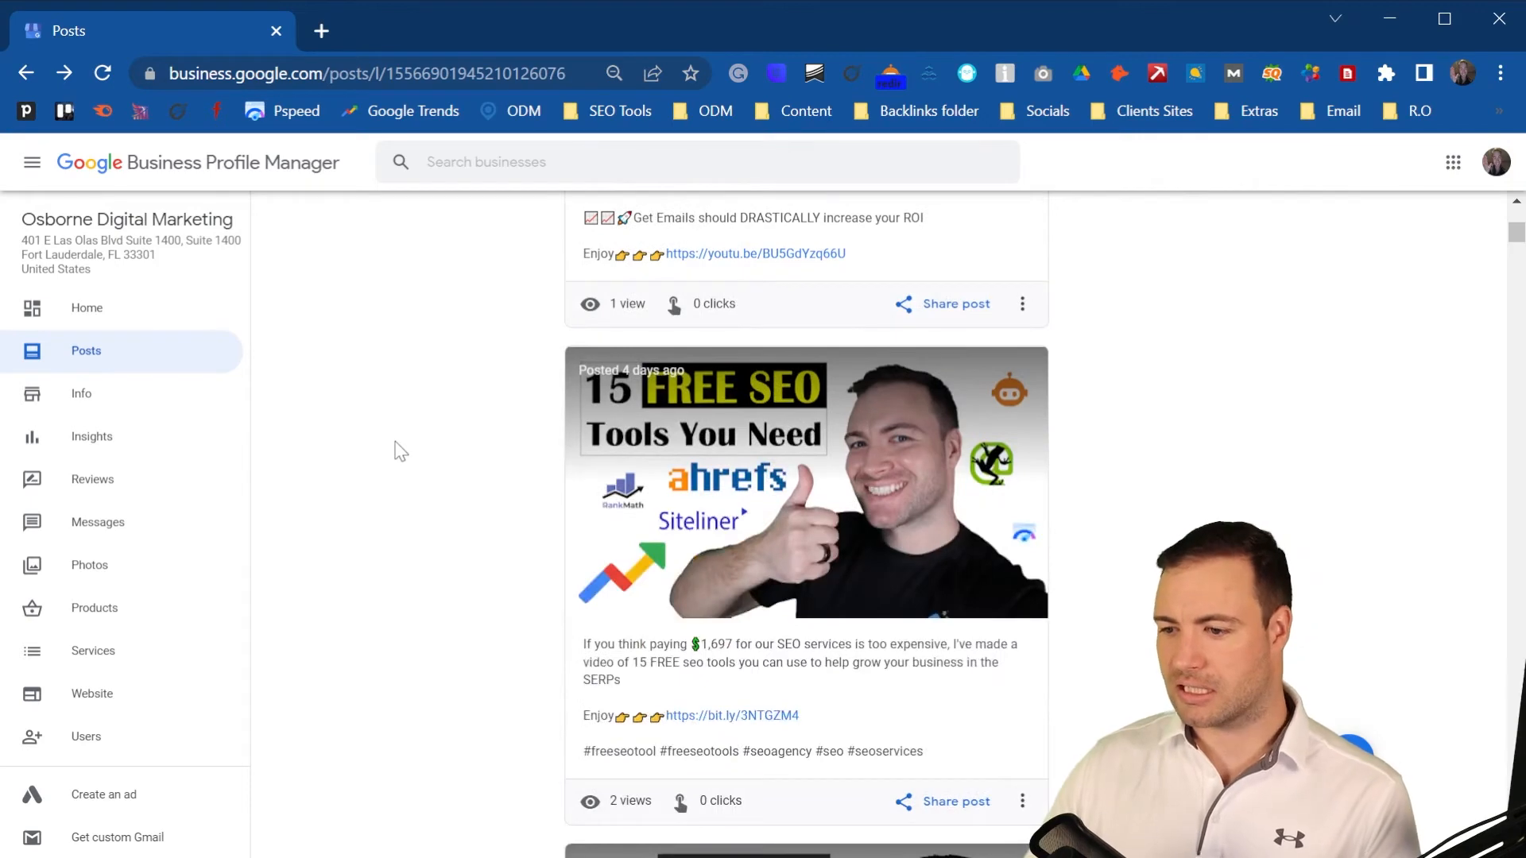
scroll("down", 3)
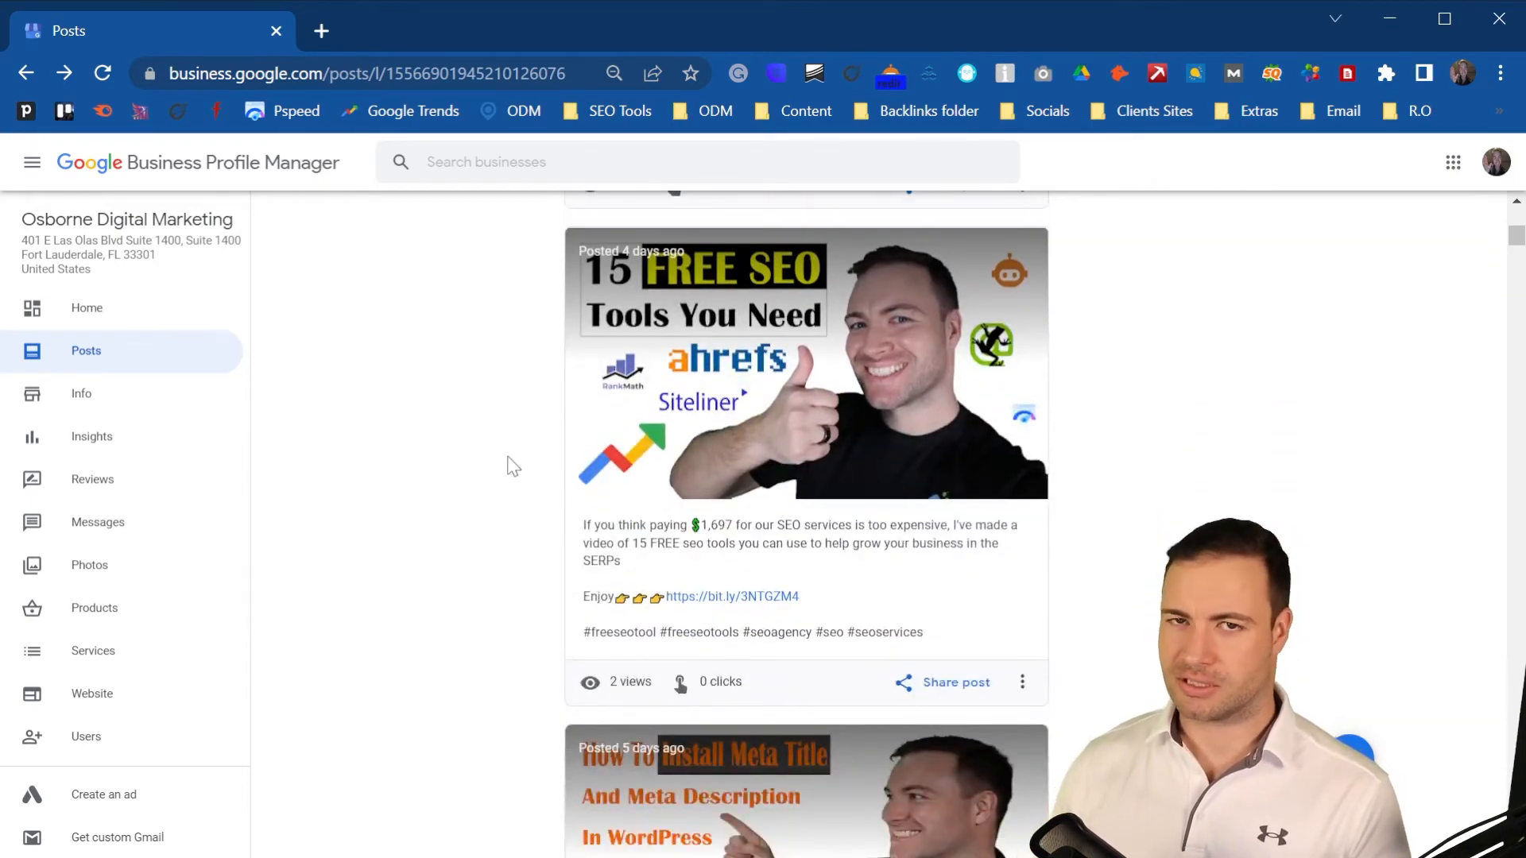
scroll("down", 3)
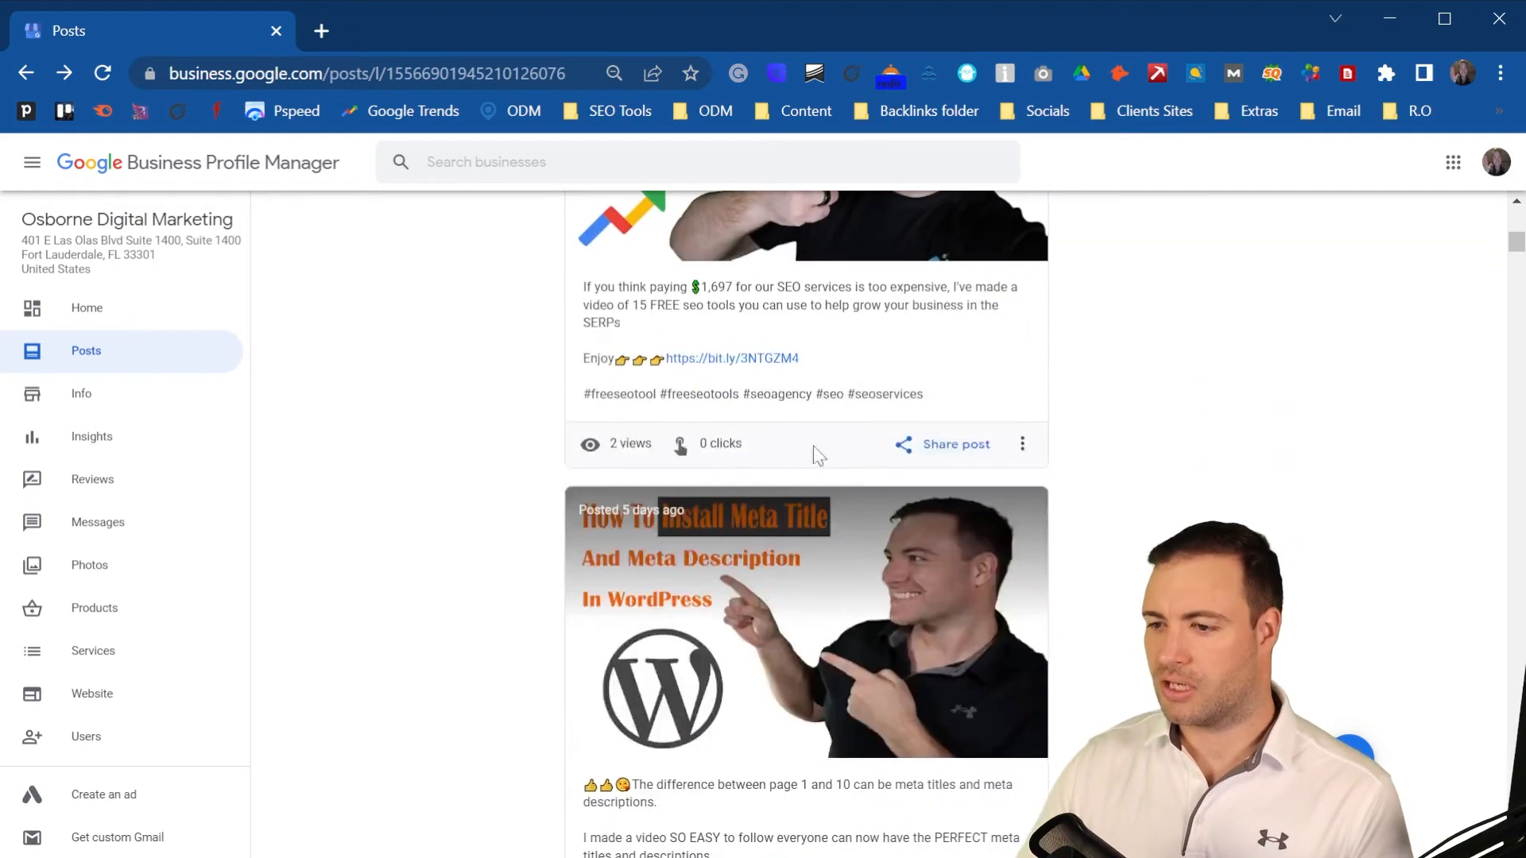
scroll("down", 3)
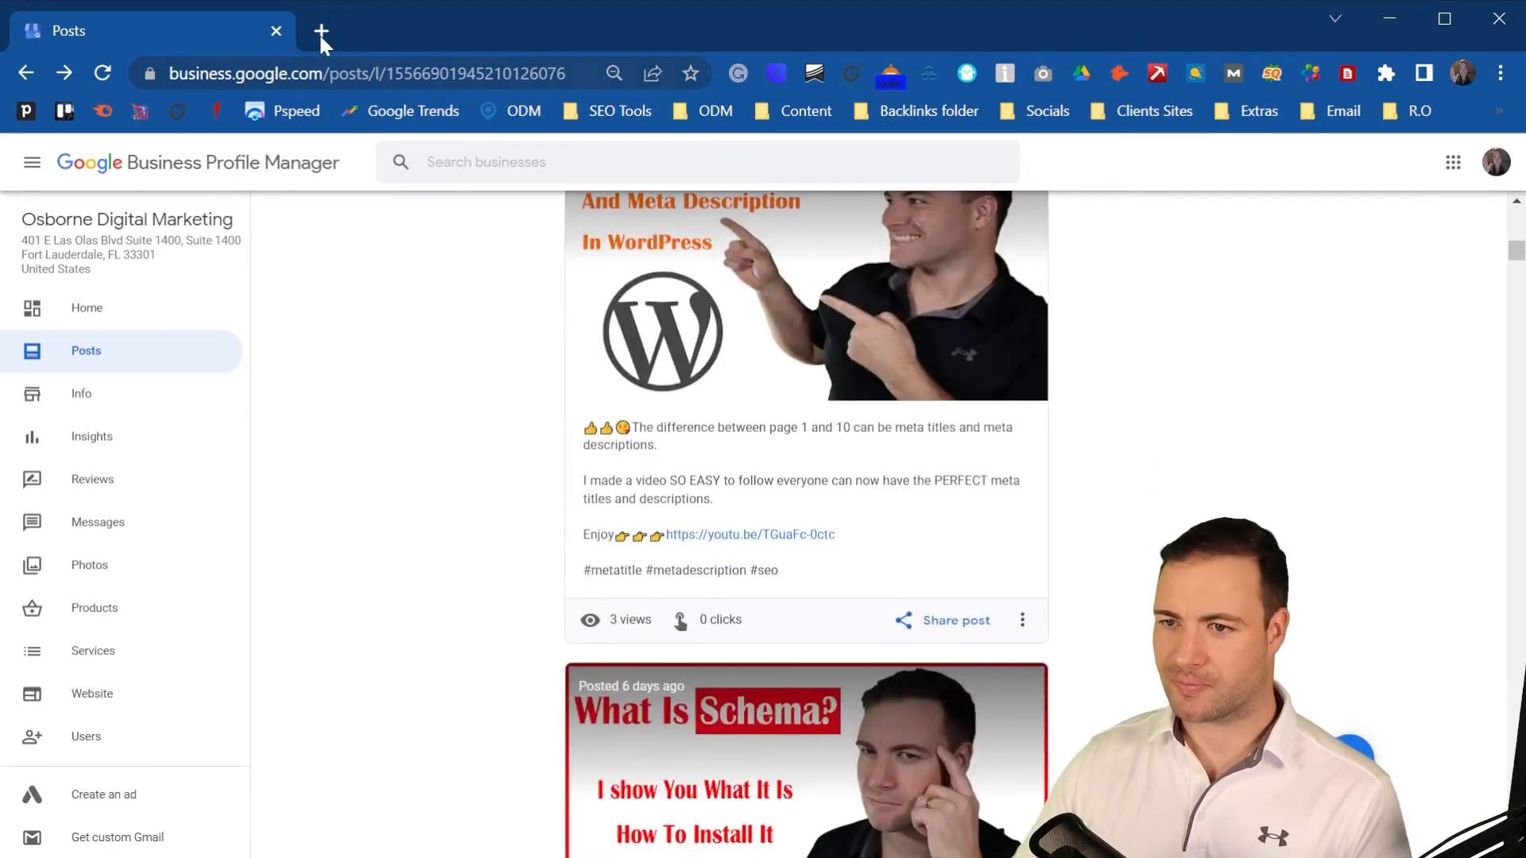
Step: In a new Chrome tab, search Google for osborne digital marketing via the address-bar suggestion
left_click(321, 30)
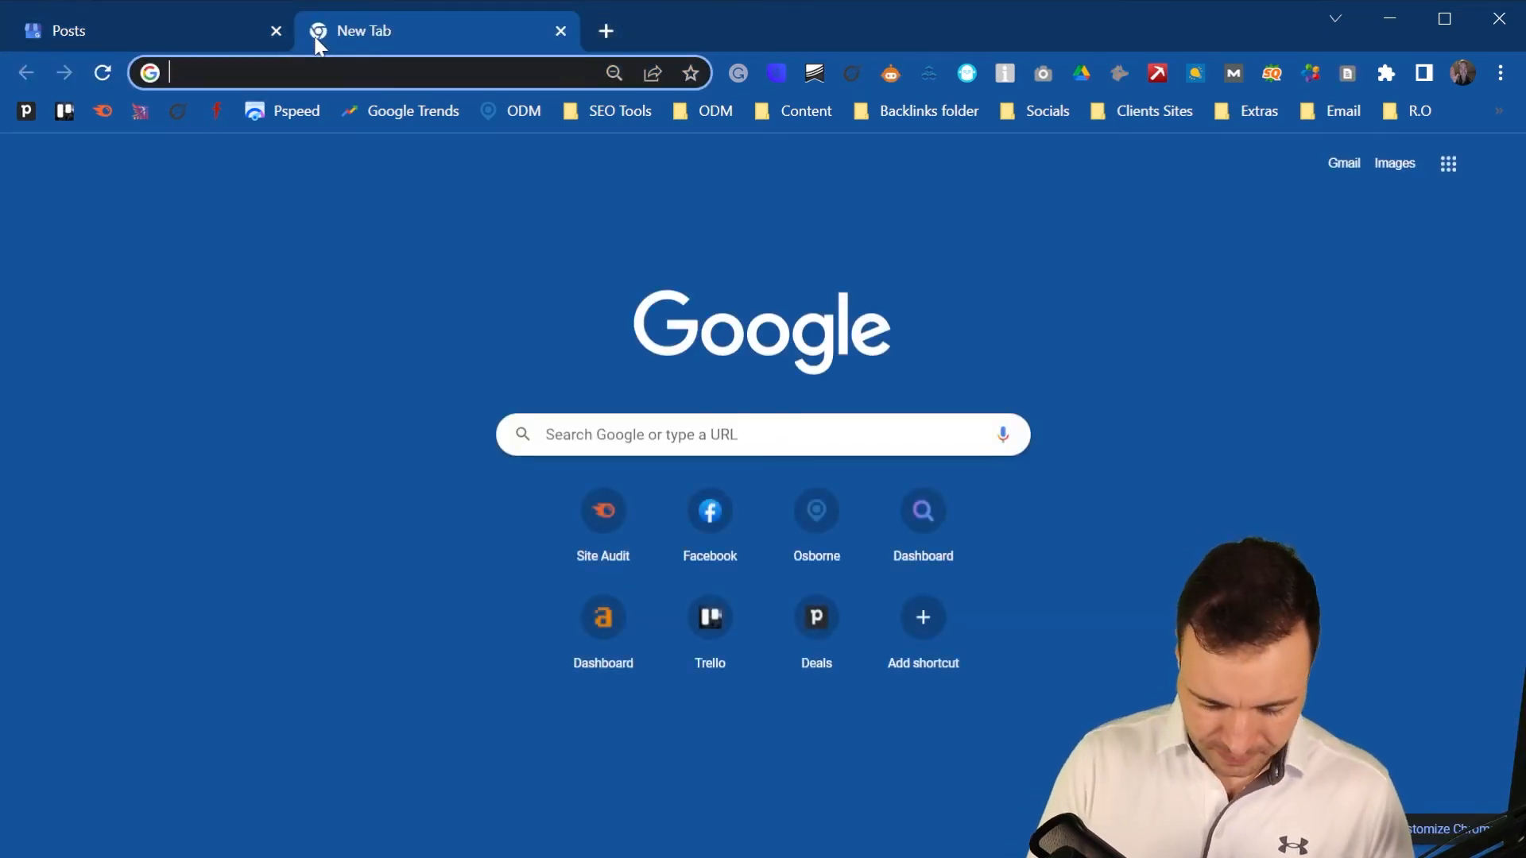
type("osbornedm.com")
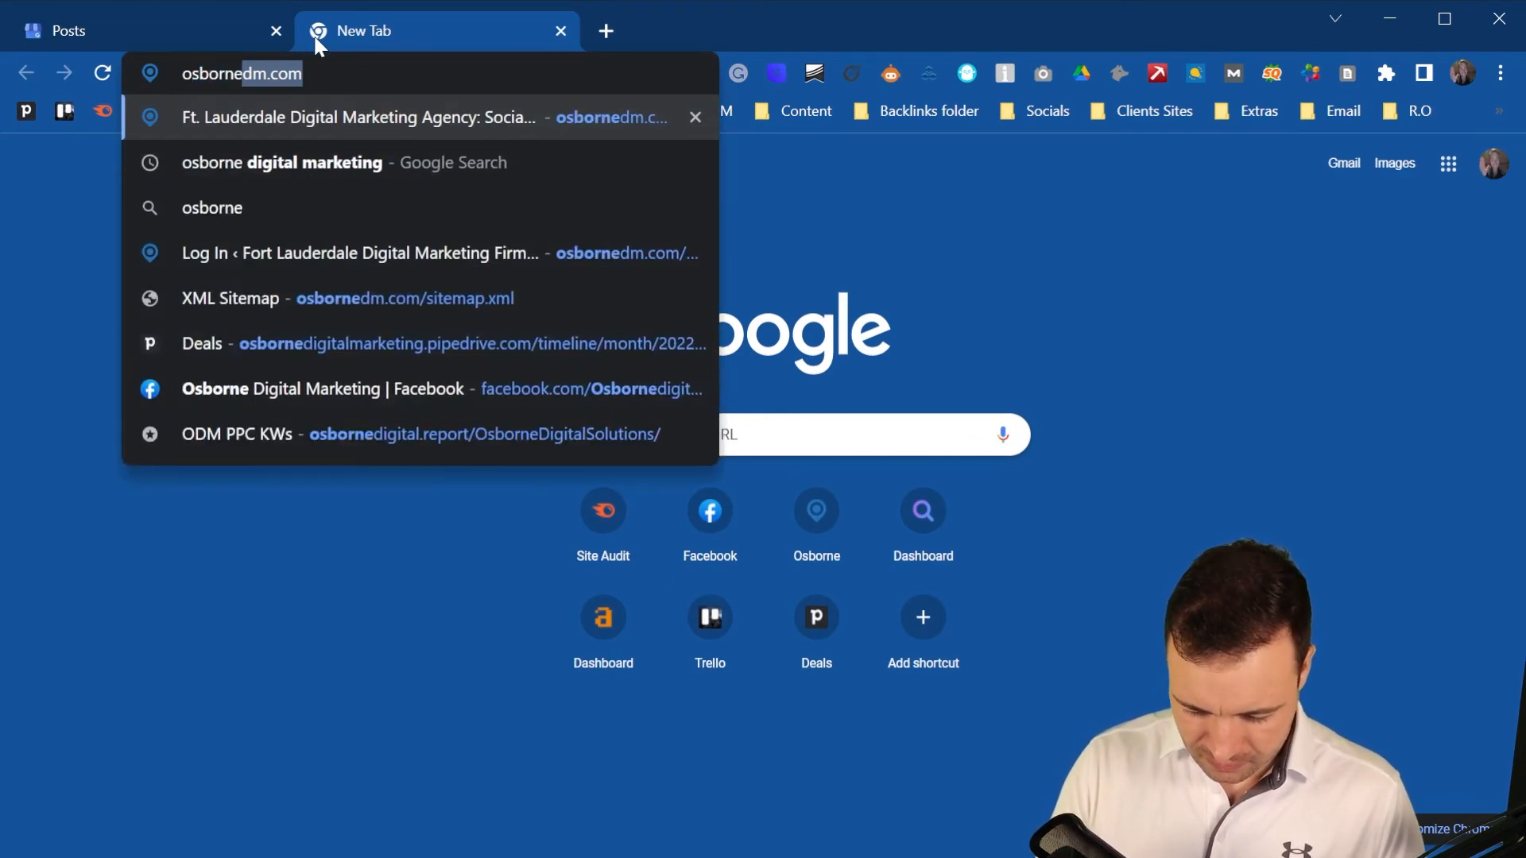
left_click(343, 162)
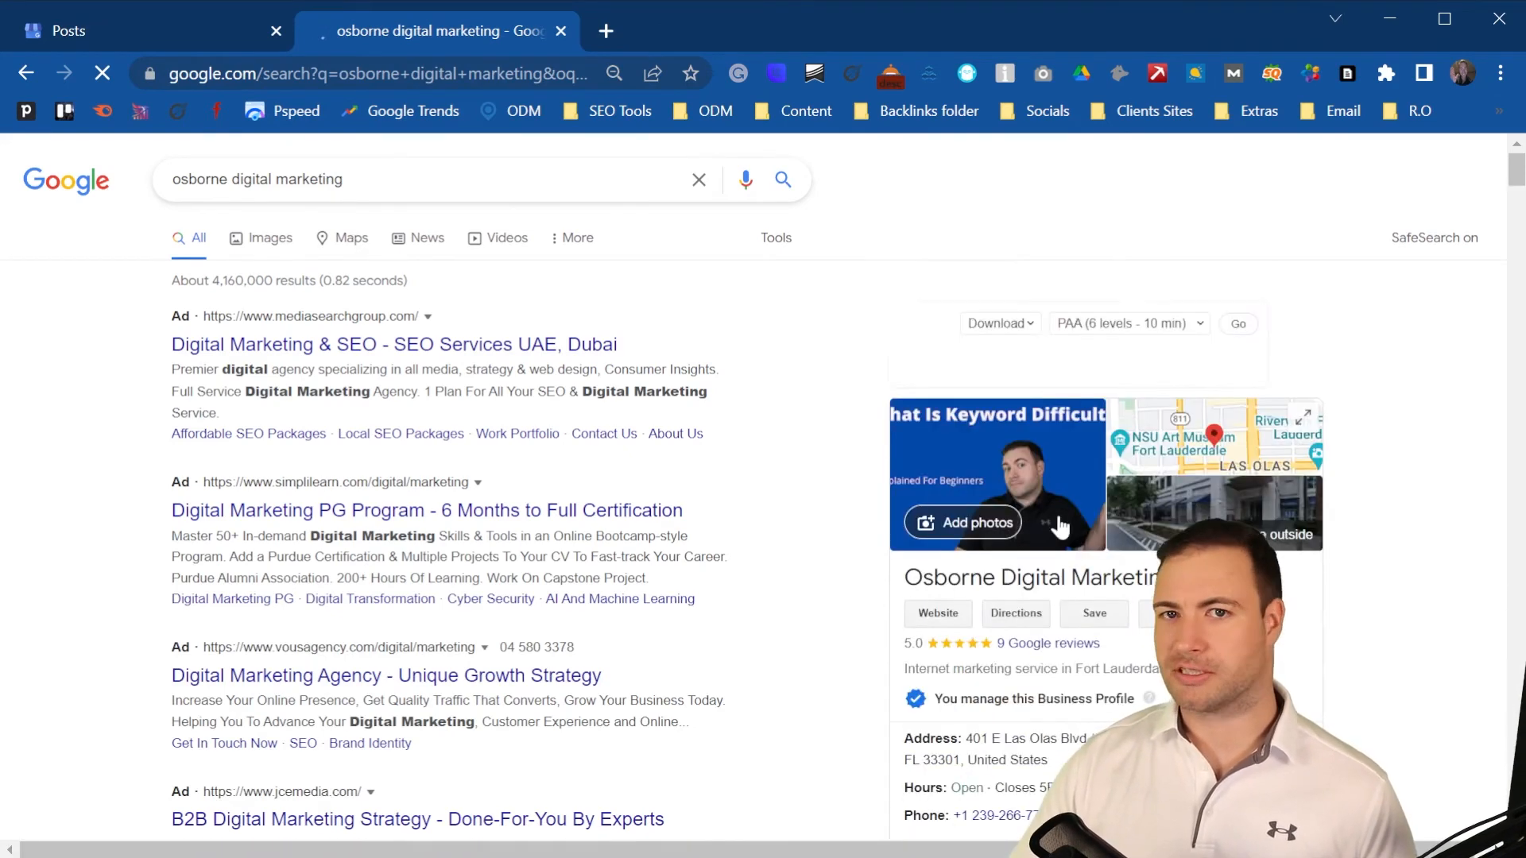
scroll("down", 3)
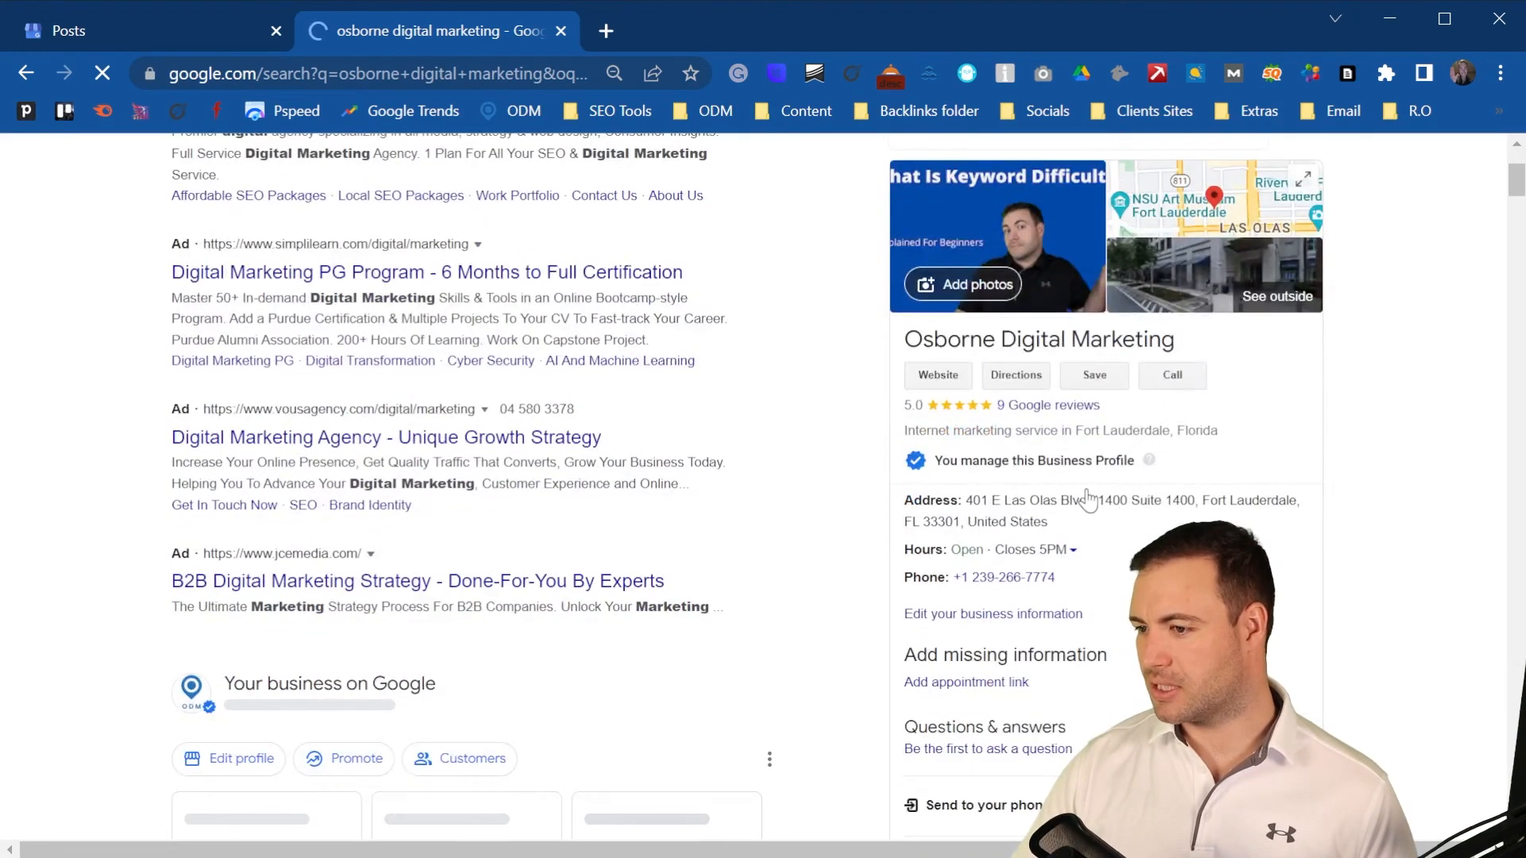
scroll("down", 3)
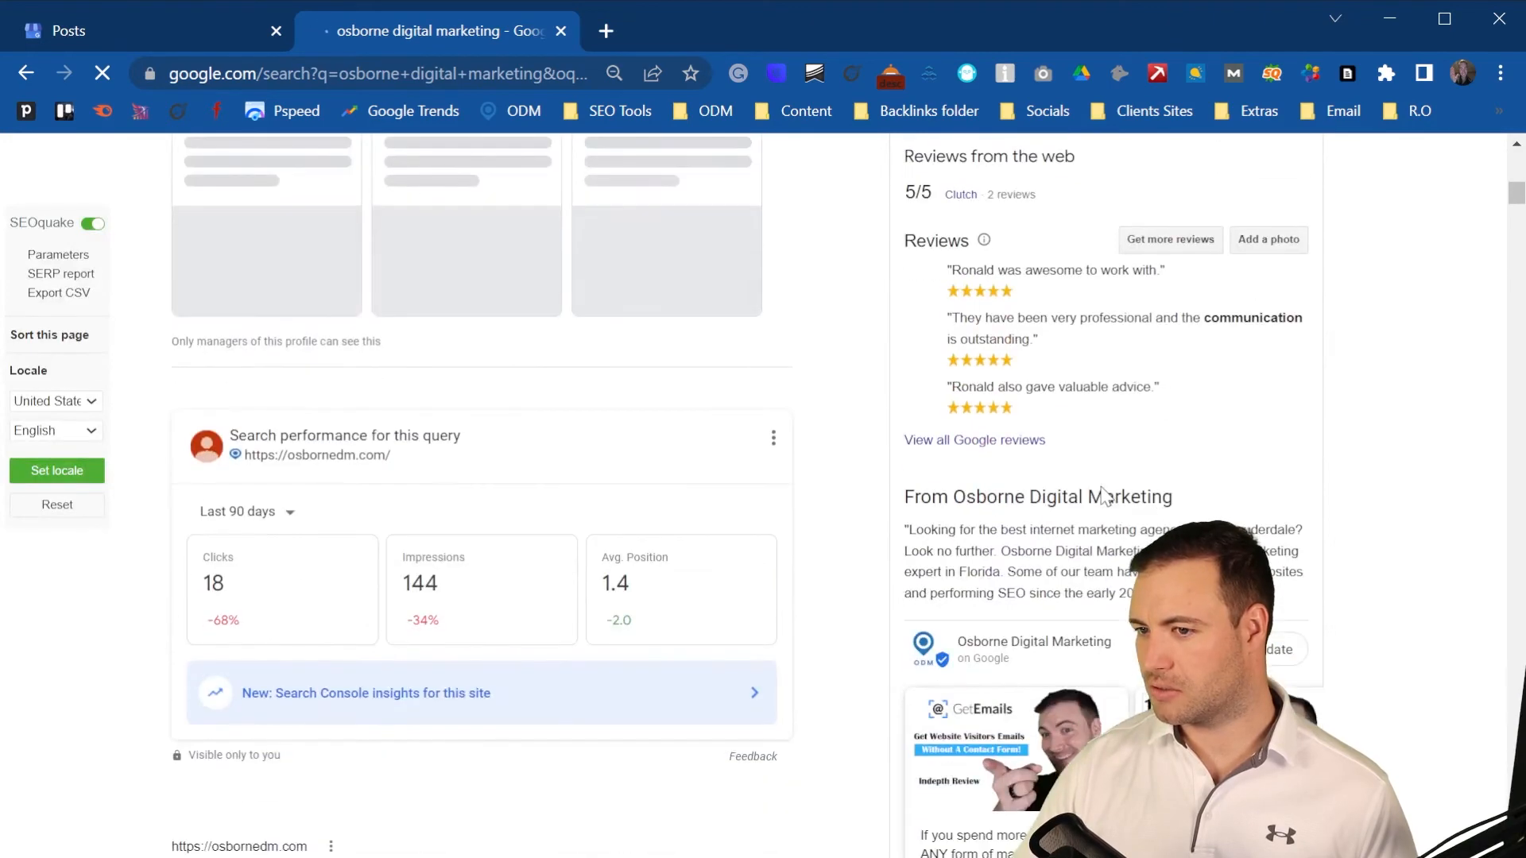
scroll("up", 3)
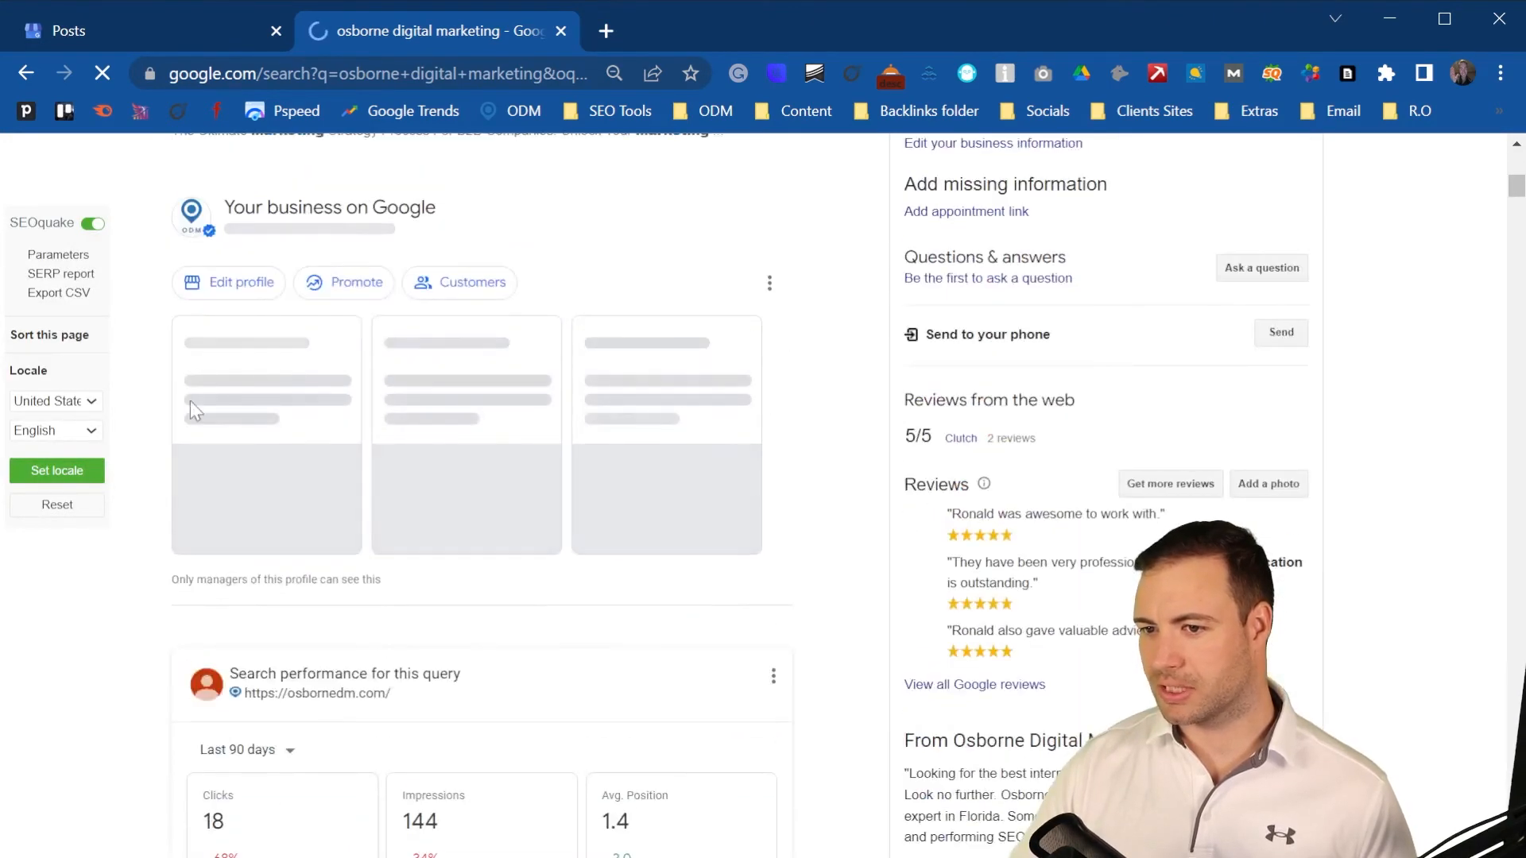
scroll("up", 3)
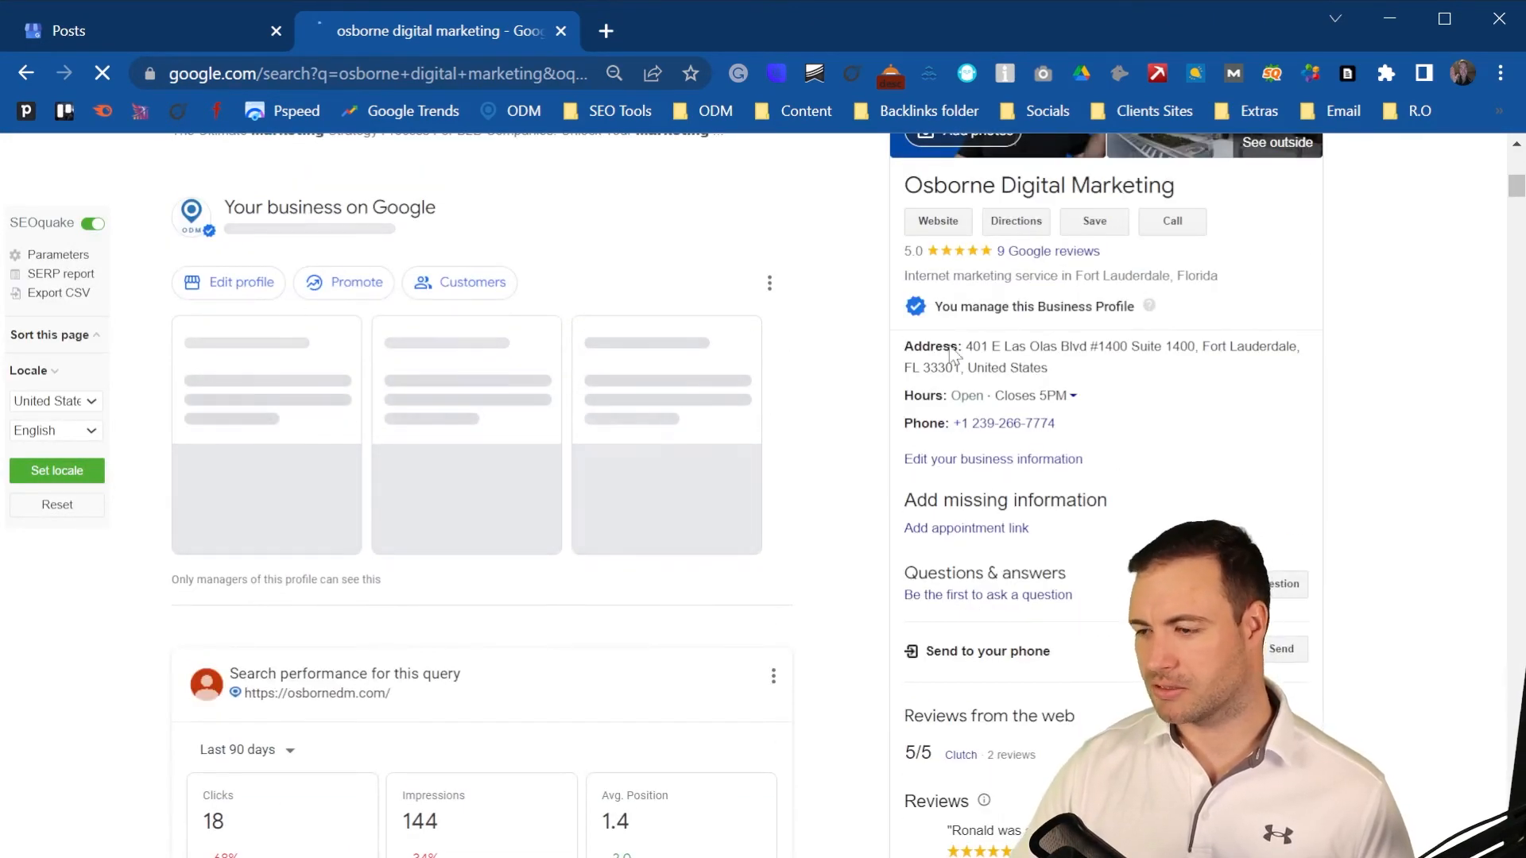
scroll("down", 3)
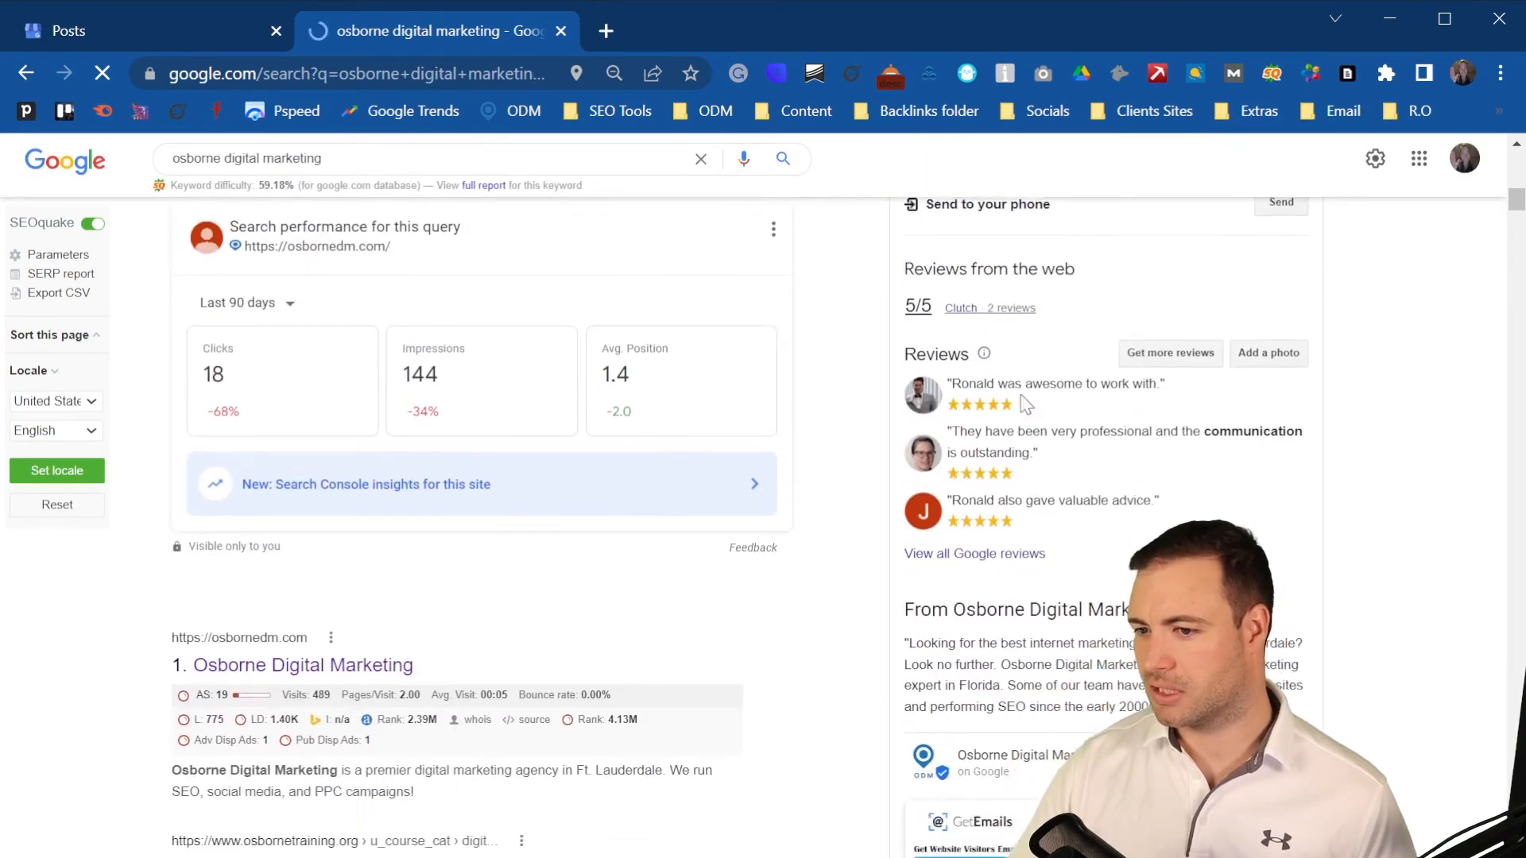
scroll("down", 3)
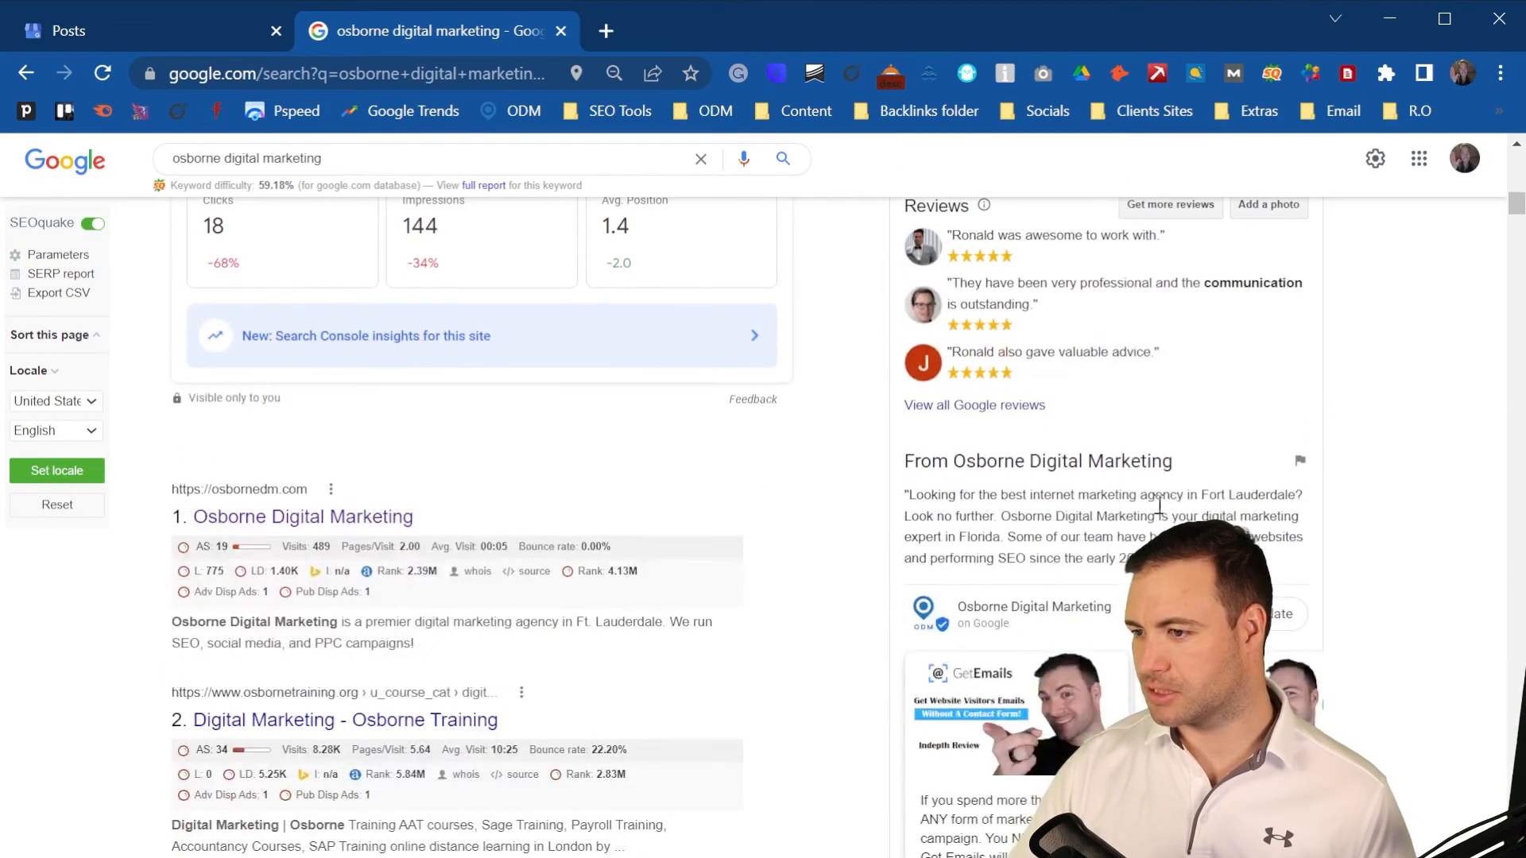
scroll("down", 3)
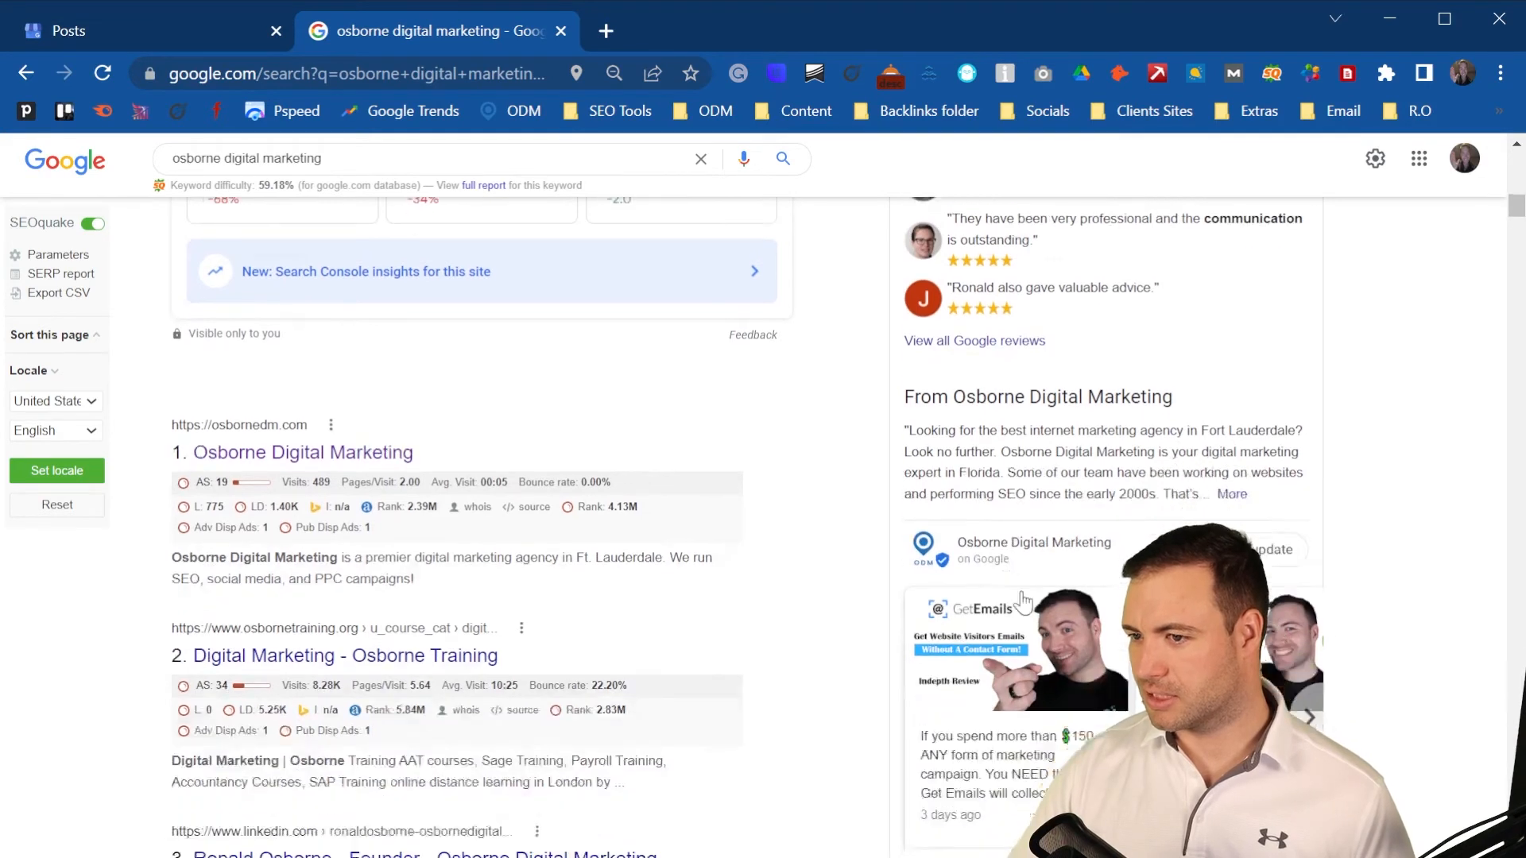
scroll("down", 3)
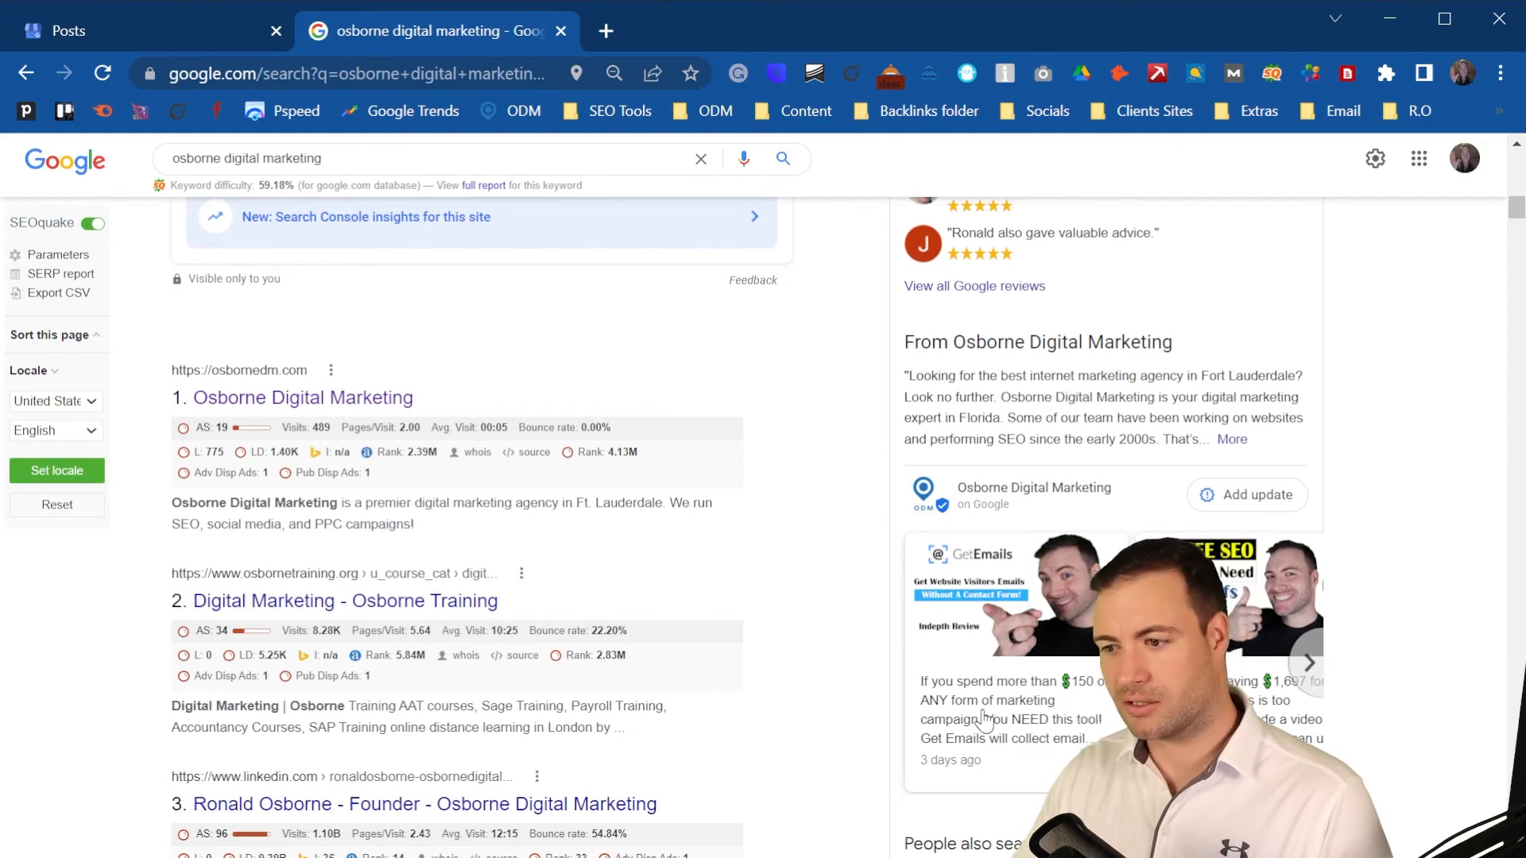
mouse_move(876, 710)
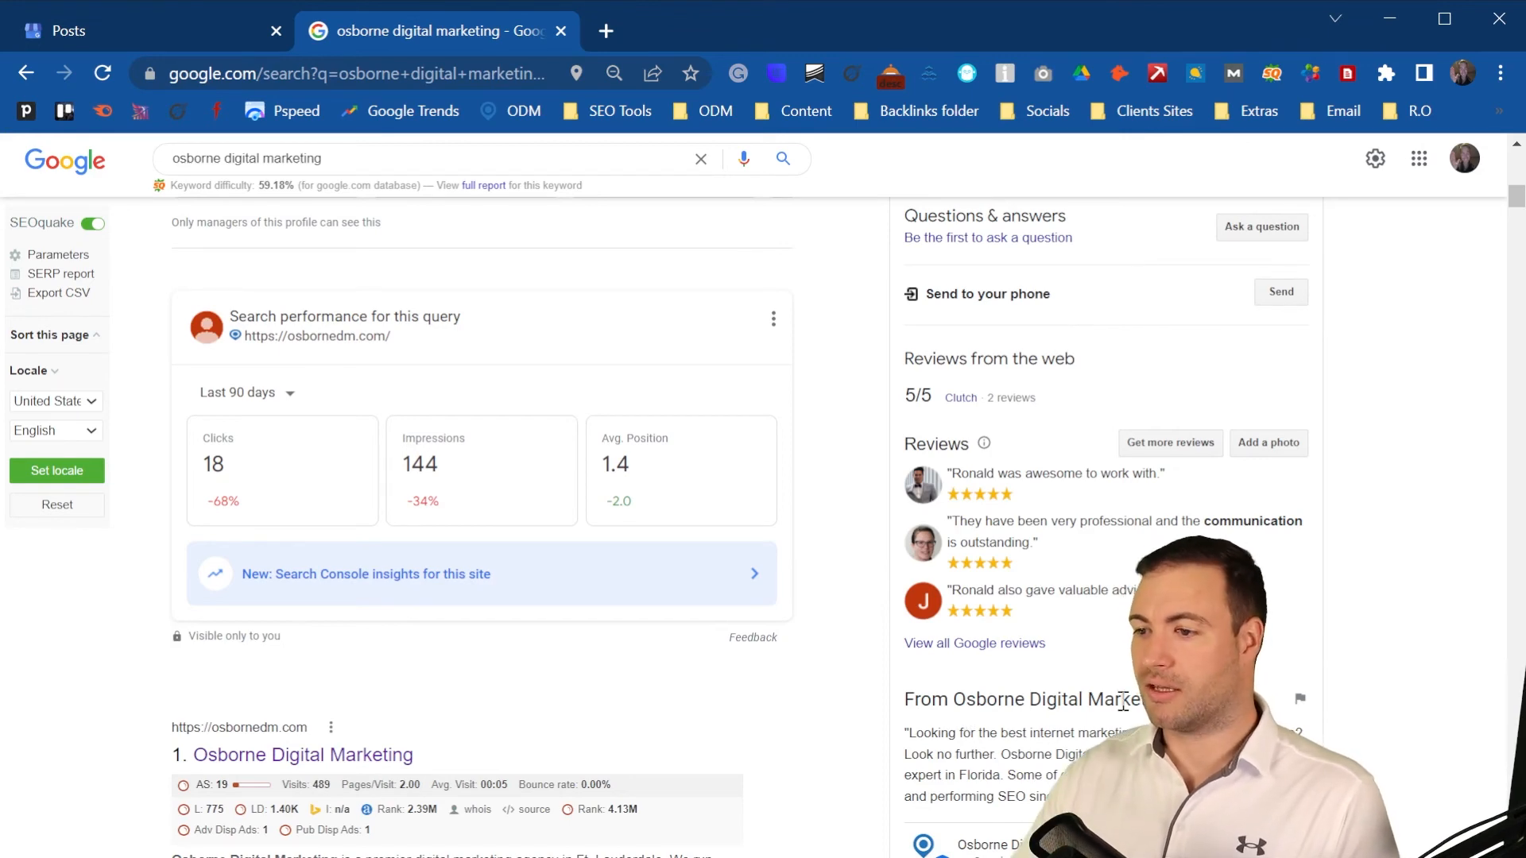
scroll("down", 3)
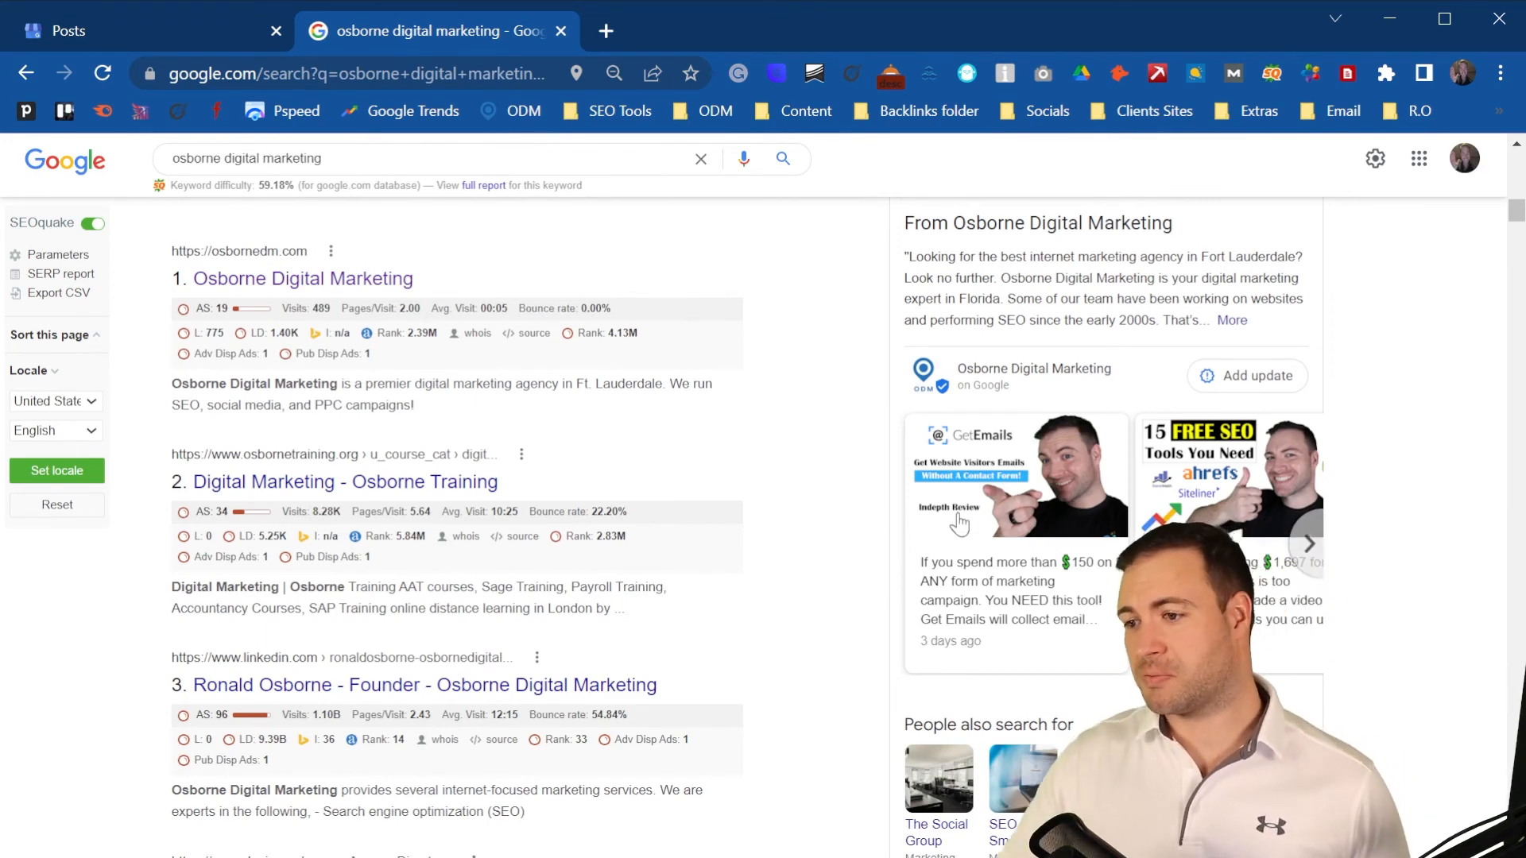
mouse_move(1093, 472)
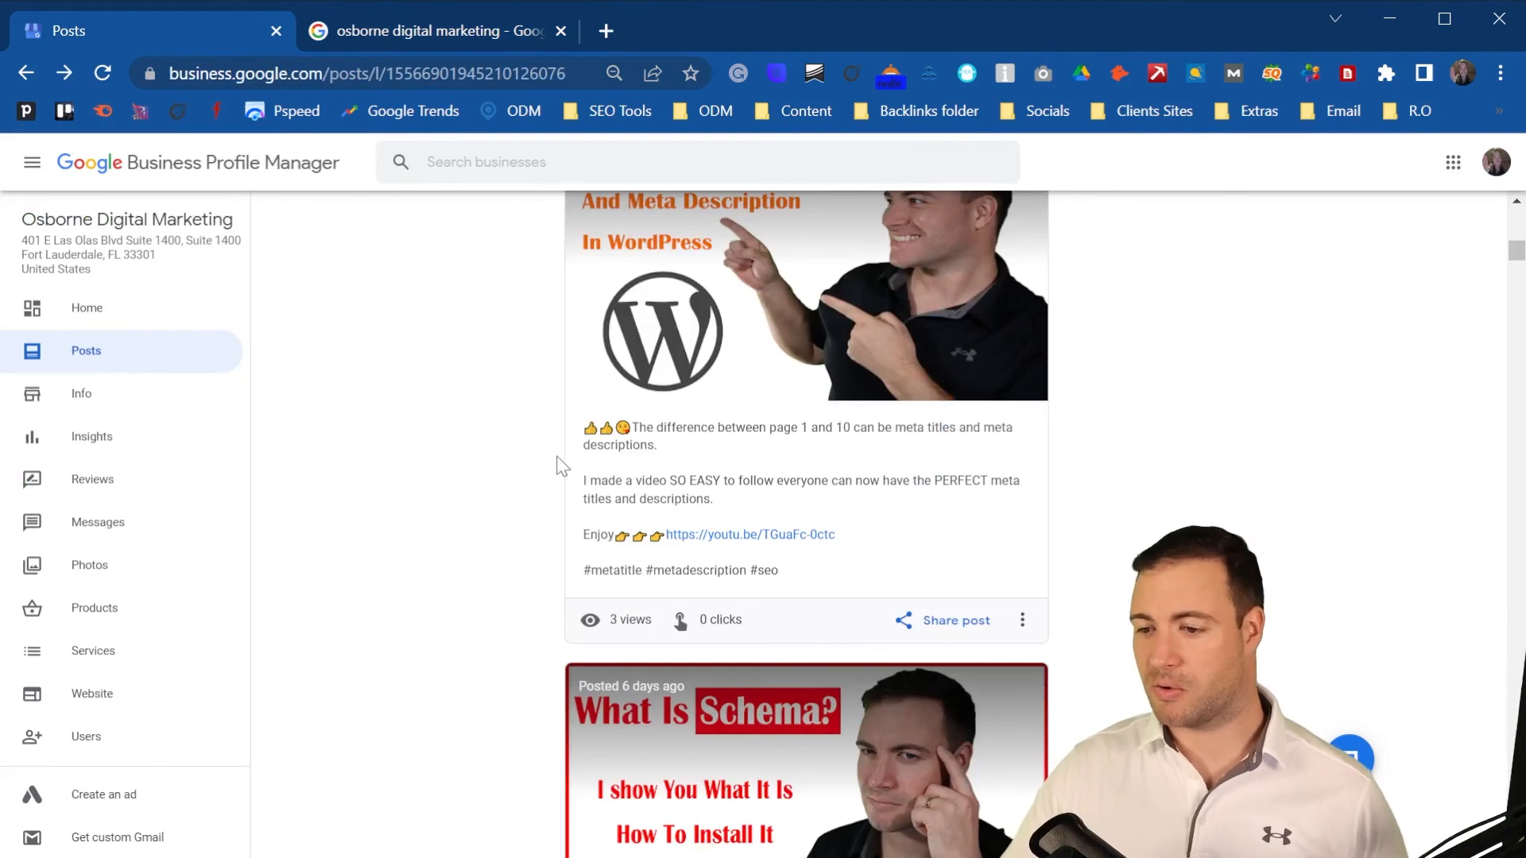
Step: Scroll the Posts list down to the meta title post showing 3 views and 0 clicks
scroll("down", 3)
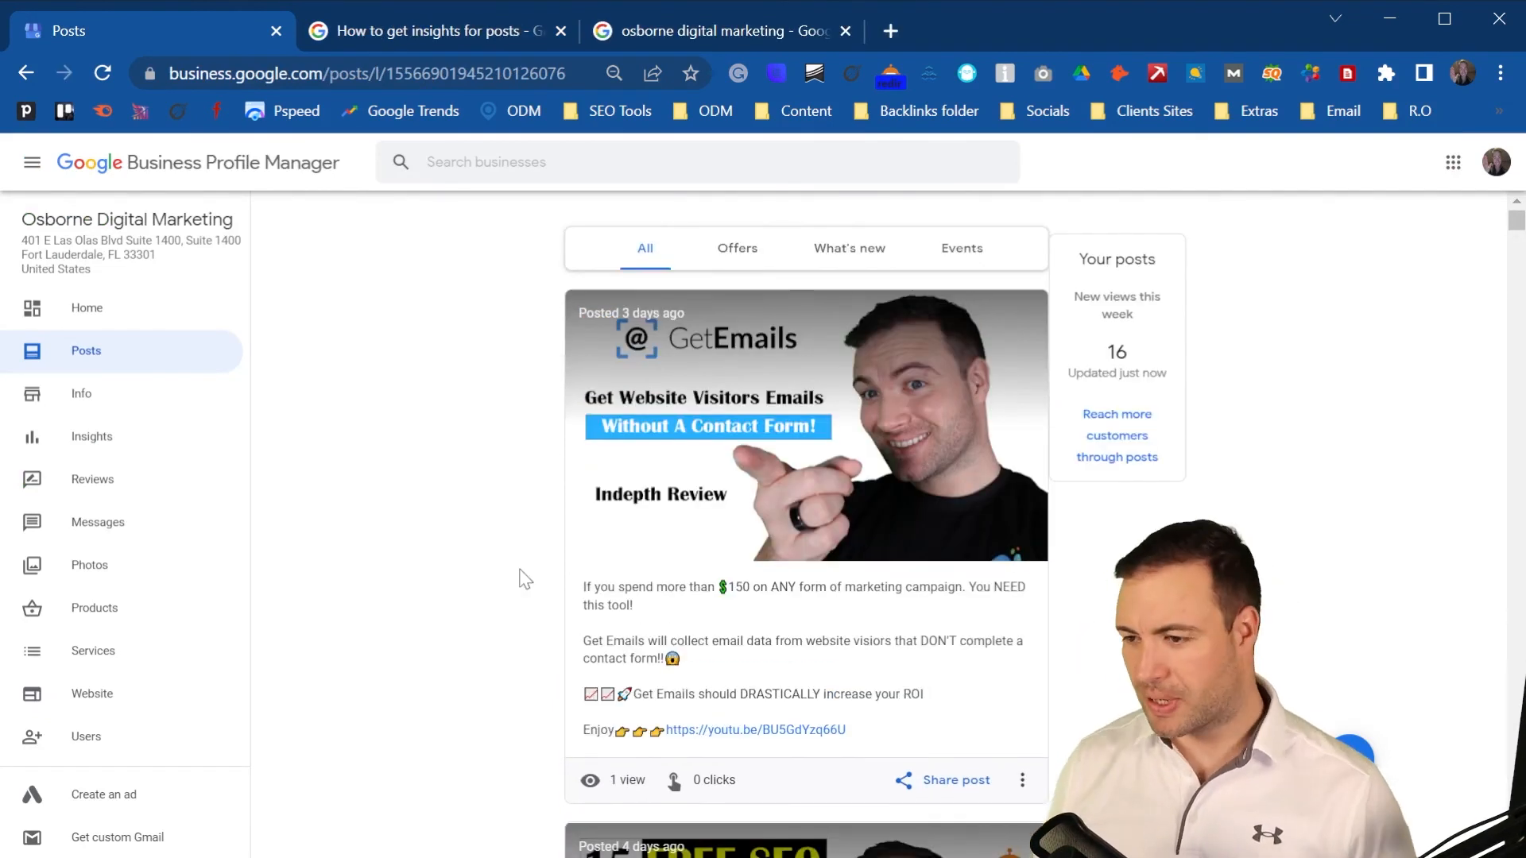
scroll("down", 3)
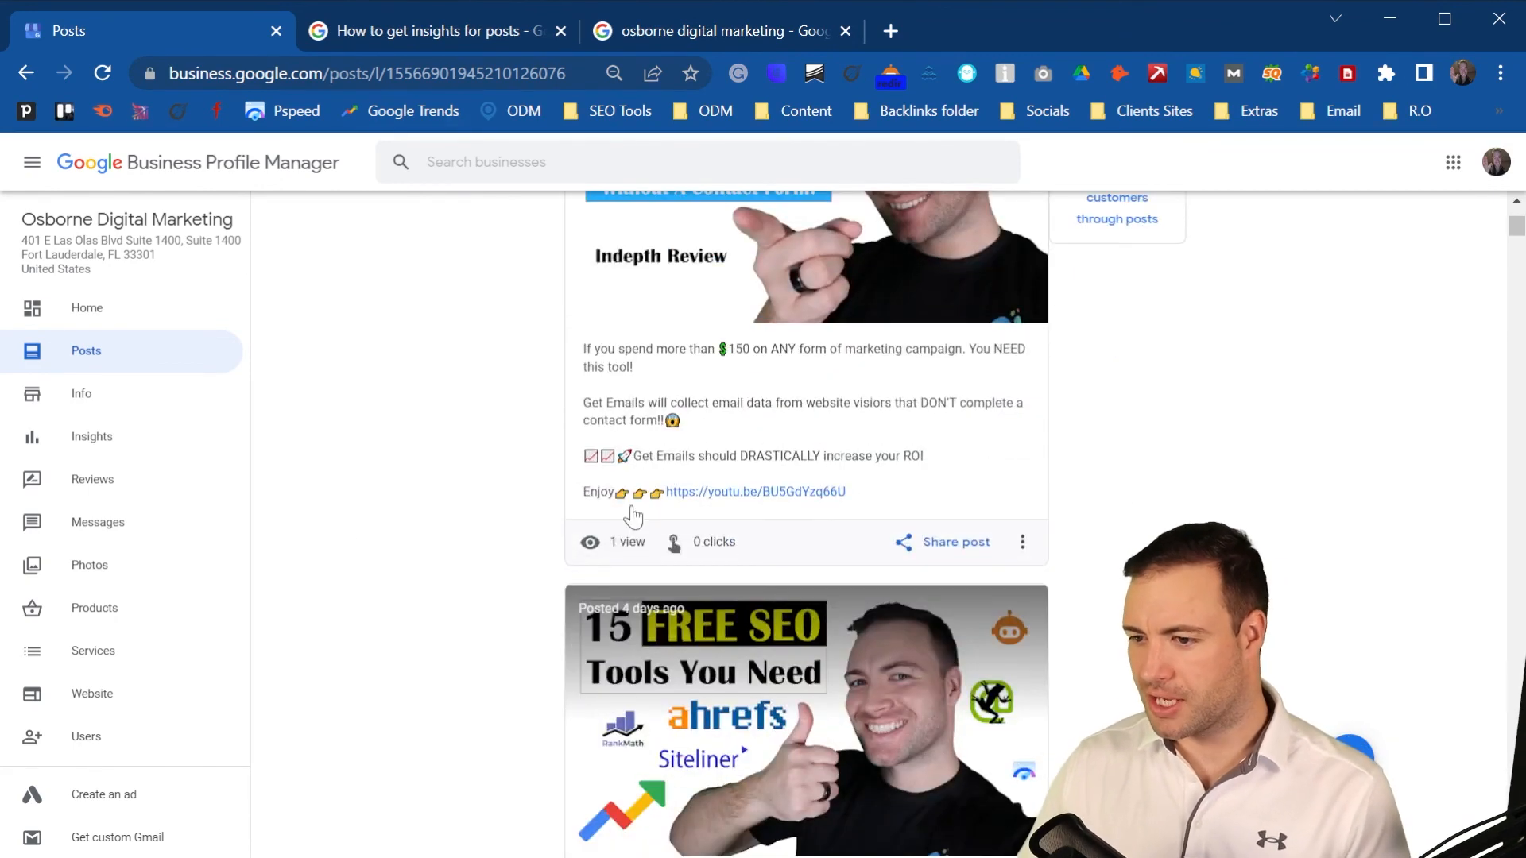
scroll("down", 3)
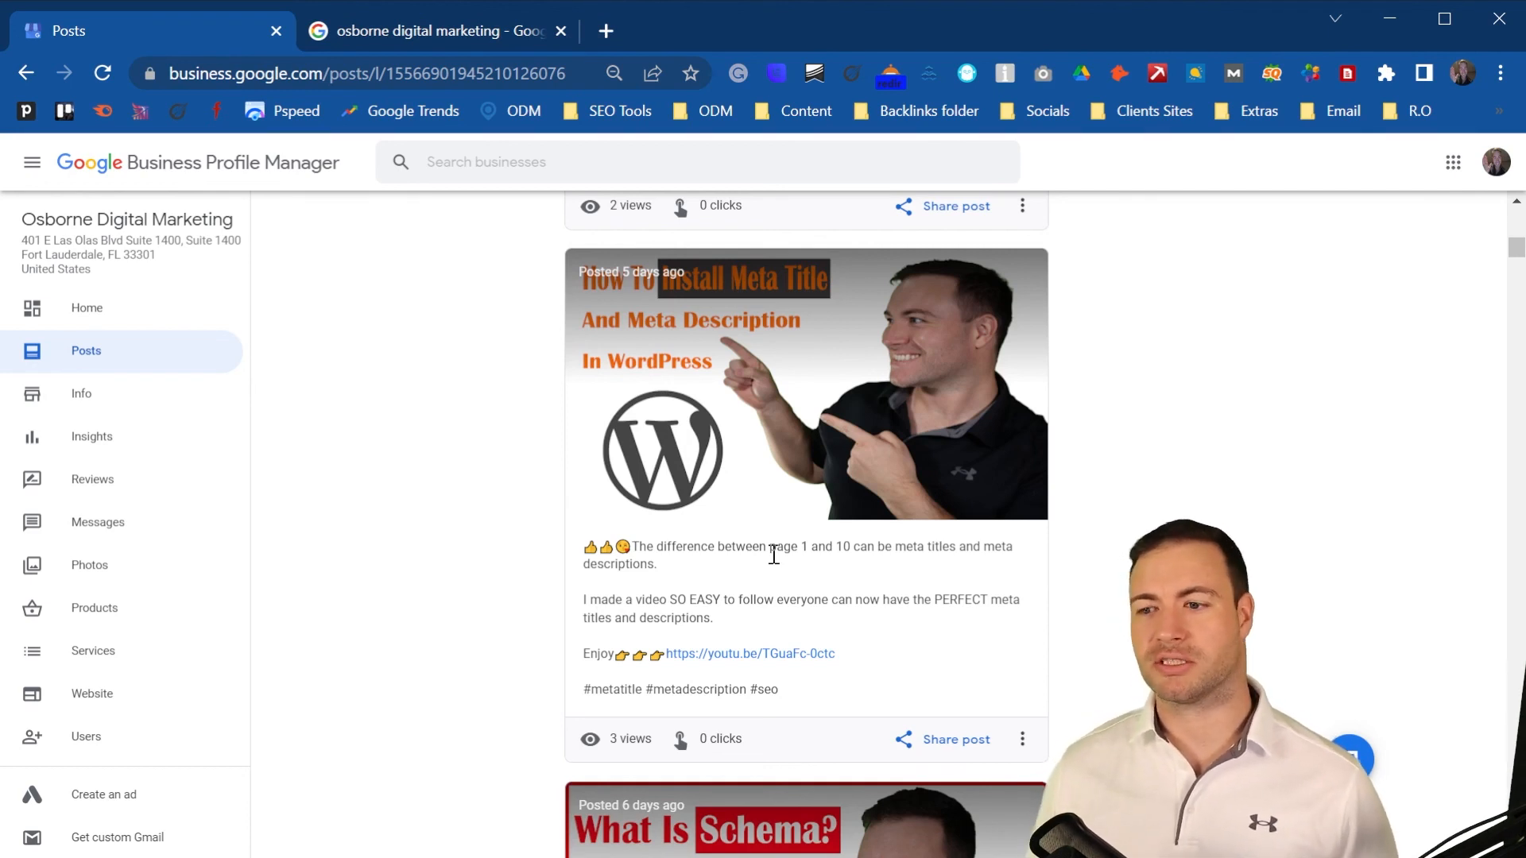
mouse_move(406, 521)
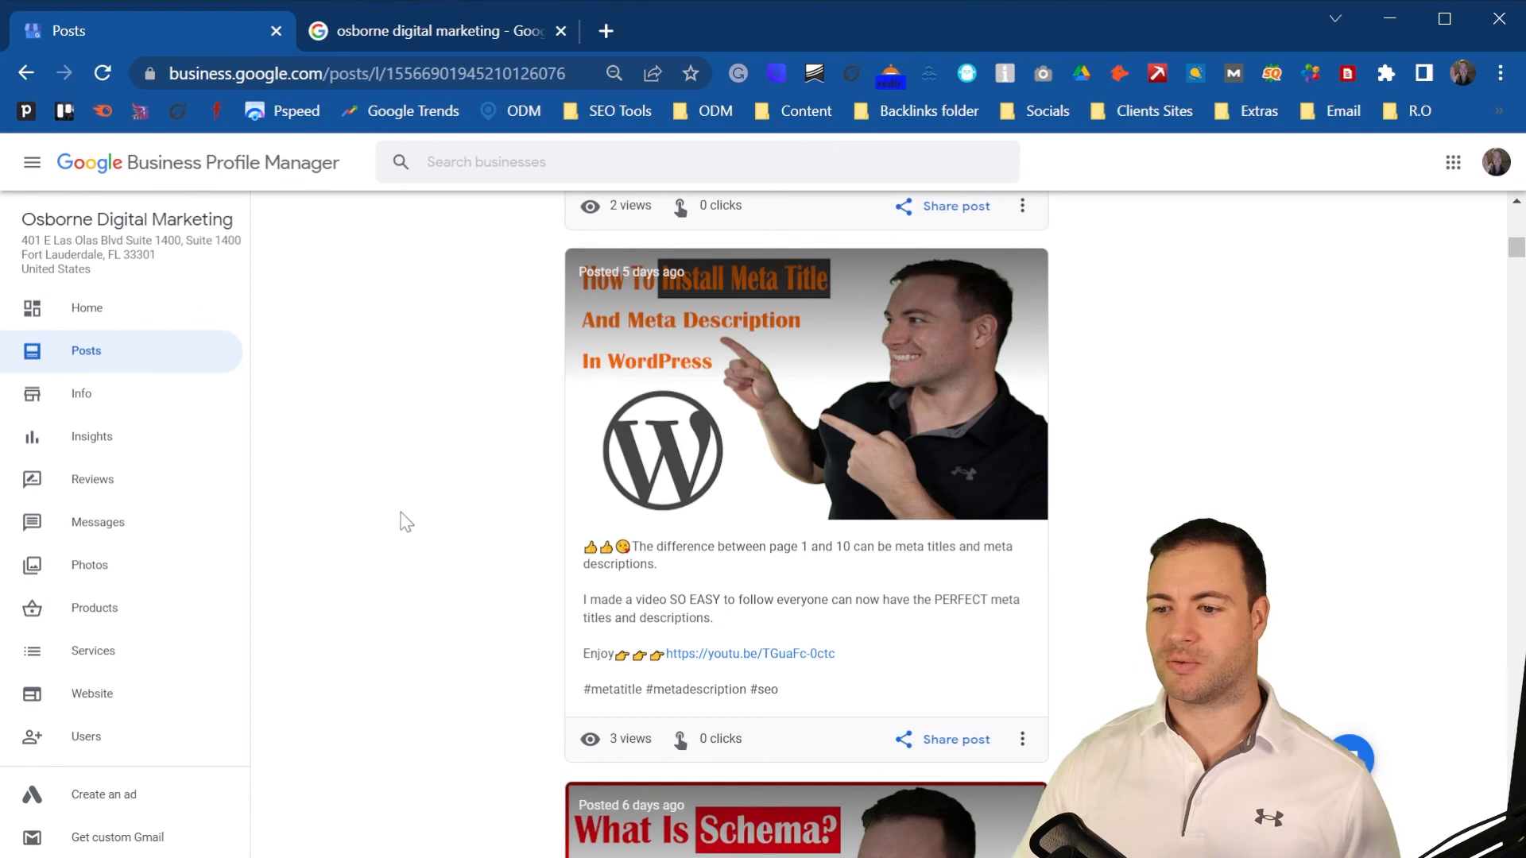